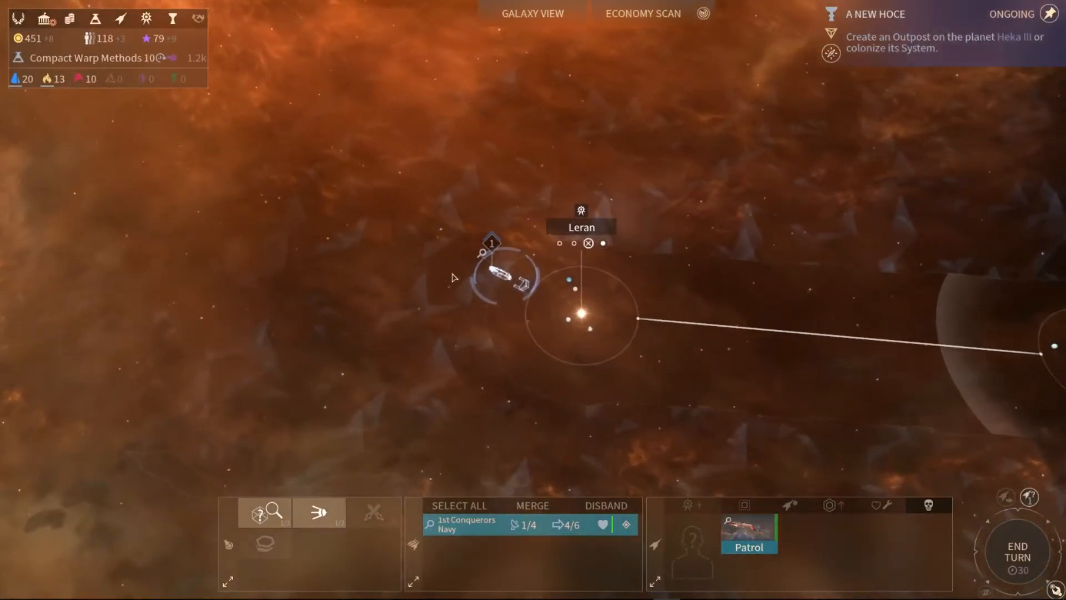
mouse_move(319, 522)
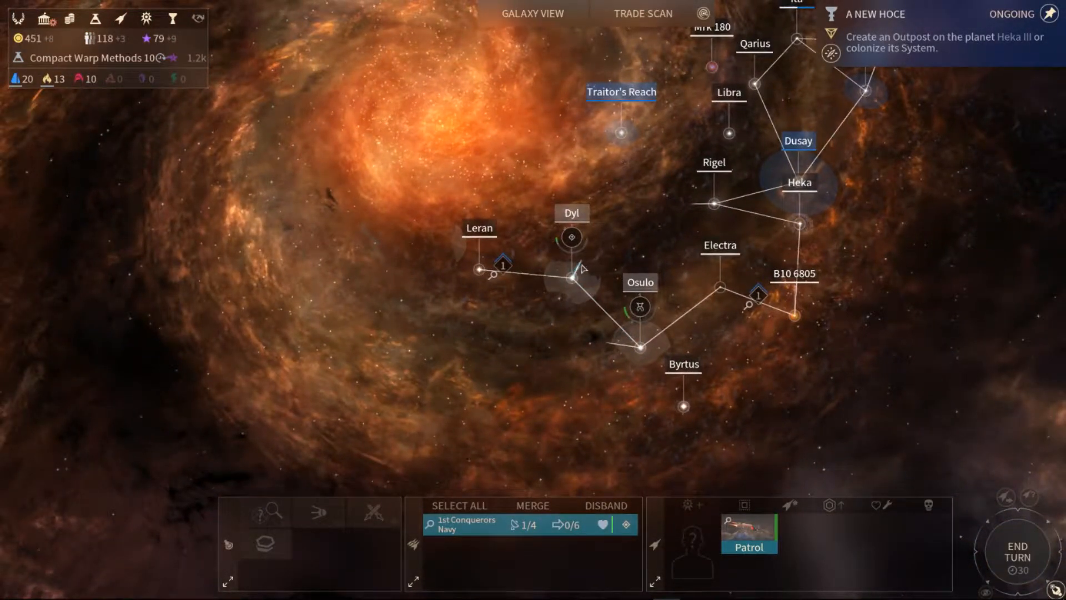
mouse_move(634, 245)
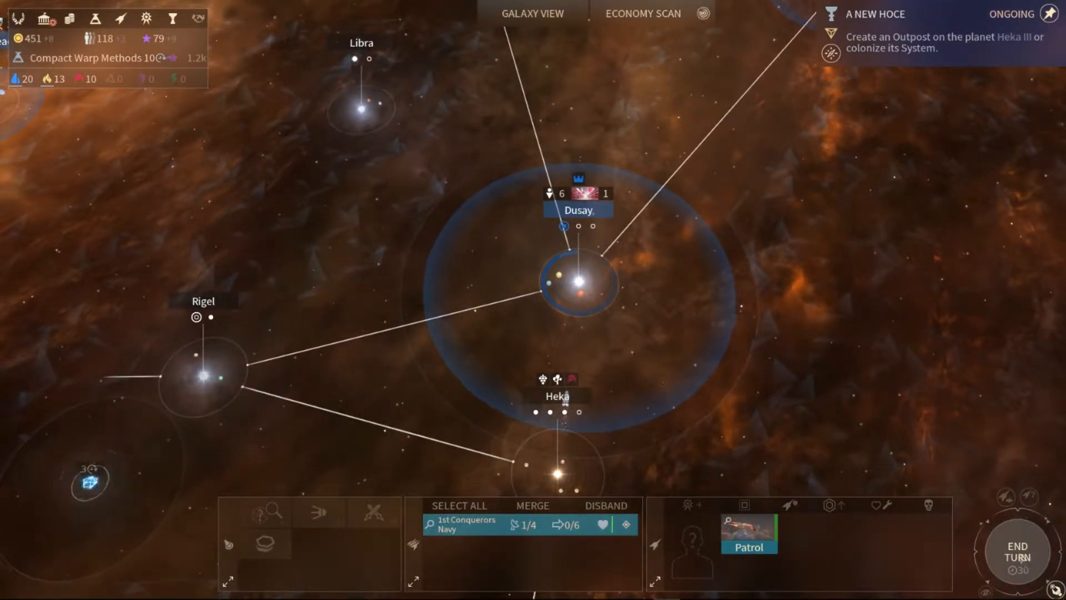
- Survey the galaxy from Leran across to Dusay and Heka, then end turn 30
left_click(1018, 556)
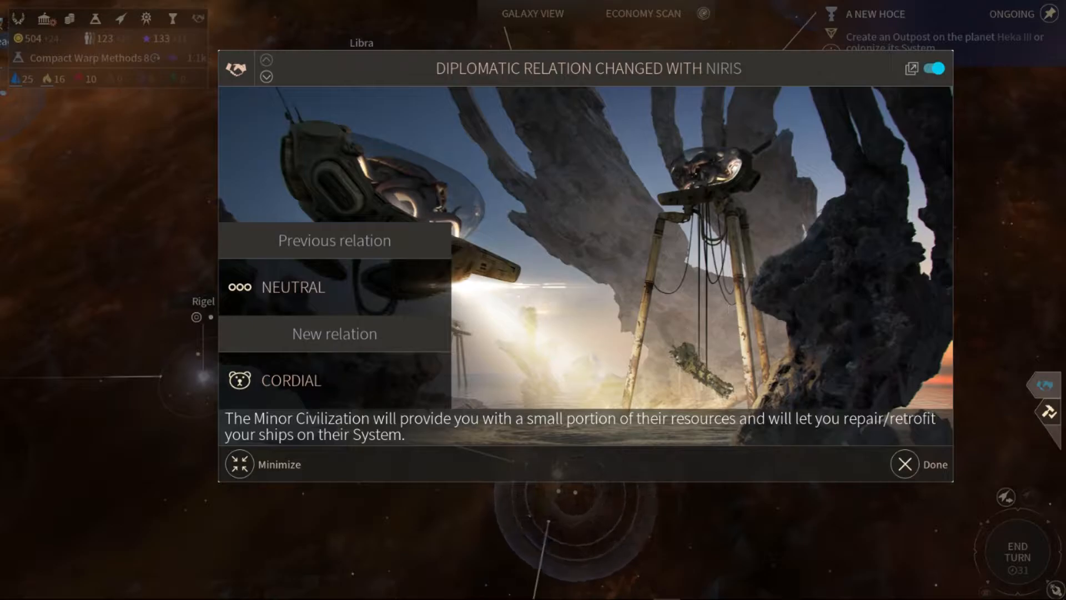
mouse_move(608, 439)
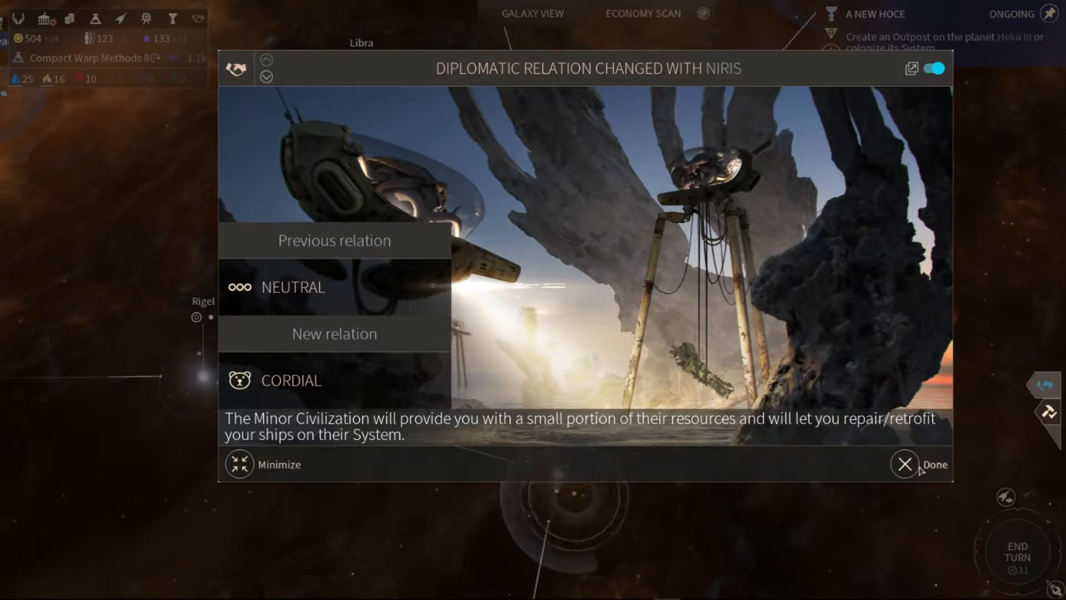
- Review Niris's Cordial diplomacy actions and relation bar, then close the overview
left_click(904, 463)
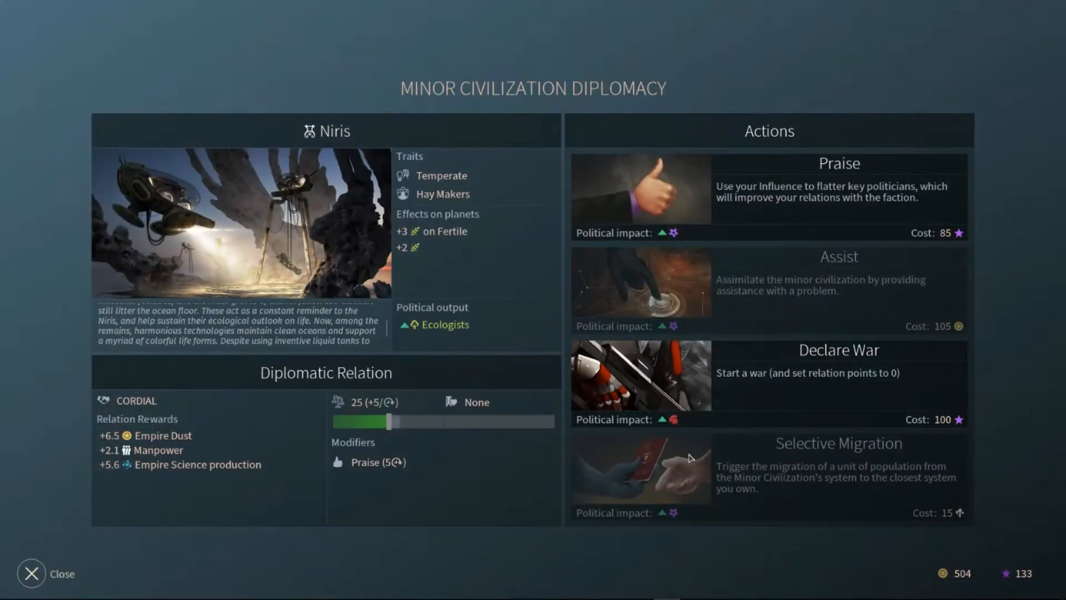
mouse_move(751, 494)
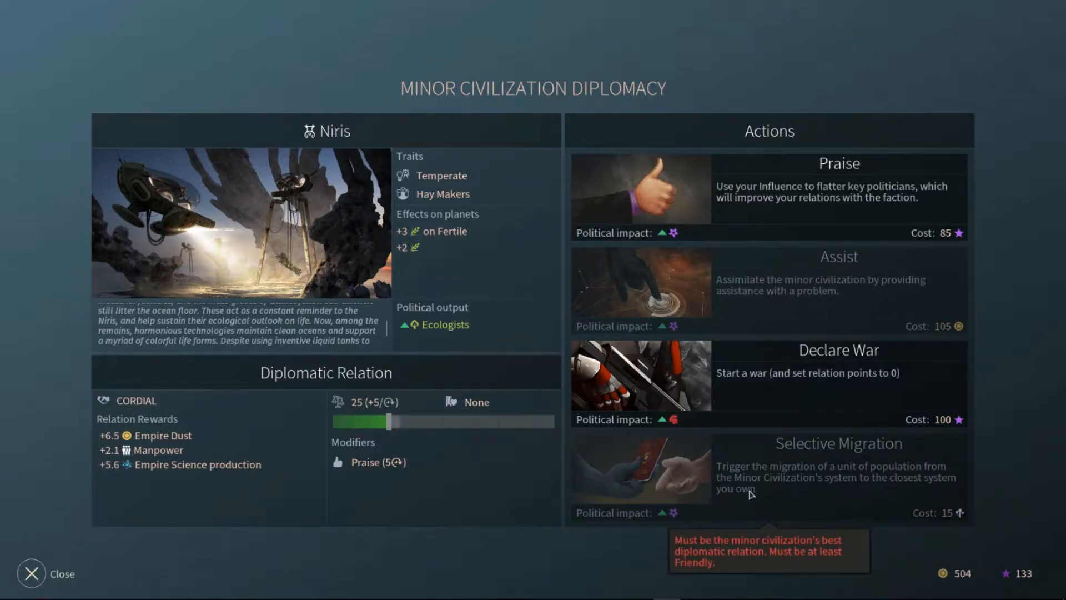
mouse_move(438, 419)
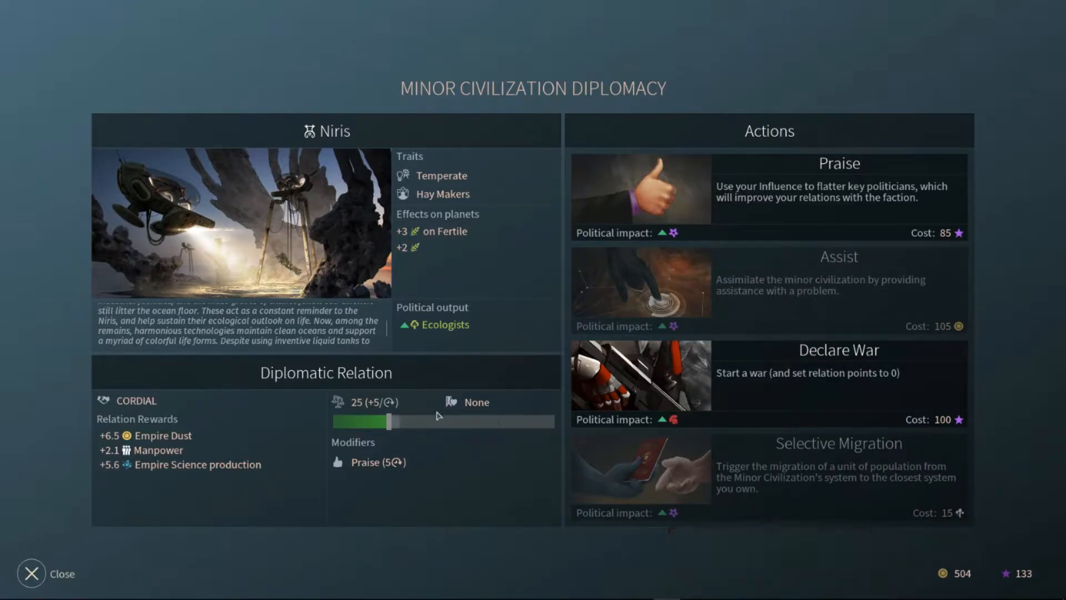
mouse_move(472, 421)
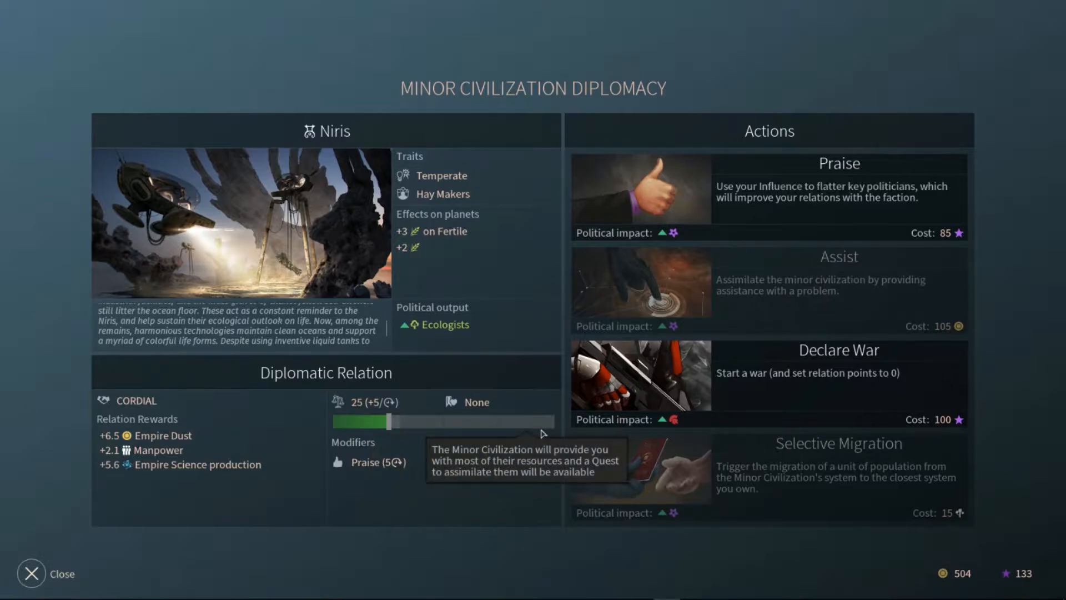
mouse_move(430, 529)
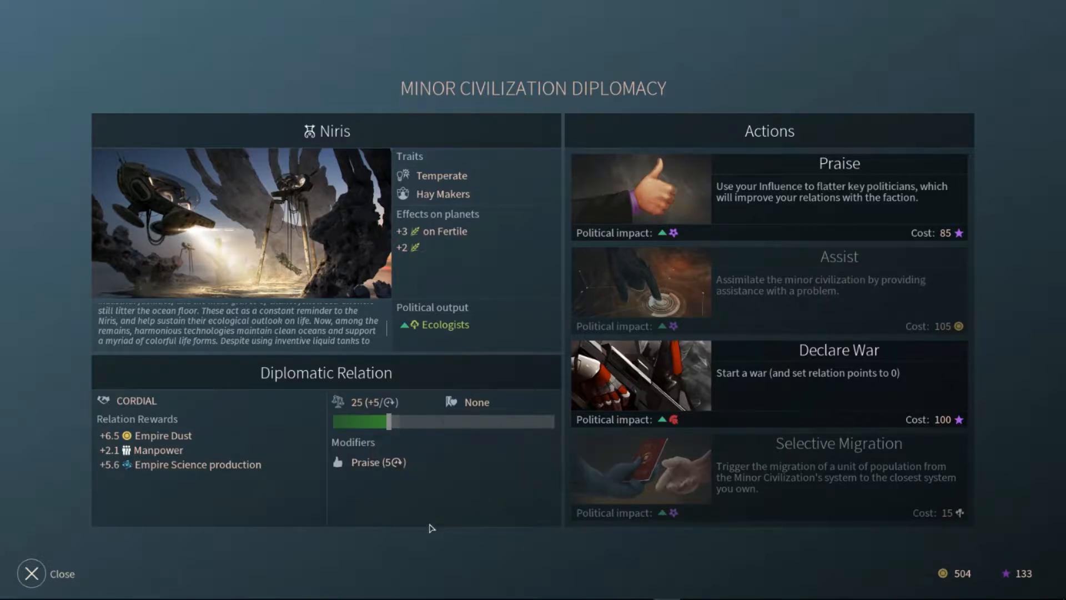
mouse_move(295, 538)
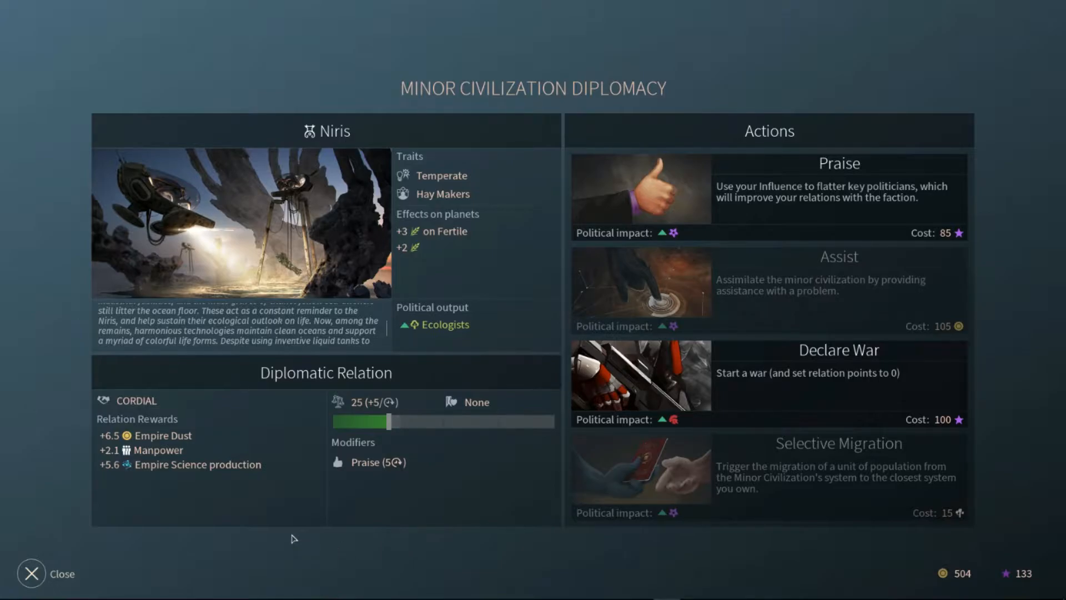
left_click(30, 573)
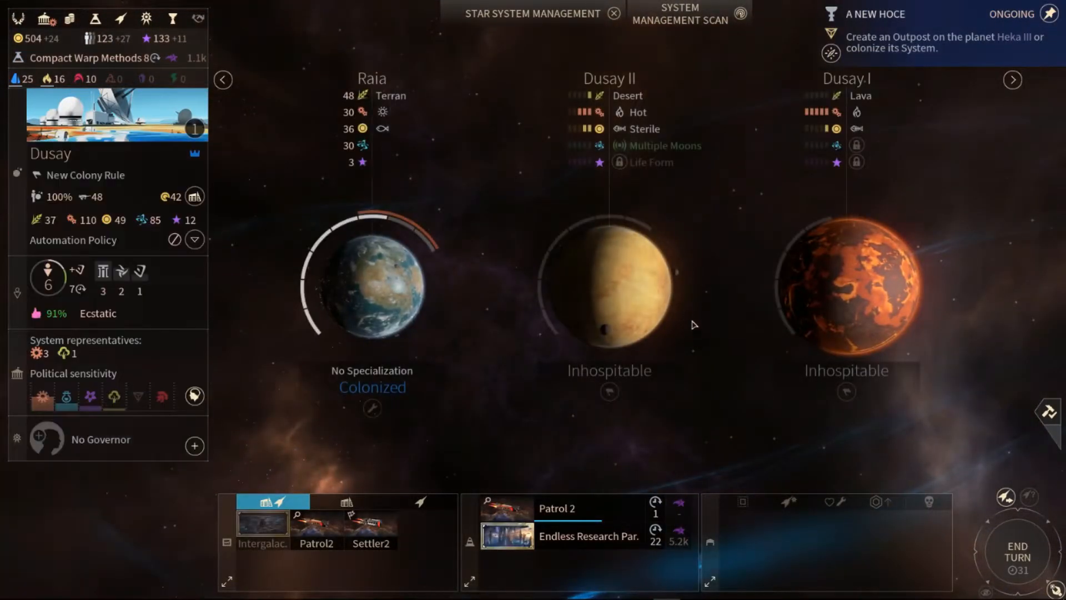
- Leave Dusay, inspect Primus's planets and its Primus V colony queue, then exit
left_click(612, 13)
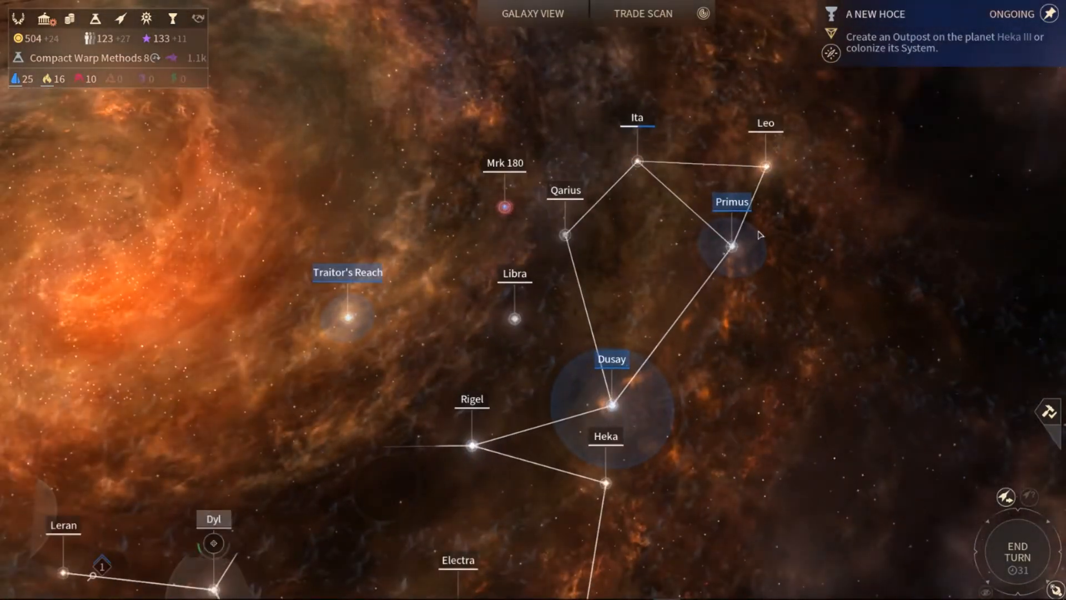
left_click(612, 404)
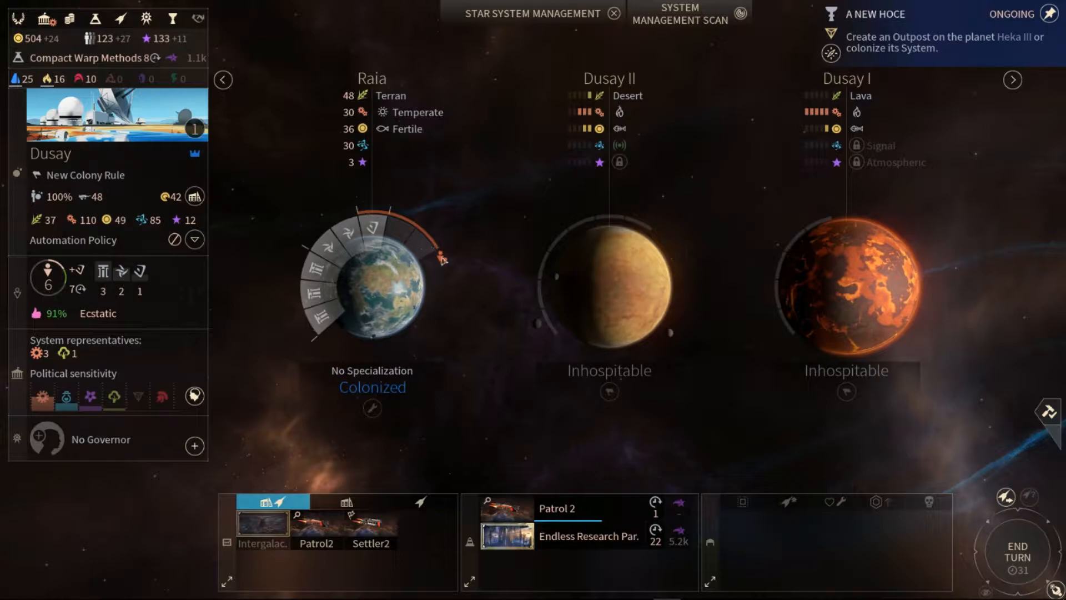
mouse_move(440, 257)
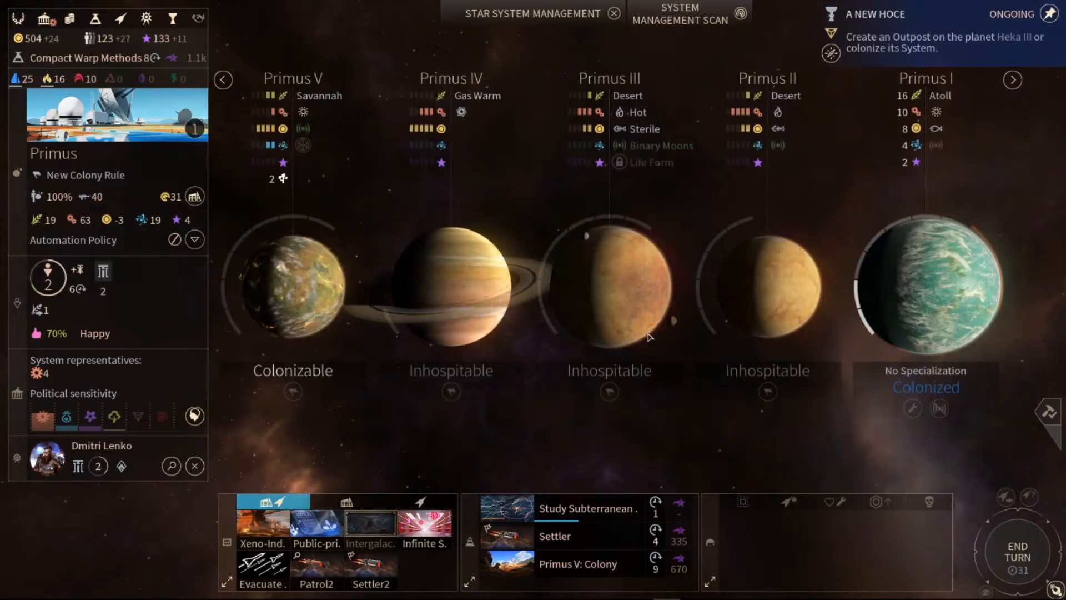
left_click(616, 307)
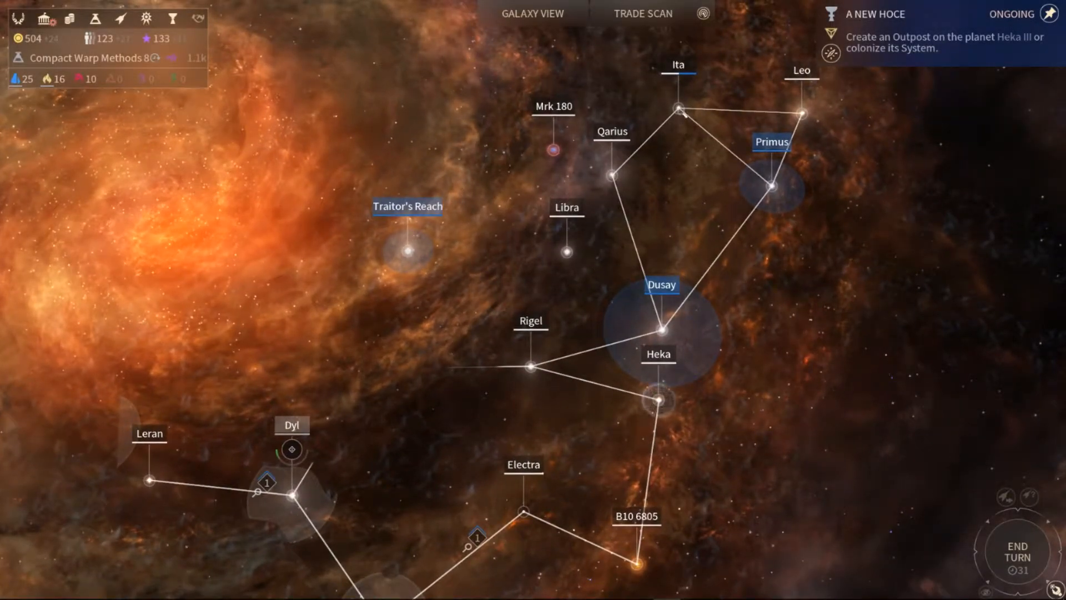
- Zoom out on the galaxy map and end turn 31
left_click(678, 108)
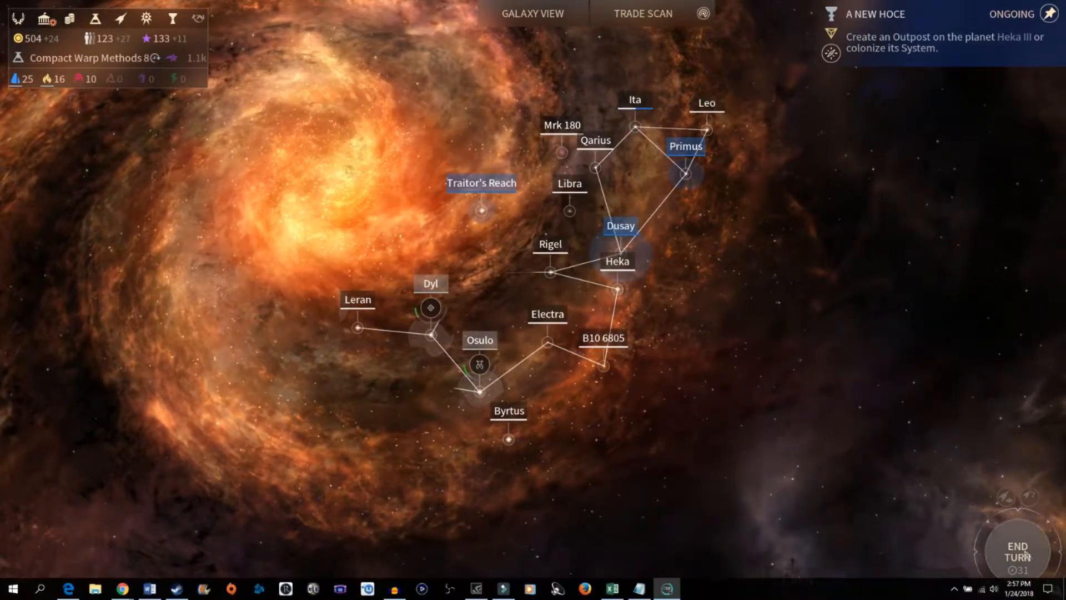
left_click(1023, 554)
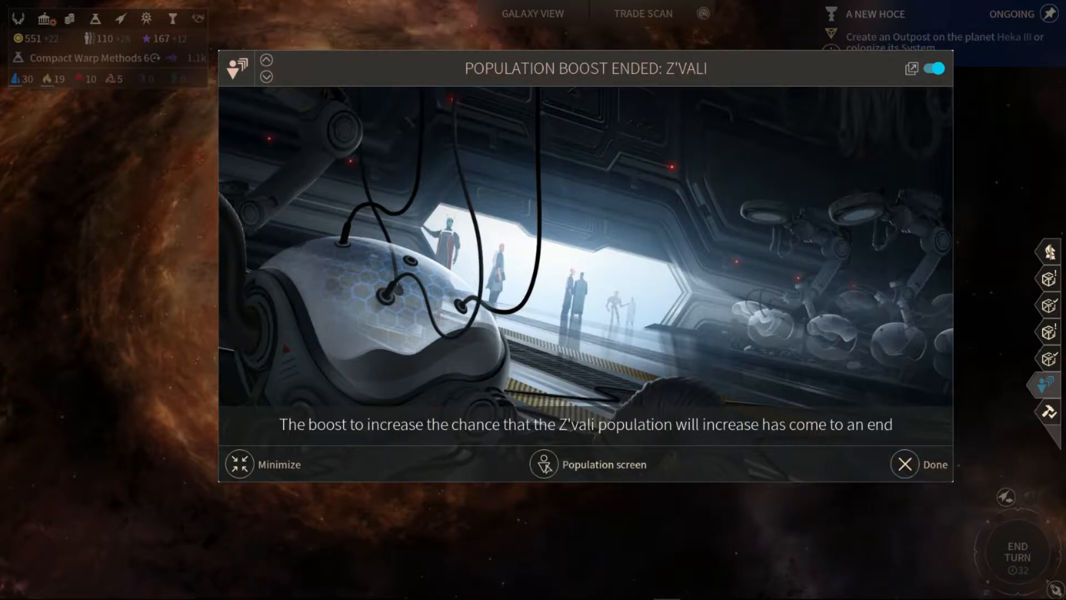
- Check the Z'vali population overview and dismiss the failed Creator of Wealth deed
left_click(544, 465)
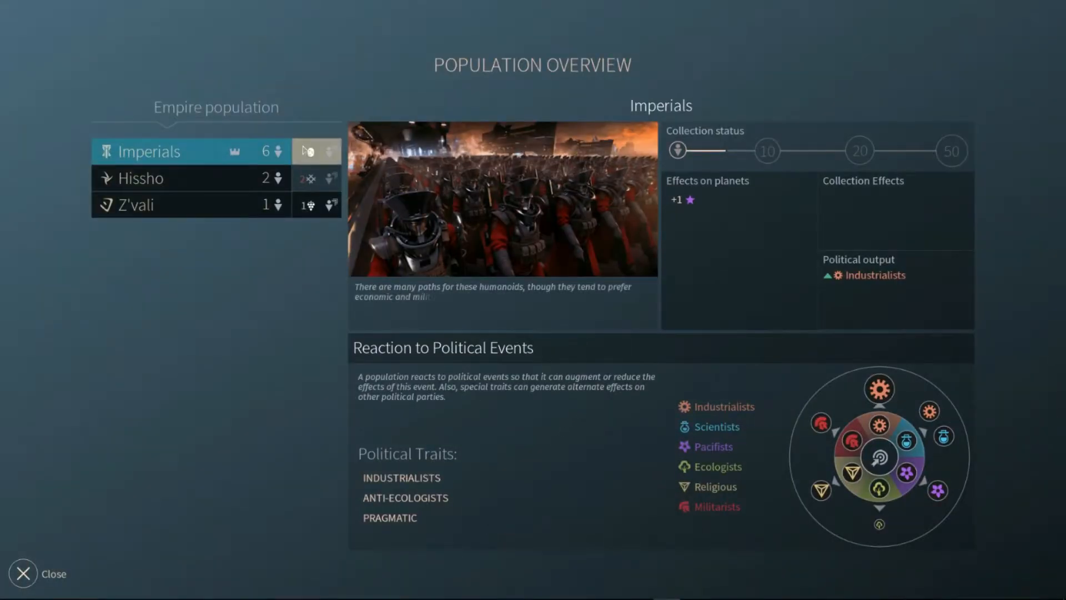
mouse_move(307, 152)
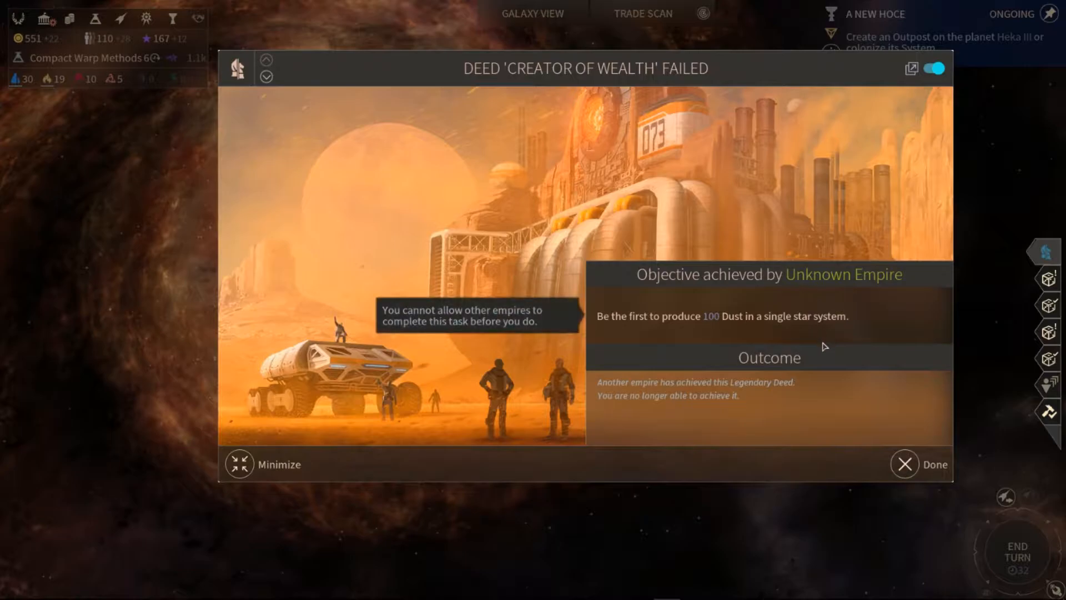
mouse_move(809, 337)
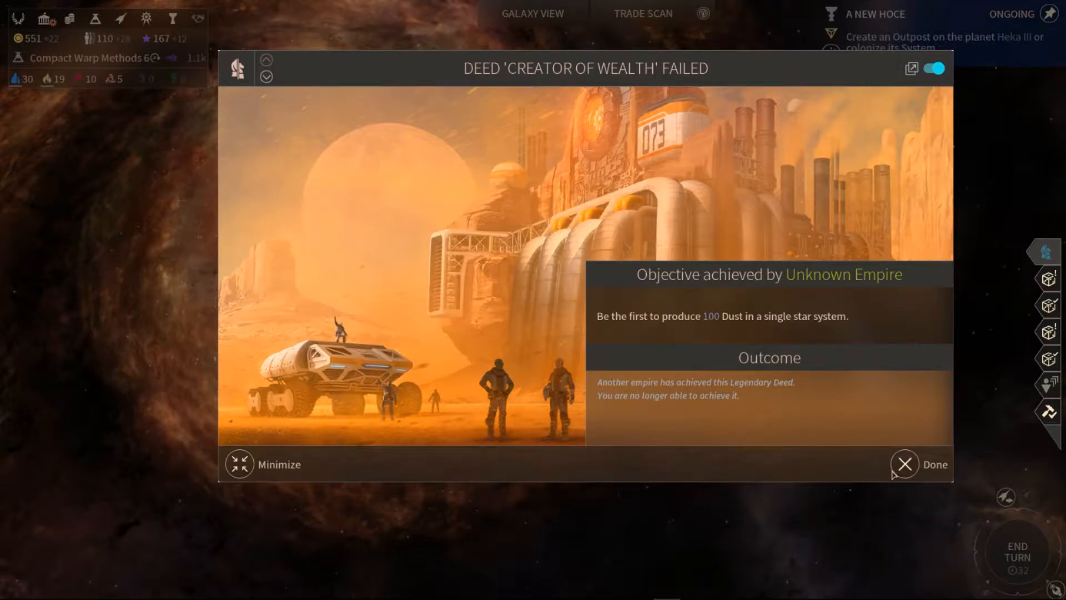
left_click(905, 464)
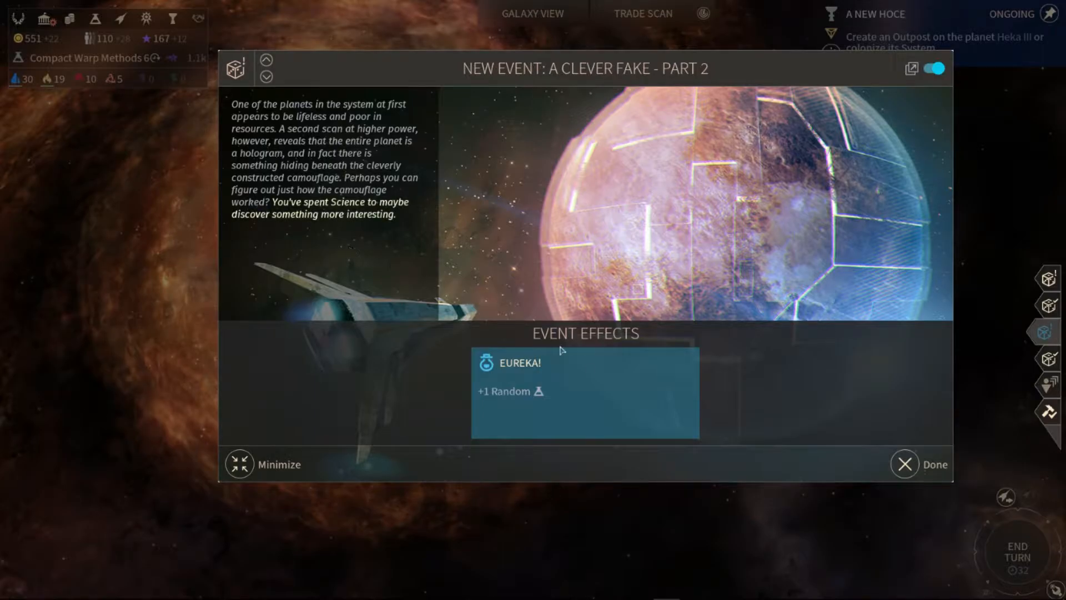
- Dismiss the A Clever Fake and Slingshot - Part 2 event-end notices
left_click(904, 463)
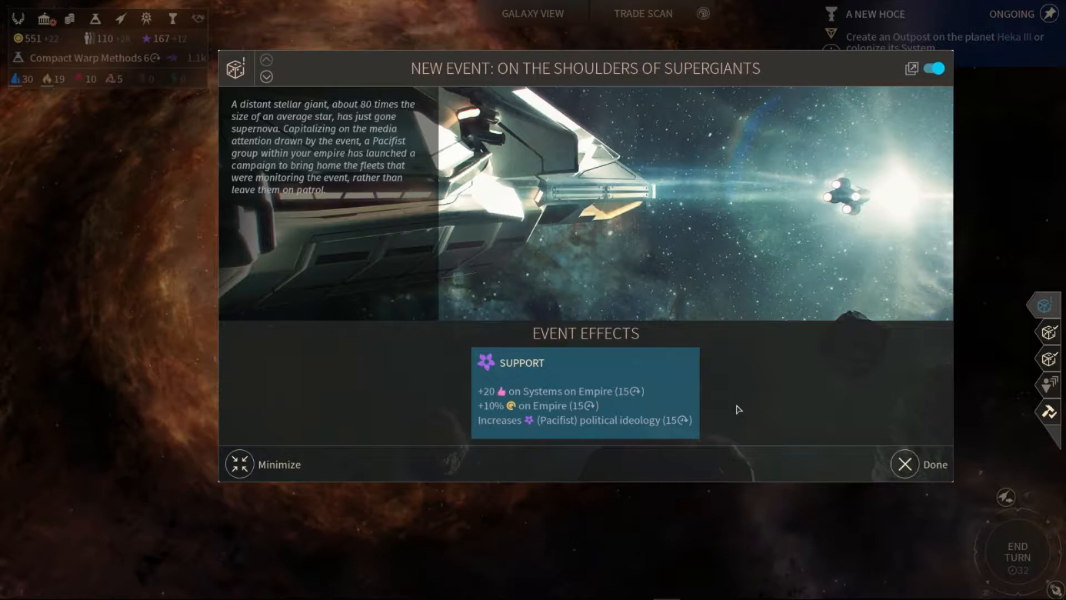
mouse_move(671, 400)
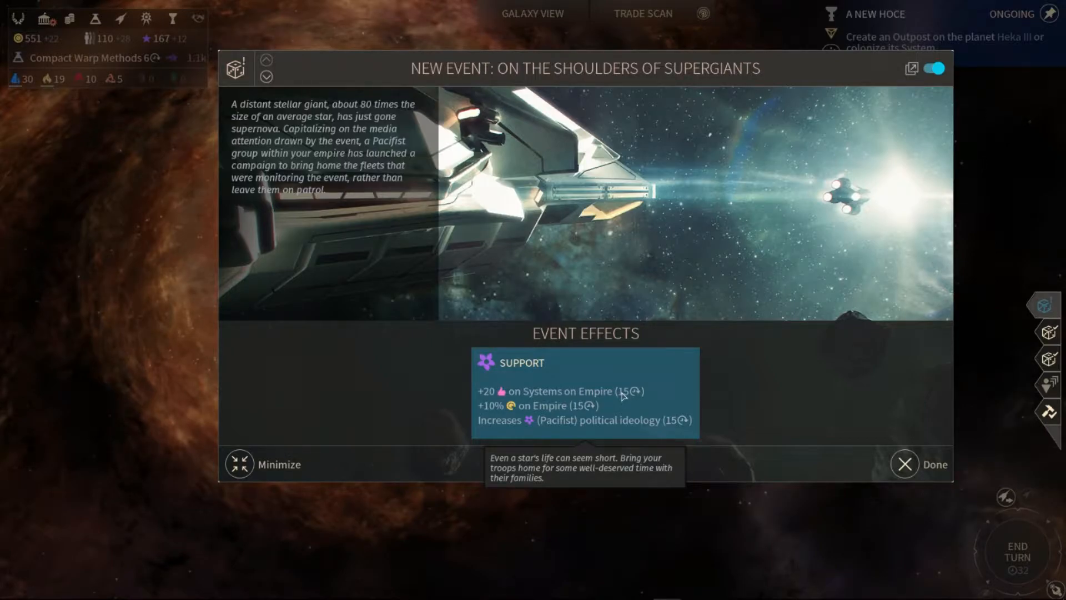
mouse_move(773, 446)
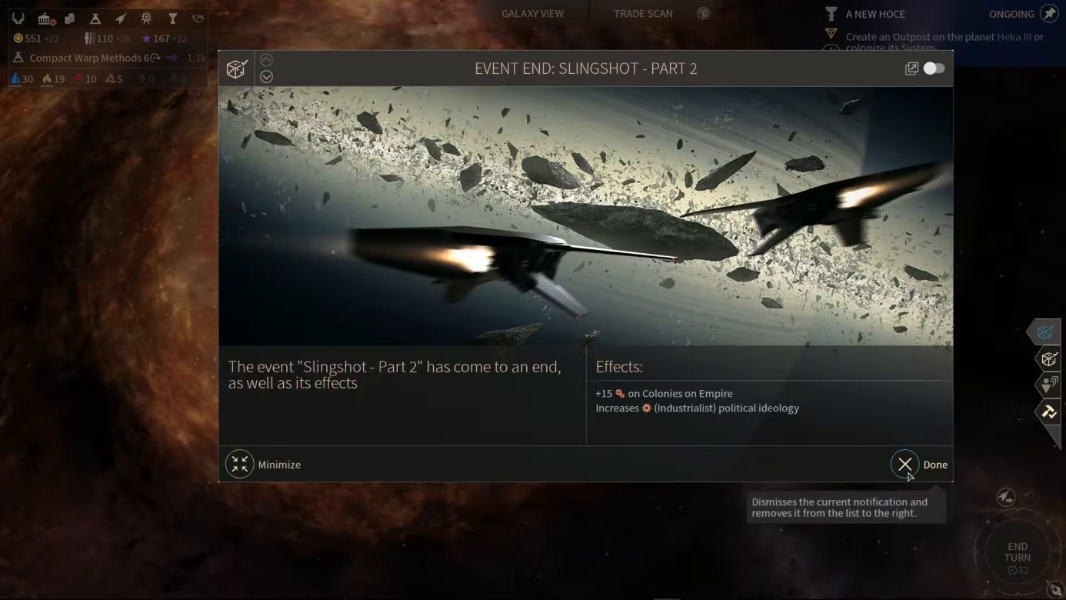
left_click(905, 465)
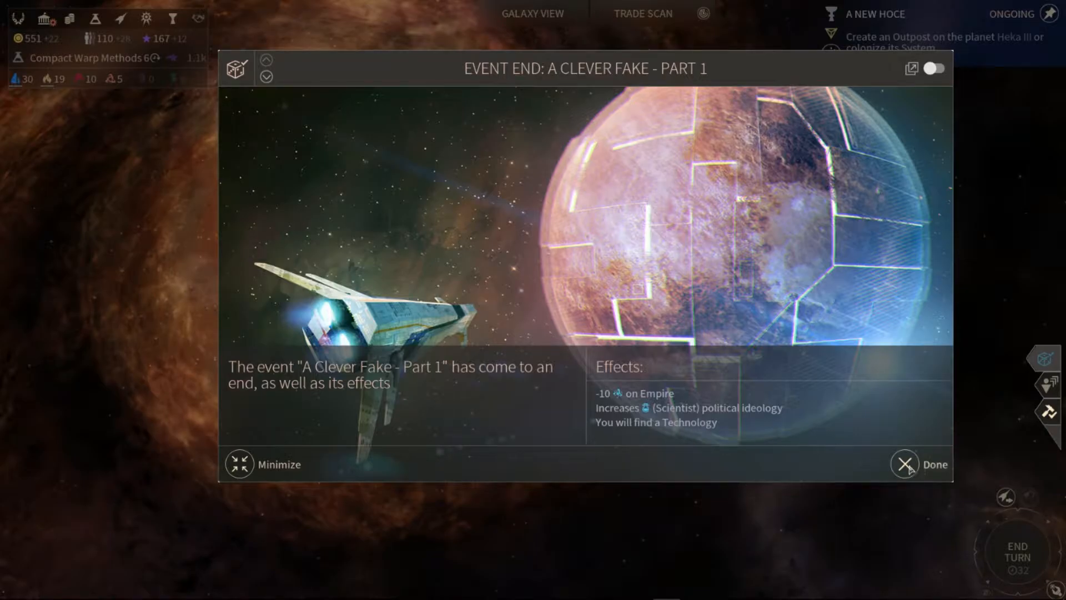
left_click(904, 464)
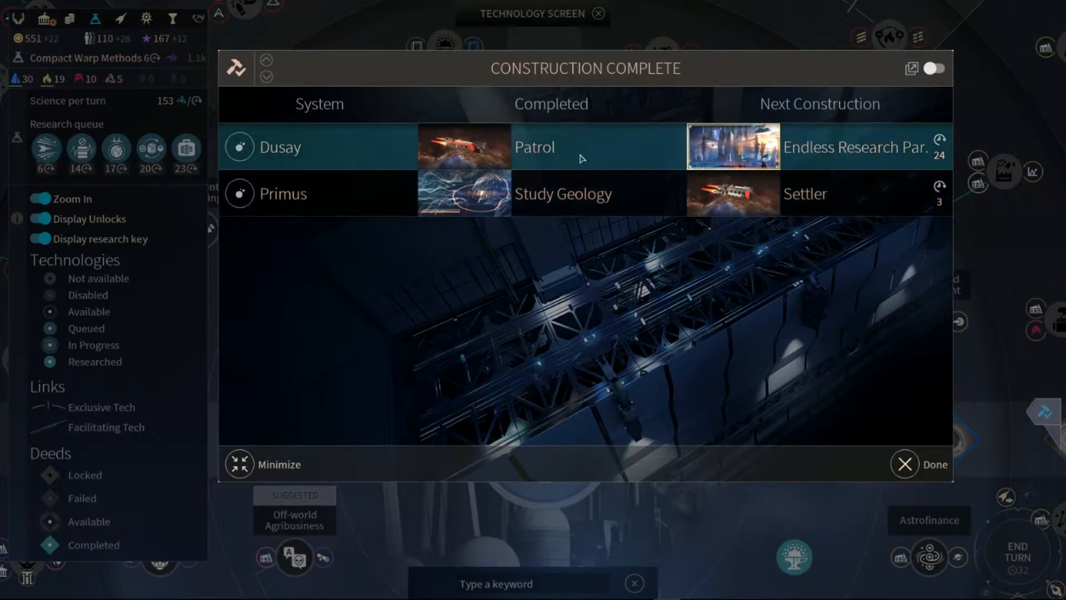
mouse_move(589, 204)
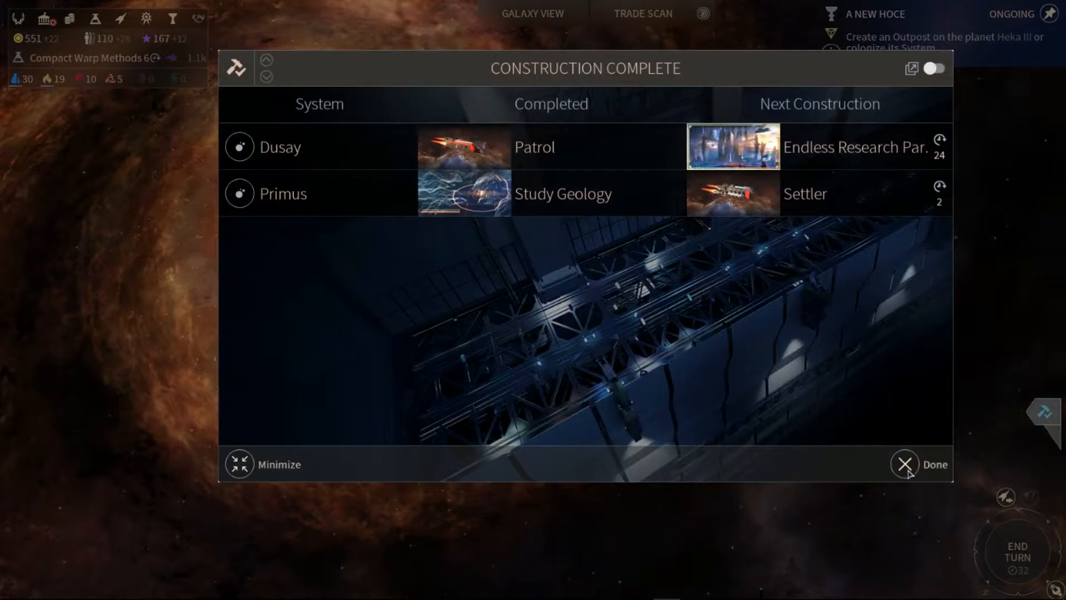
- Close the Construction Complete report to reveal the Patrol fleet near Dusay
left_click(903, 465)
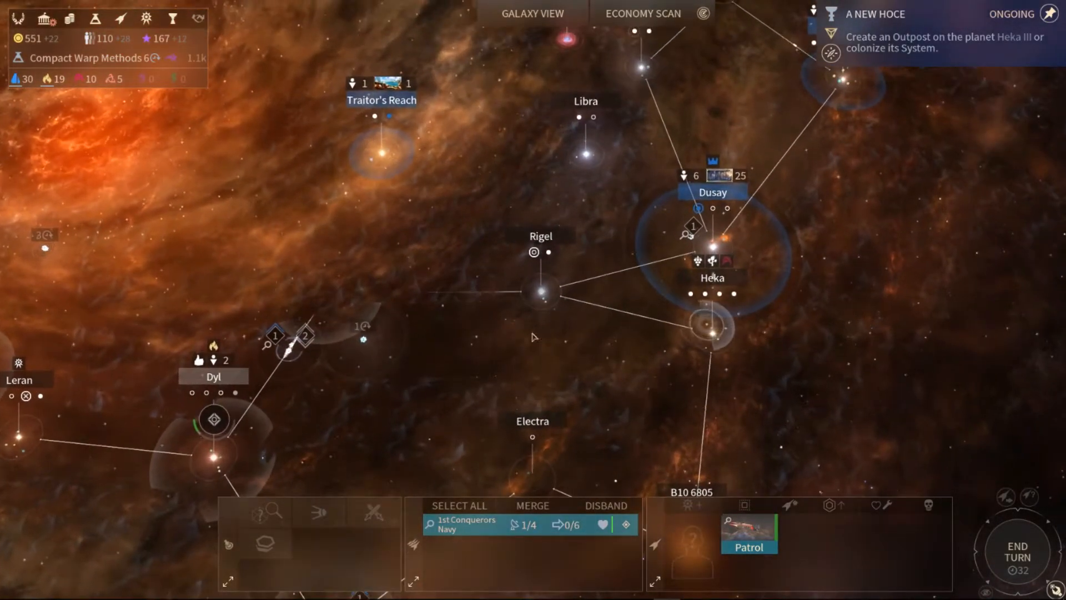
- End turn 32 and acknowledge the 'System Colonized on Ita' notice
left_click(539, 294)
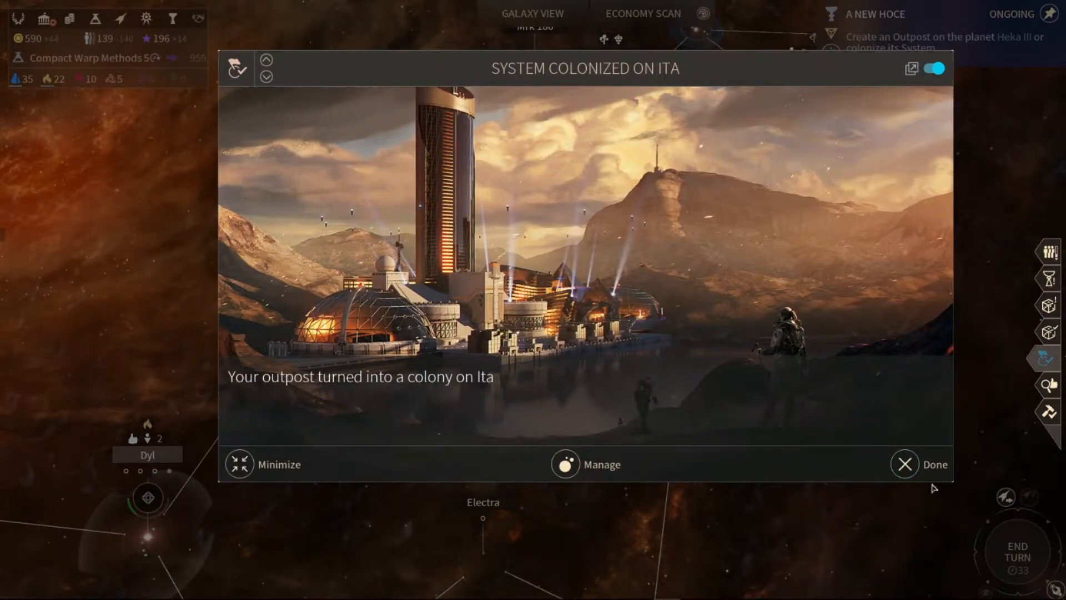
left_click(904, 463)
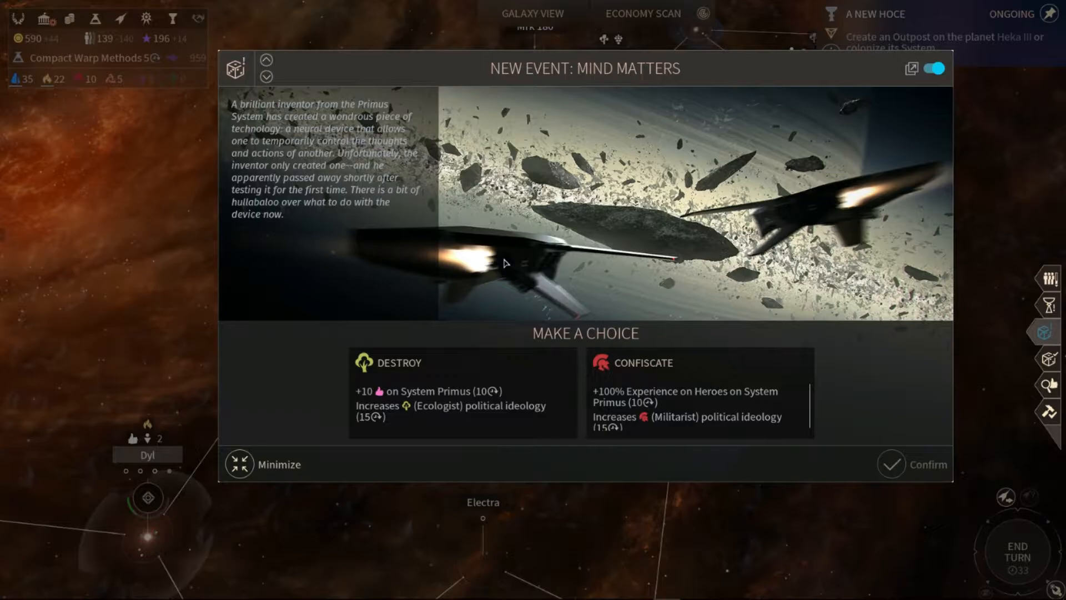
mouse_move(725, 426)
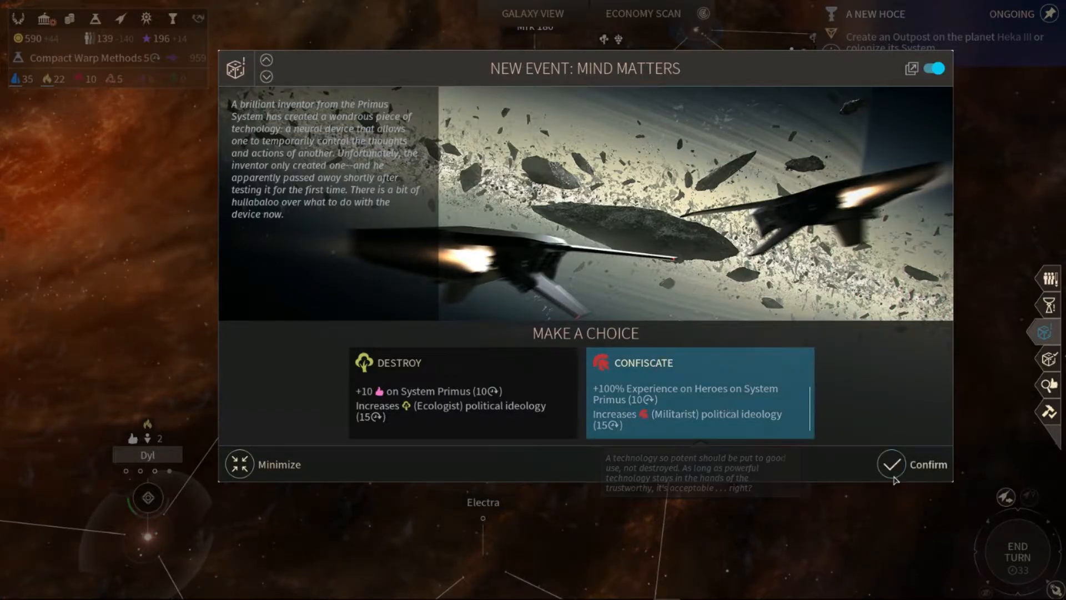
mouse_move(498, 396)
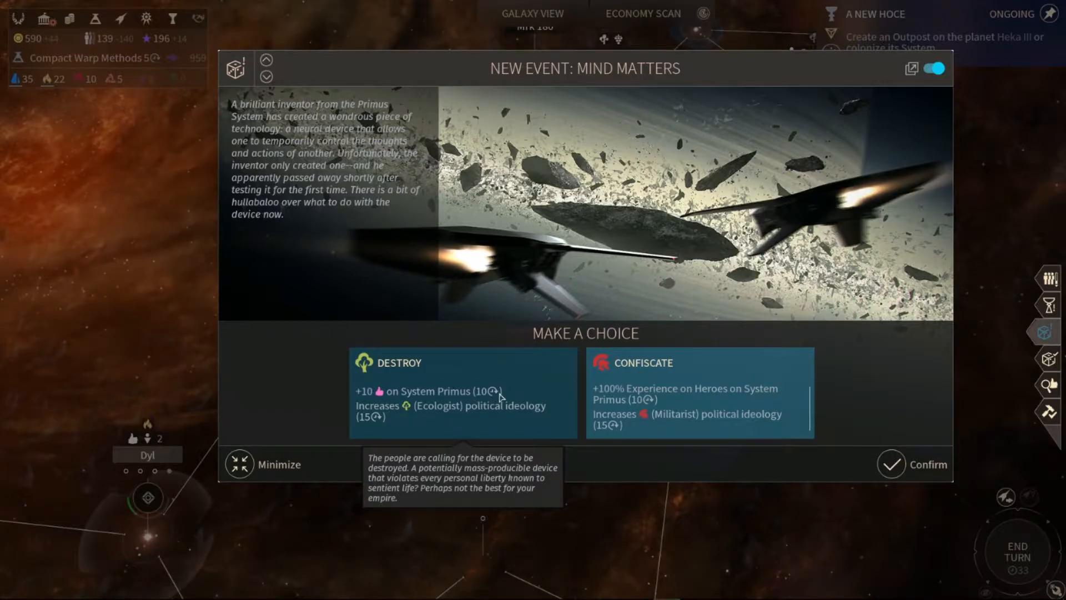
mouse_move(695, 410)
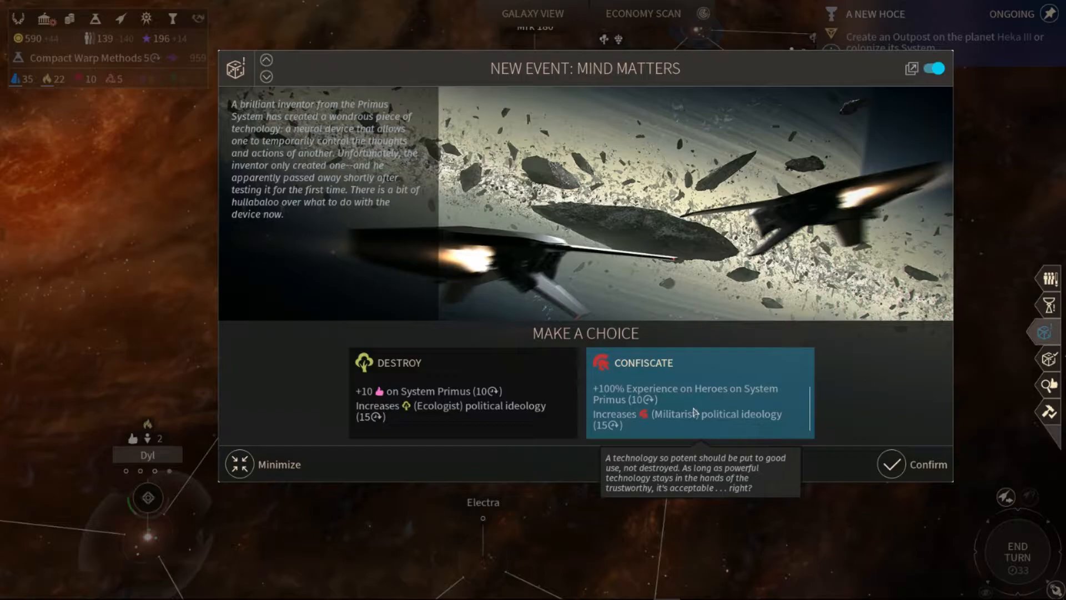
mouse_move(850, 454)
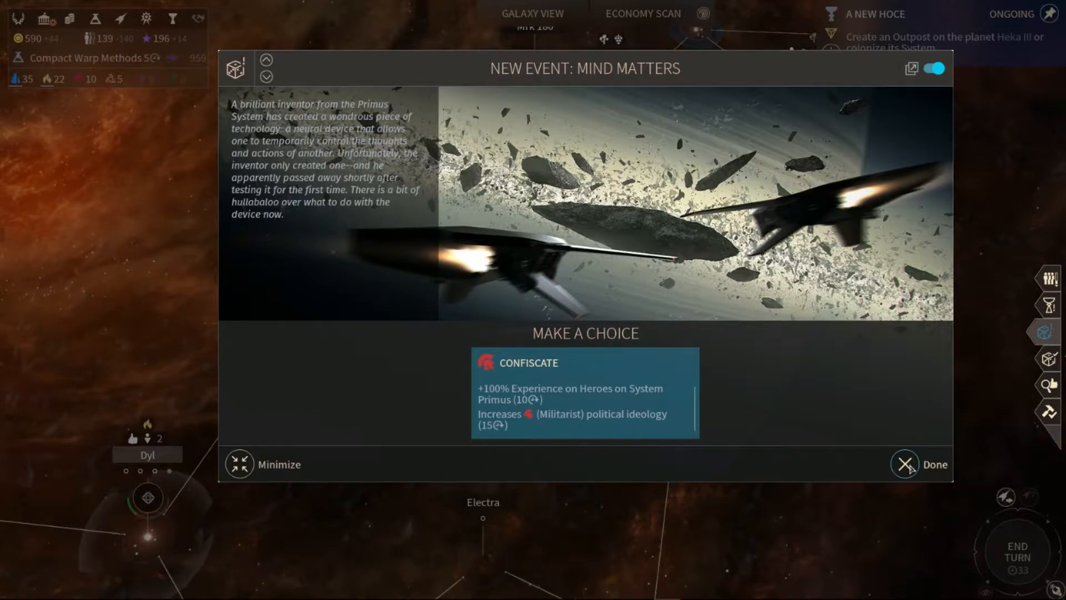
- Dismiss the Mind Matters, Low Manpower and Call a Spaceman a Spaceman notices
left_click(905, 463)
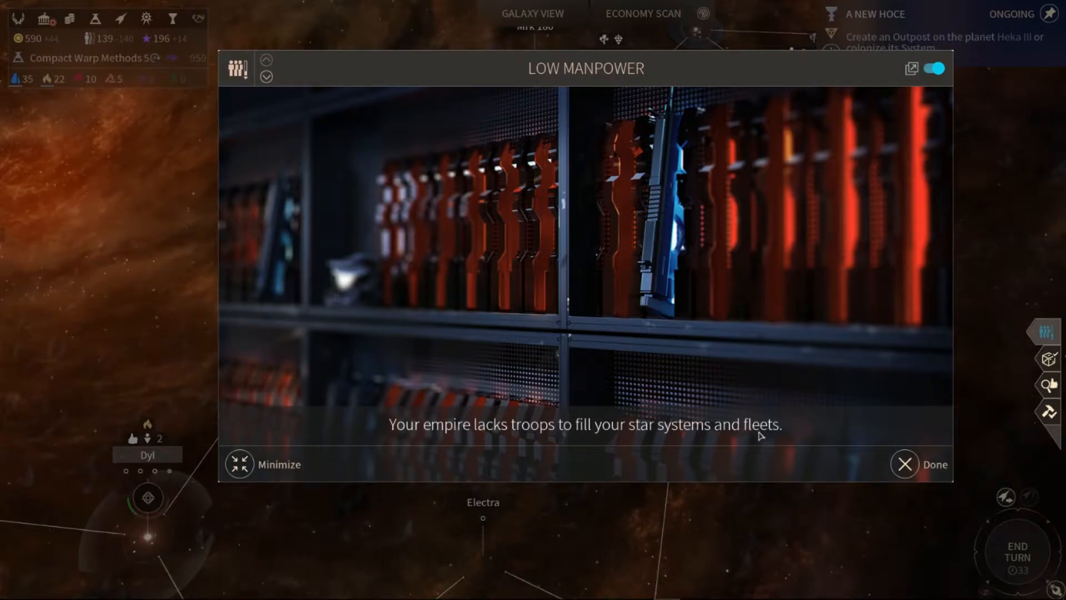
left_click(904, 464)
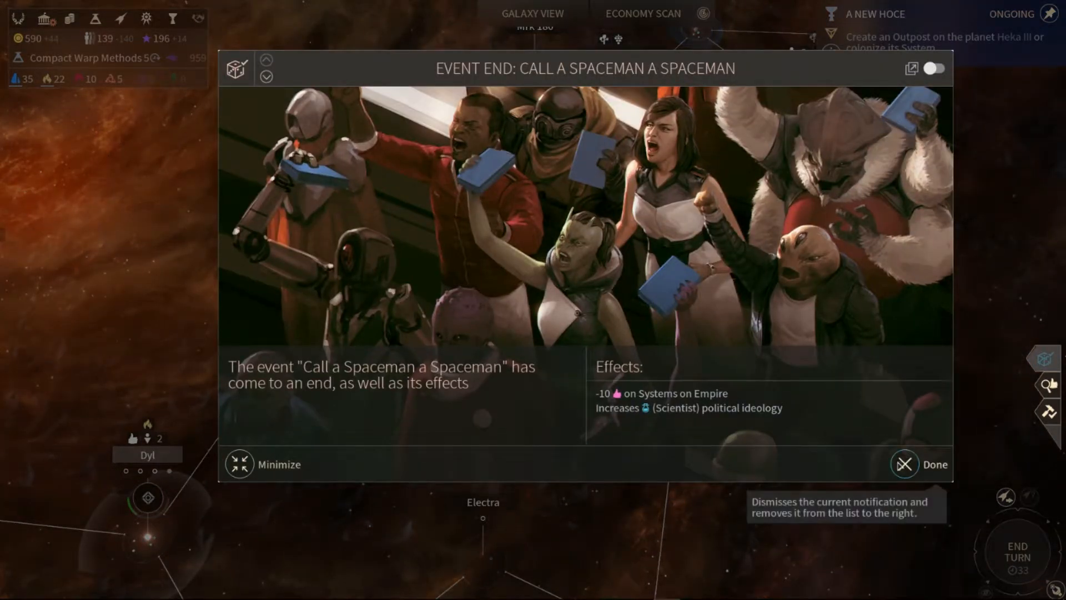
left_click(904, 464)
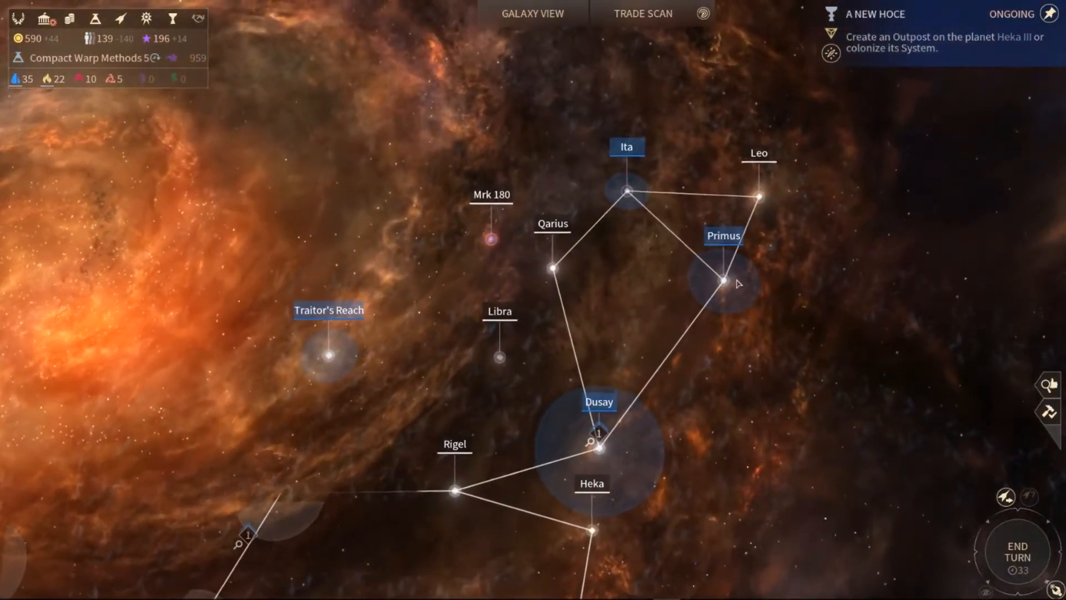
- Queue Cerebral Reality and a Study Ruins expedition on Ita III, checking Ita's built improvements
left_click(725, 283)
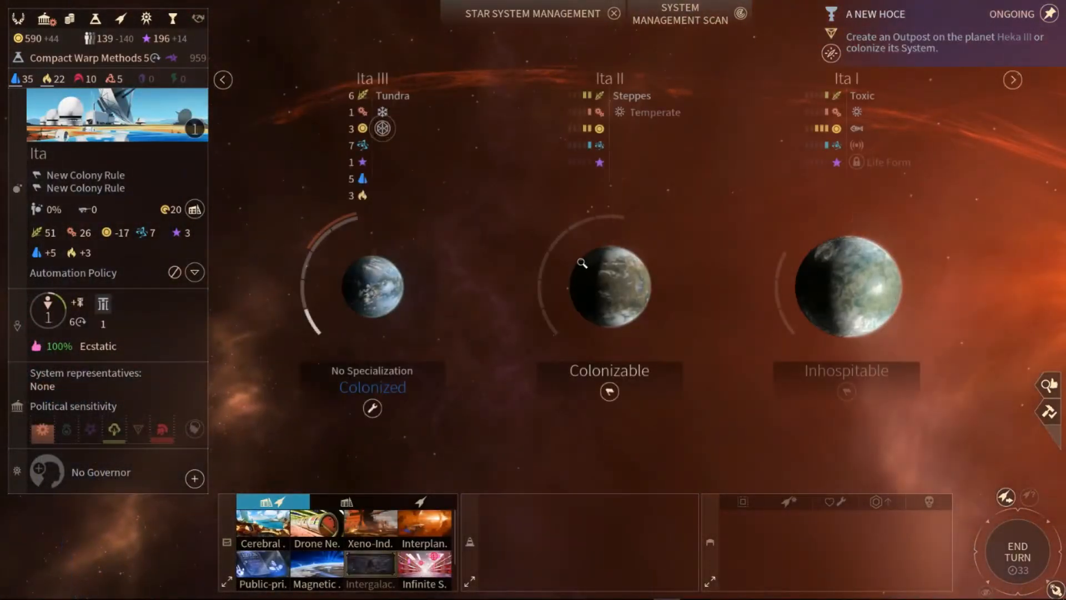
mouse_move(486, 216)
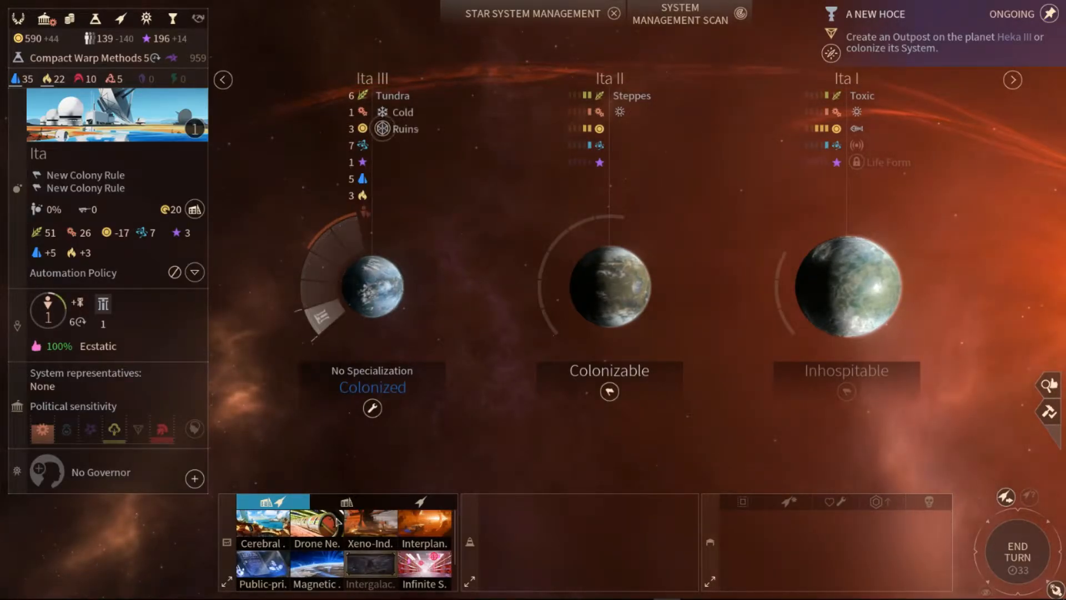
mouse_move(317, 533)
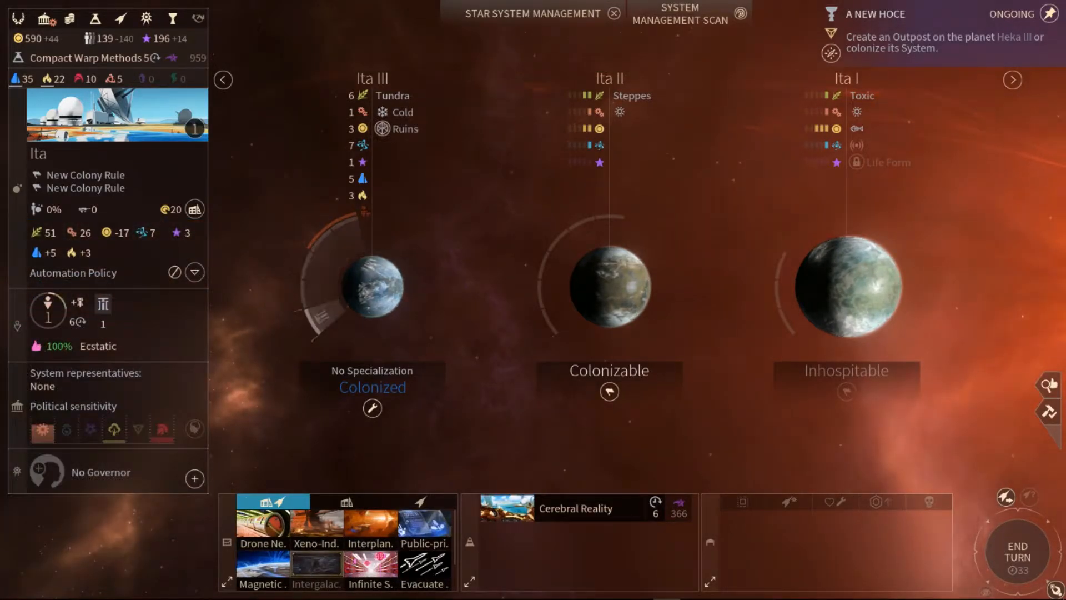
mouse_move(263, 575)
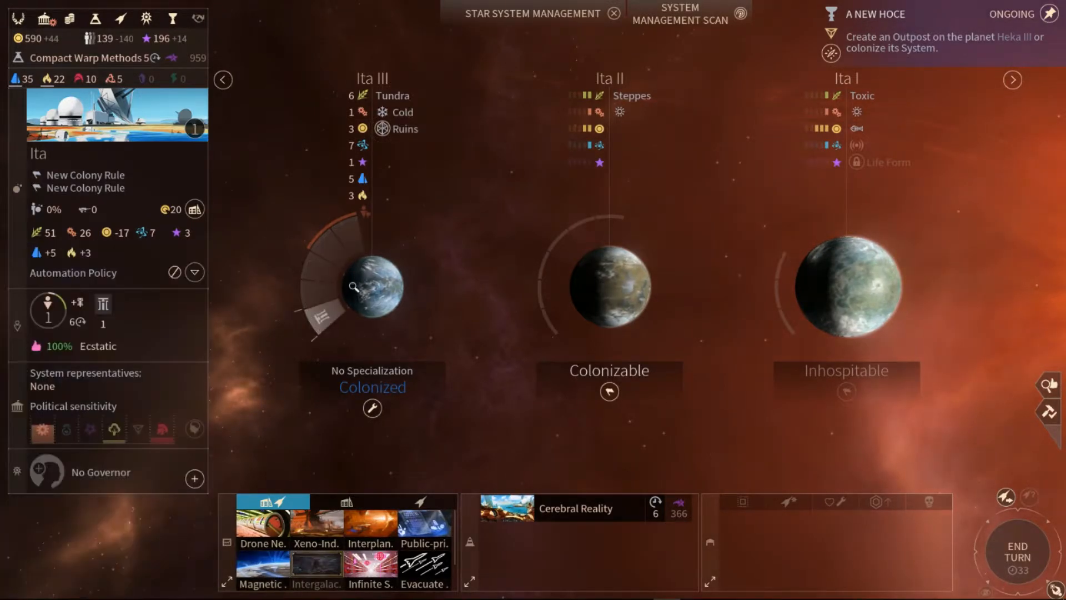
mouse_move(381, 129)
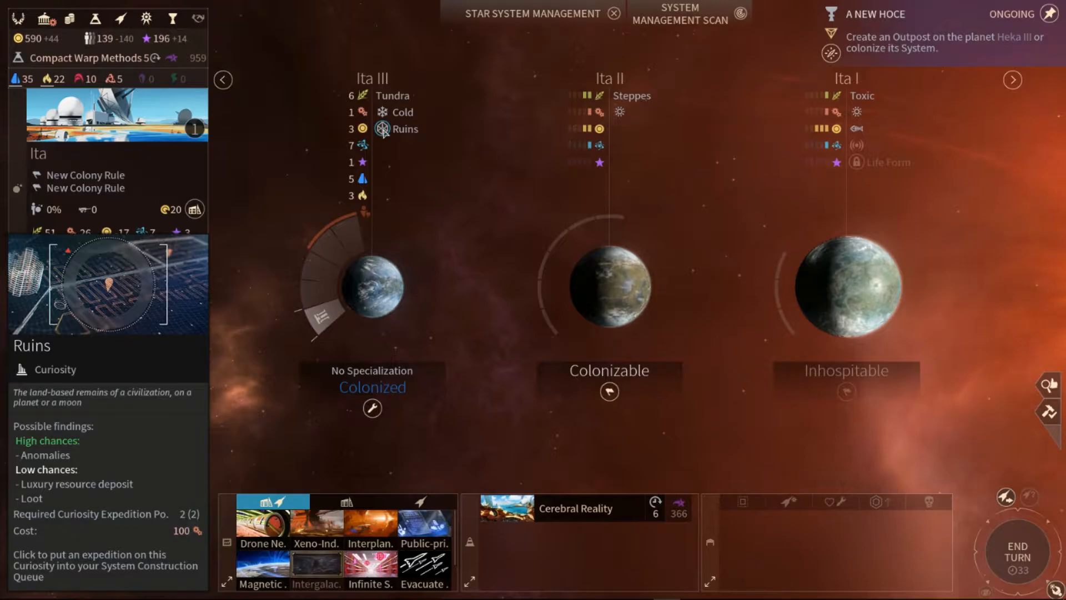
left_click(372, 410)
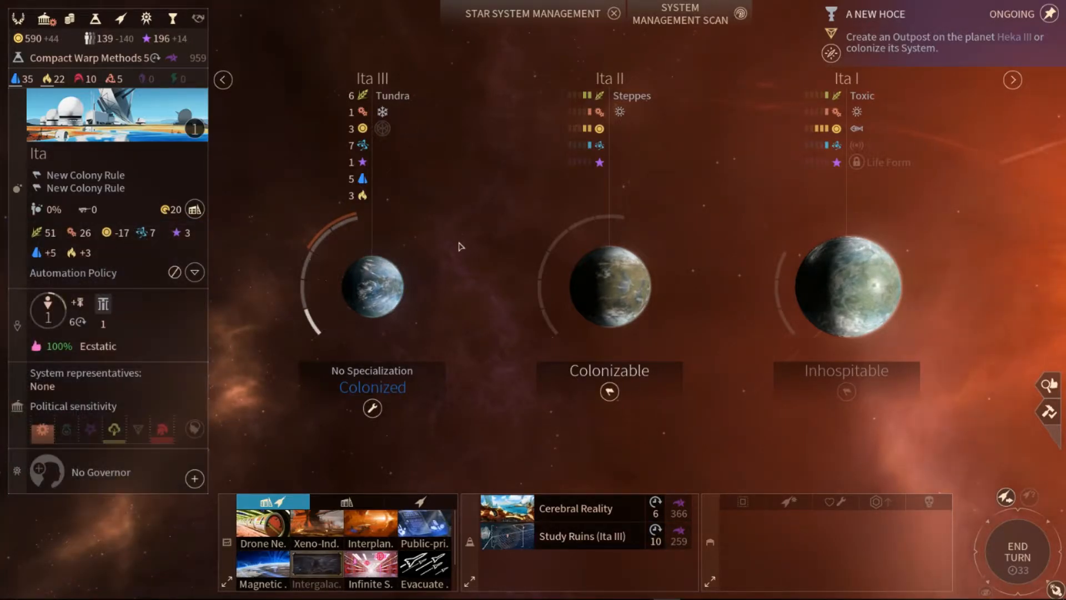
mouse_move(608, 391)
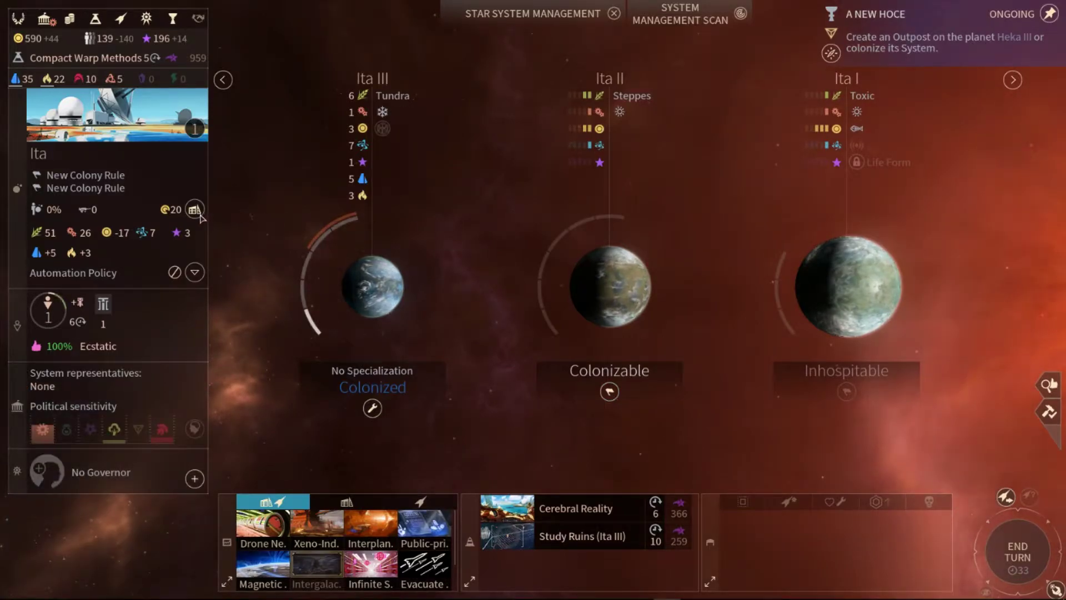
left_click(194, 209)
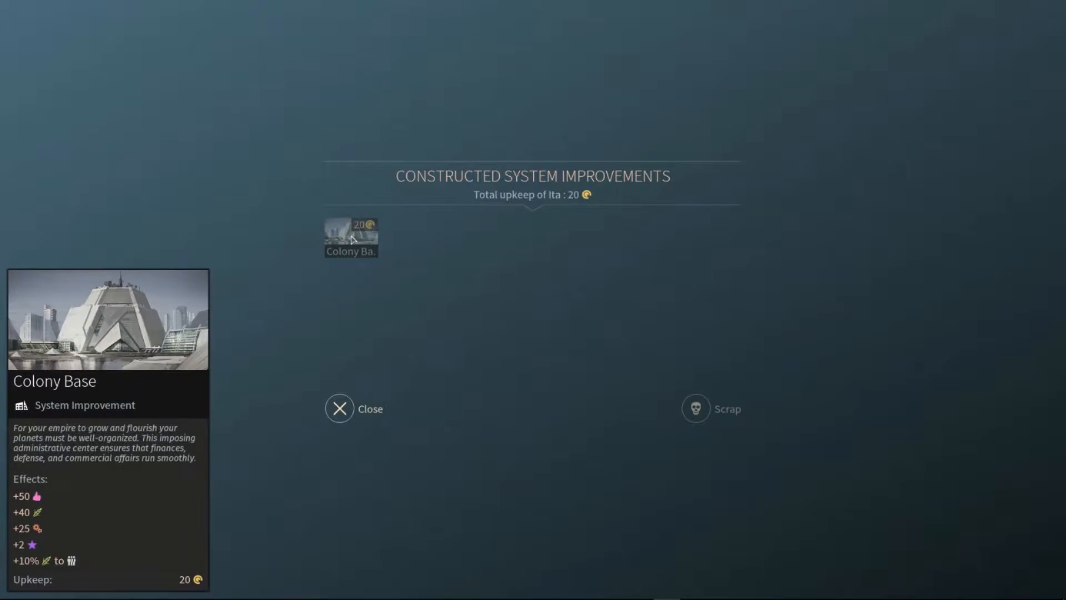
left_click(340, 408)
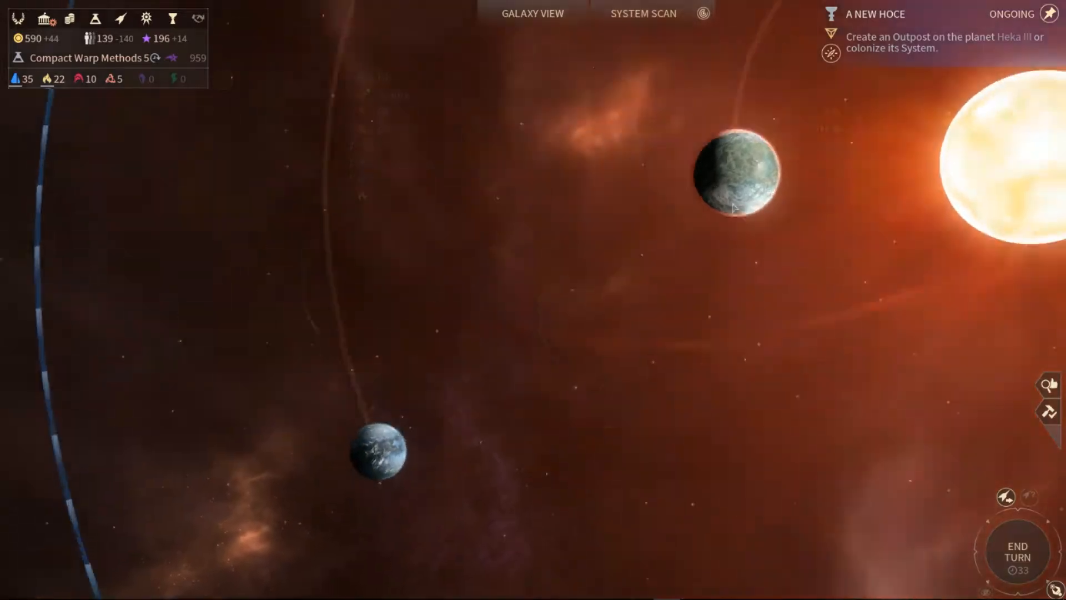
- Leave the system view and open the Serpens constellation control notice (+15% food)
left_click(645, 13)
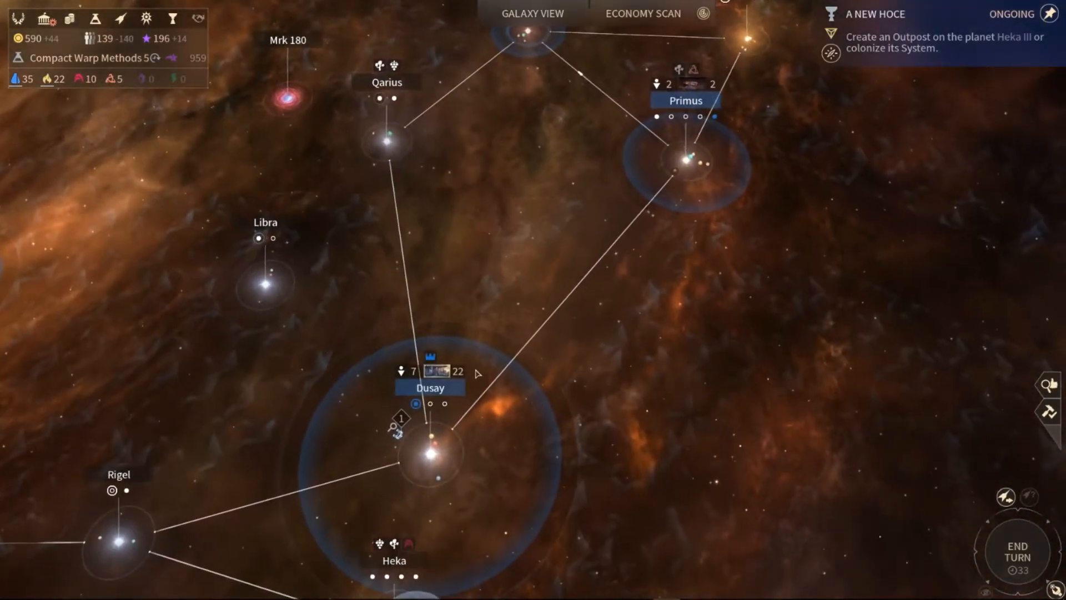
double_click(427, 456)
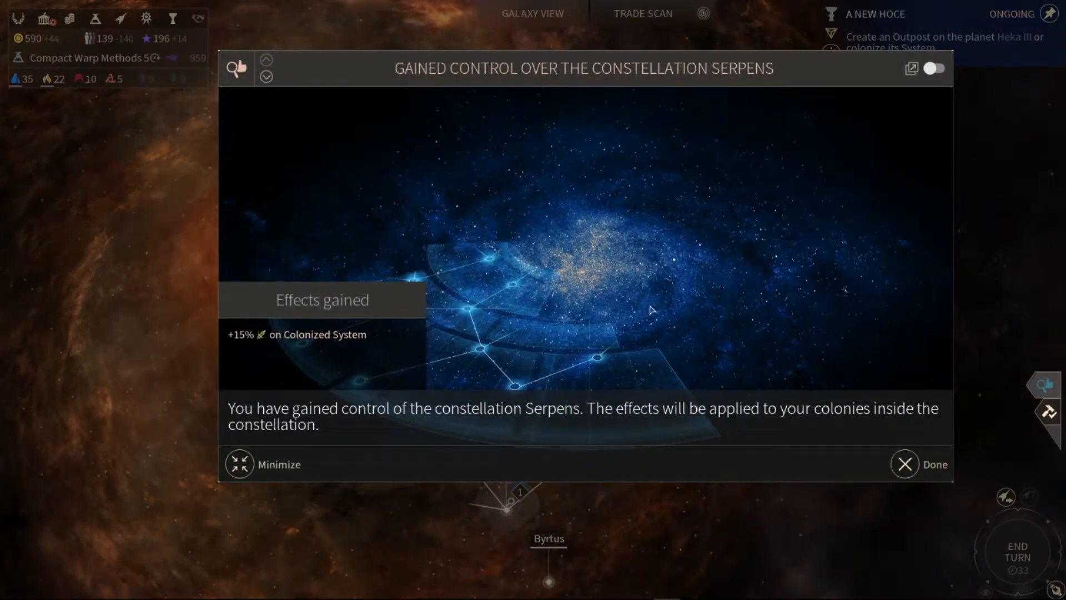
mouse_move(905, 464)
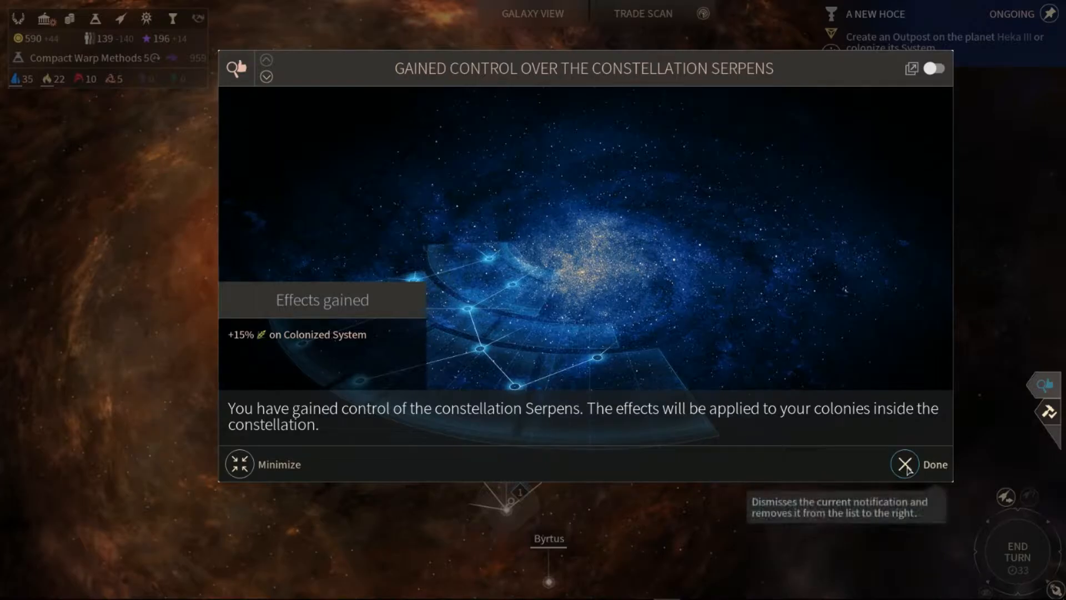
left_click(906, 465)
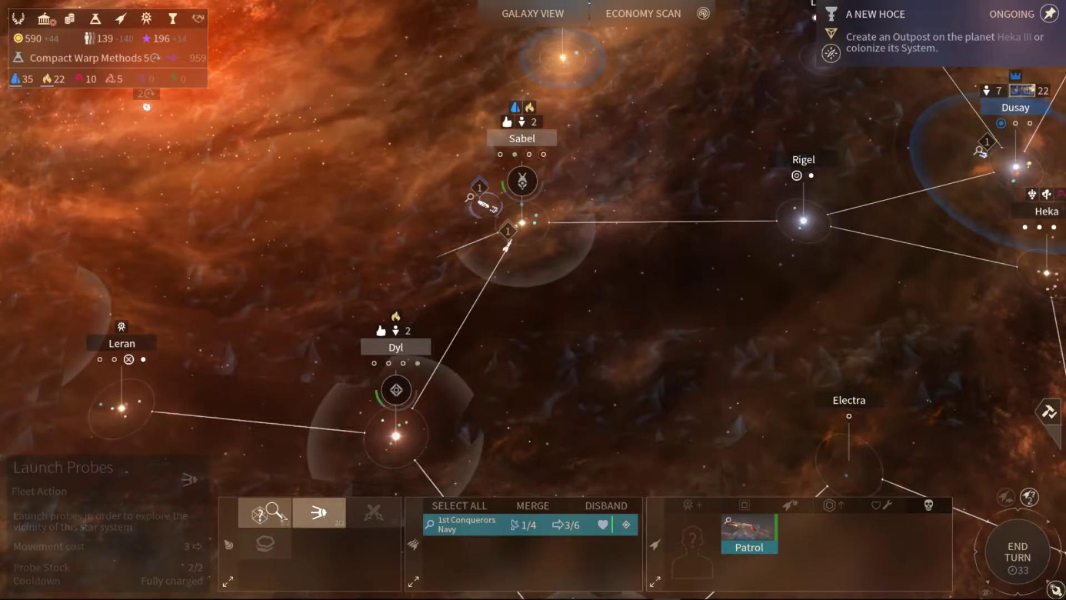
mouse_move(265, 526)
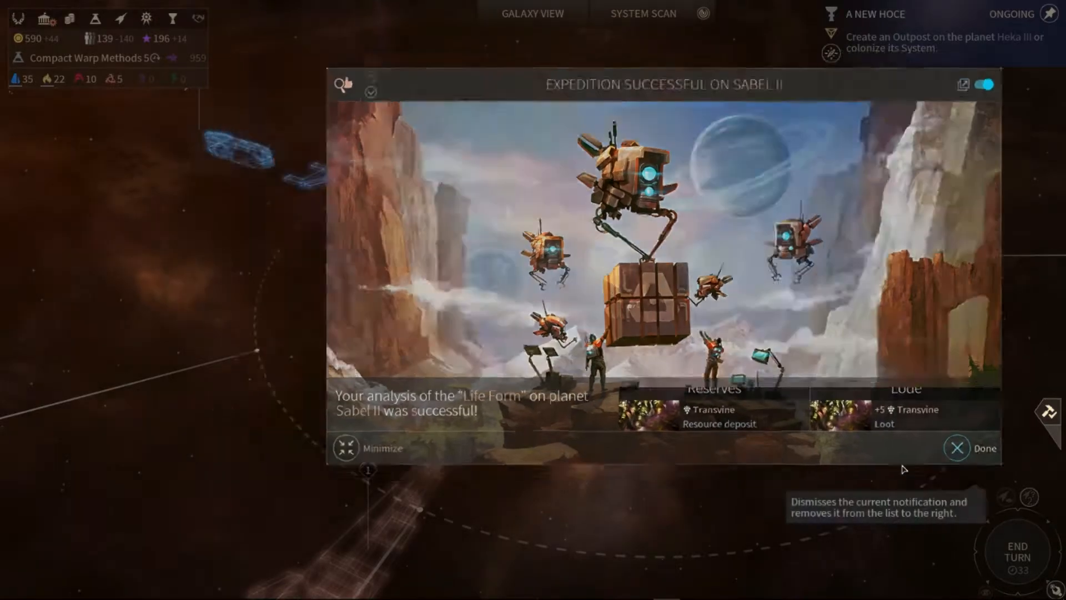
- Dismiss the Sabel II and Sabel I expedition reports
left_click(957, 448)
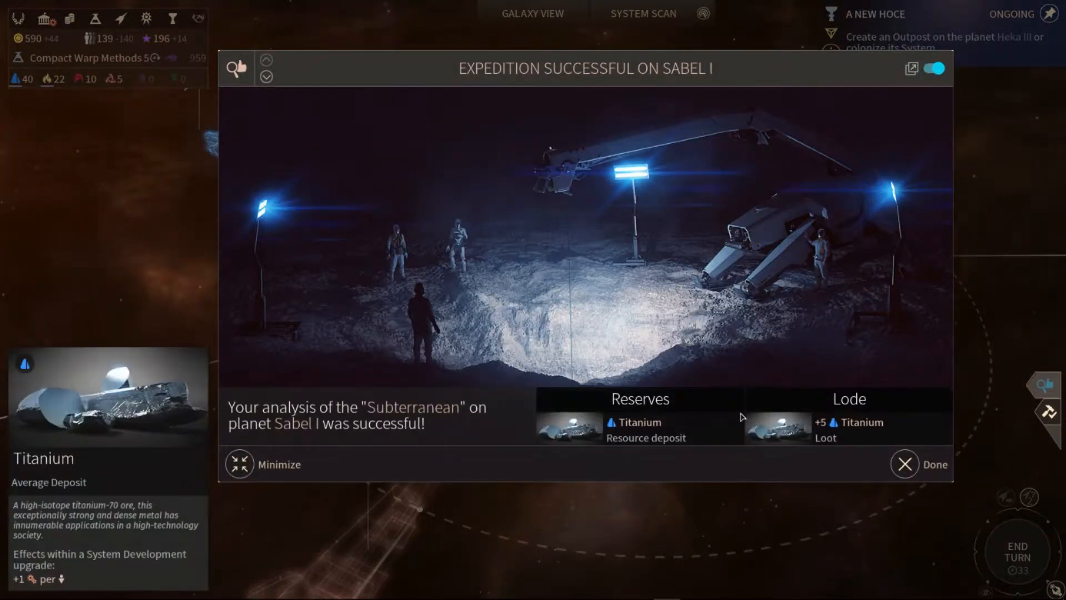
left_click(904, 464)
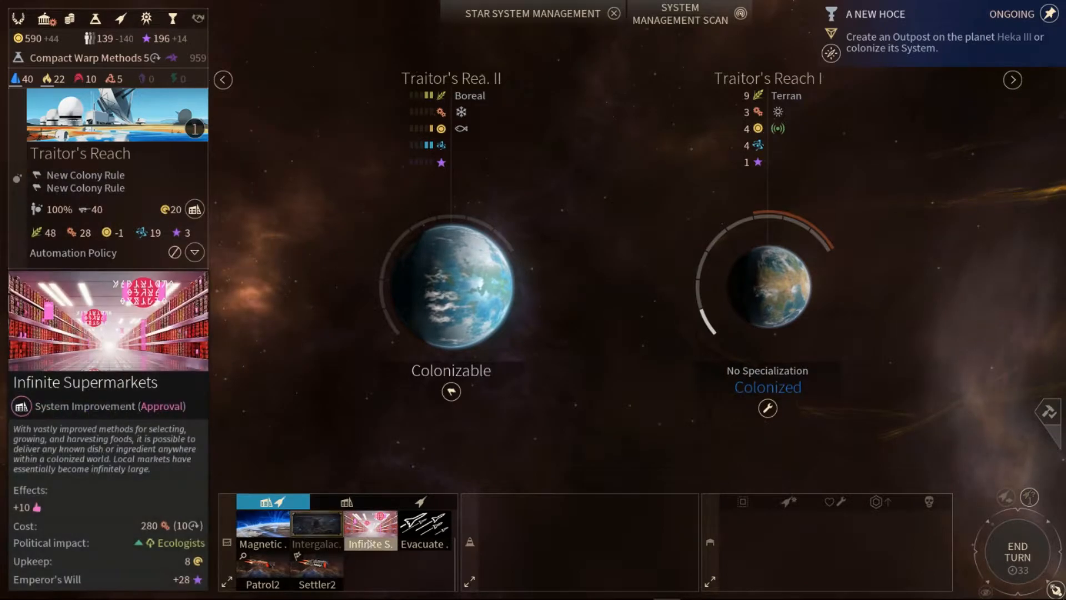
- Browse Traitor's Reach improvements, queue Drone Networks, and return to the galaxy map
left_click(262, 527)
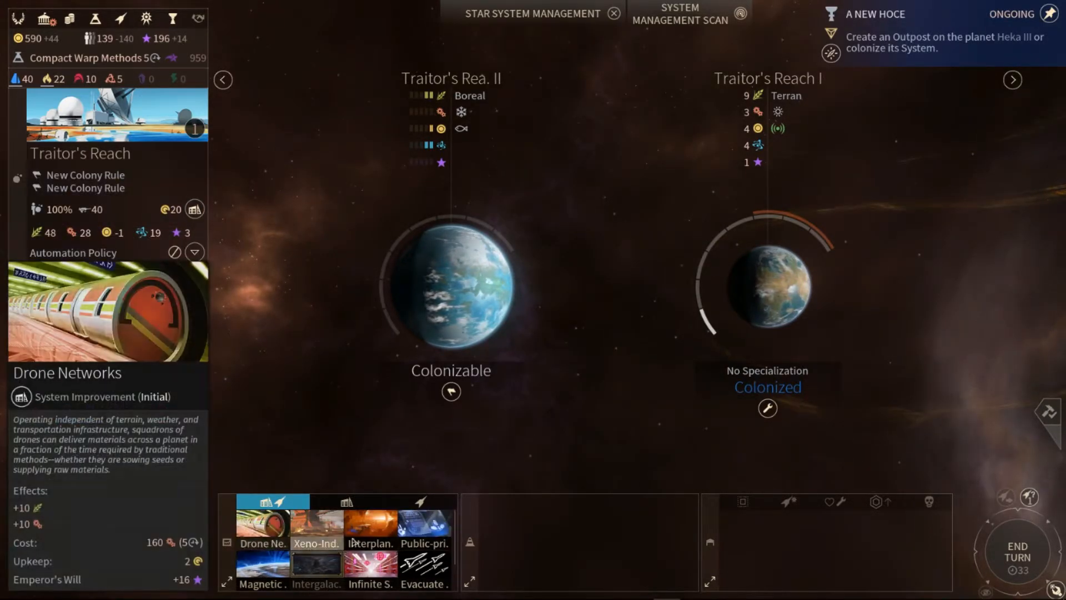
left_click(426, 536)
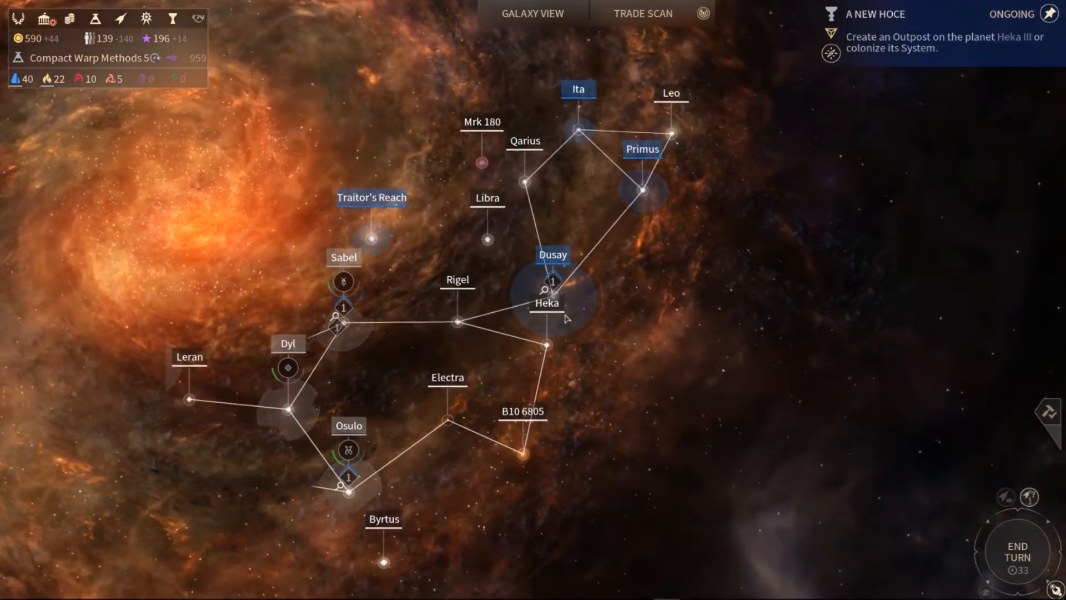
left_click(371, 237)
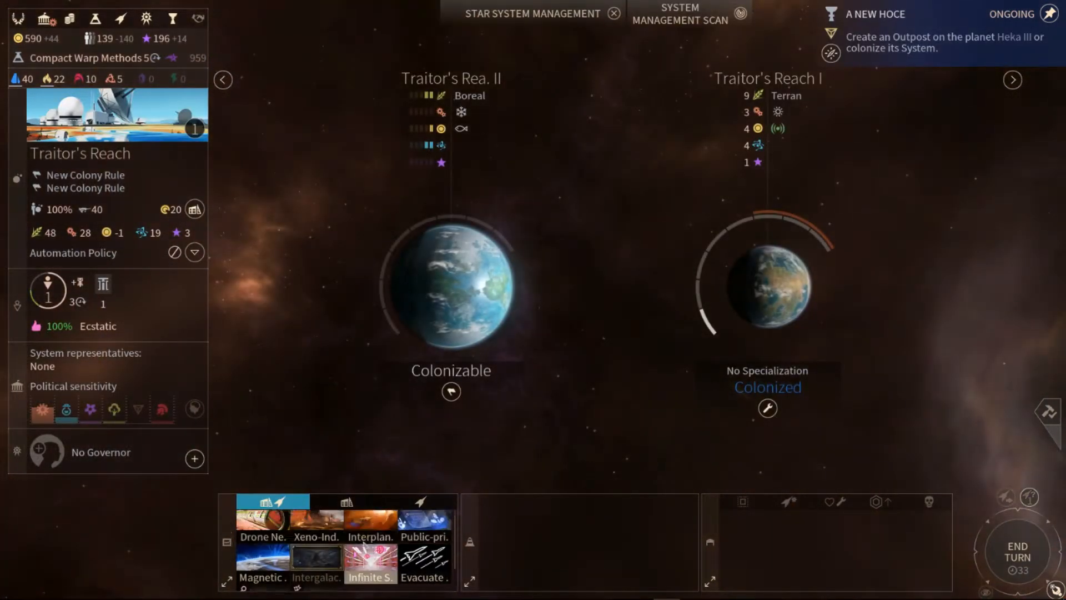
mouse_move(312, 536)
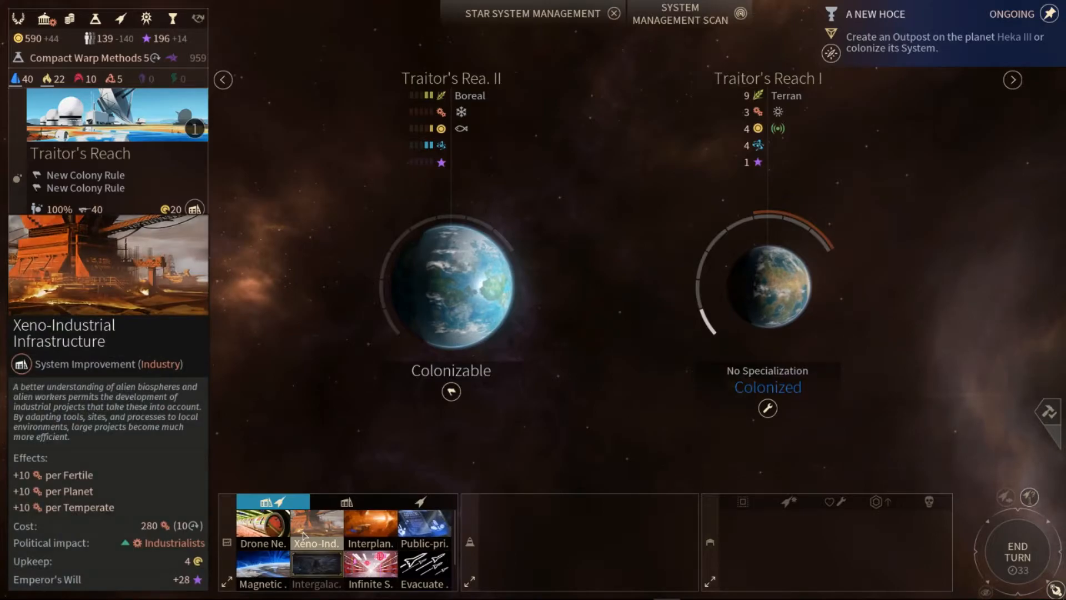
left_click(264, 529)
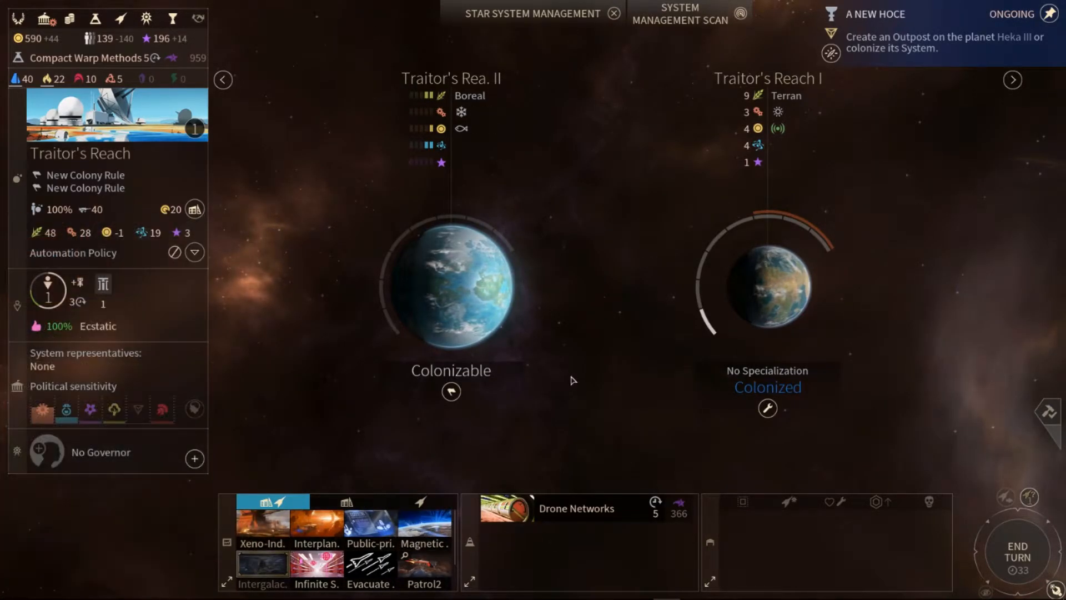
mouse_move(576, 389)
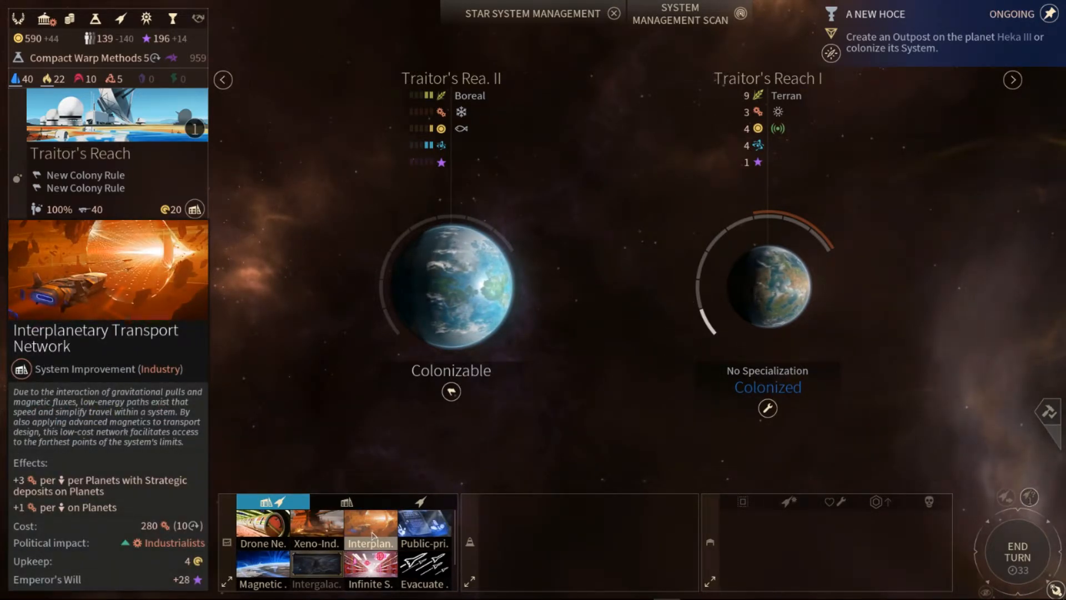
left_click(425, 530)
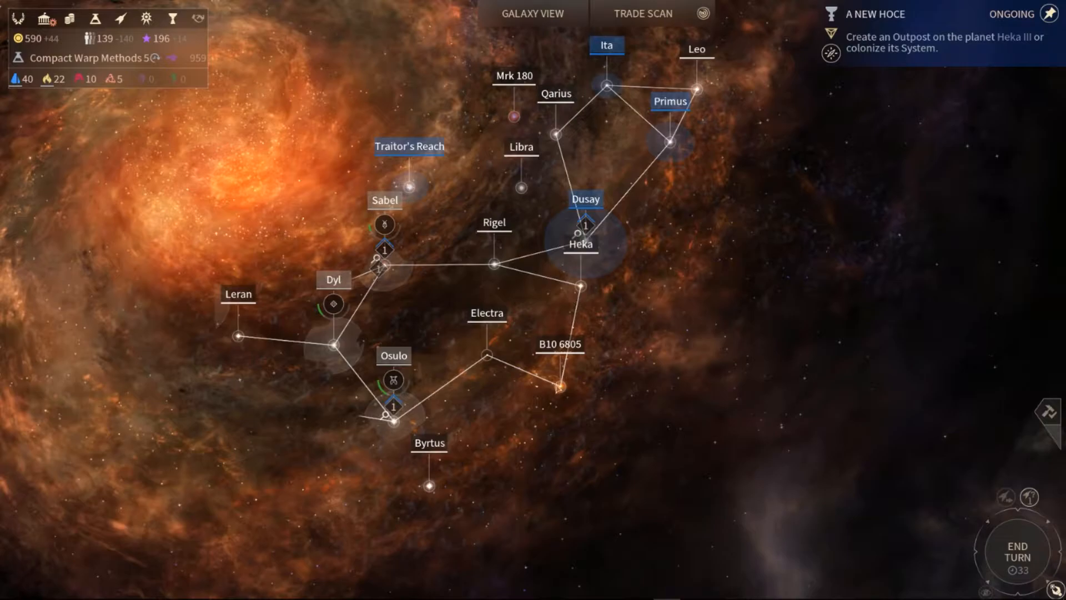
- Inspect the B10 6805 nebula and open the Cerebral Reality construction-complete notice
left_click(562, 386)
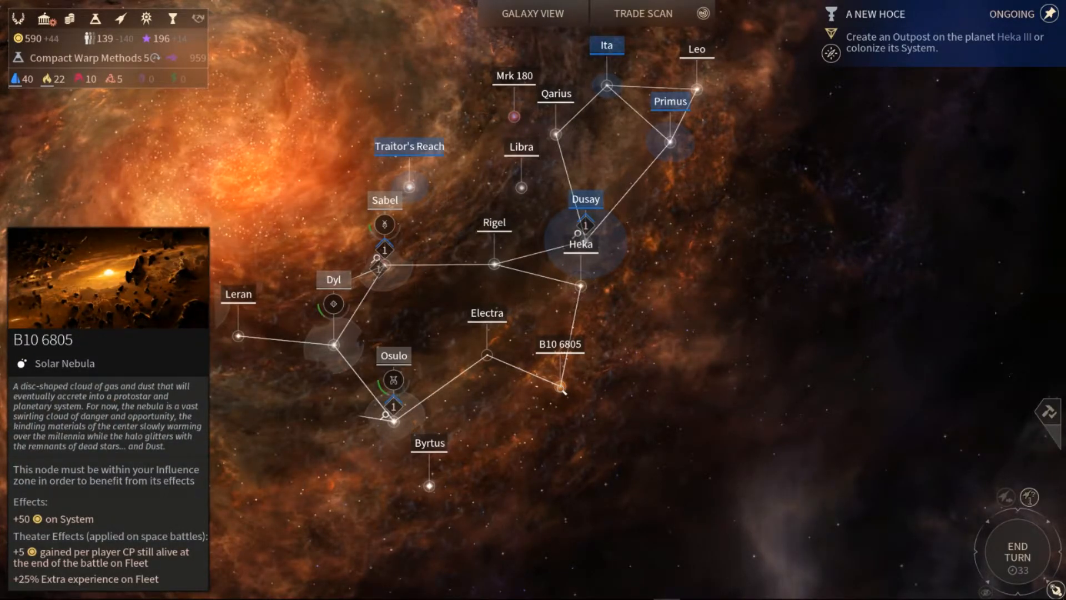
double_click(563, 390)
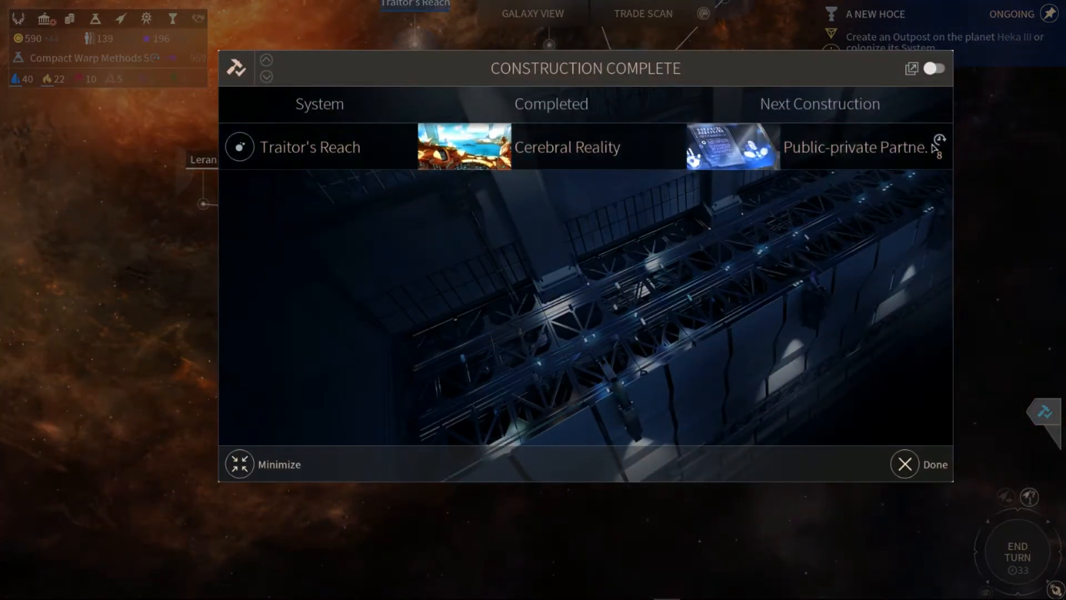
- Close the Cerebral Reality construction-complete report
left_click(904, 463)
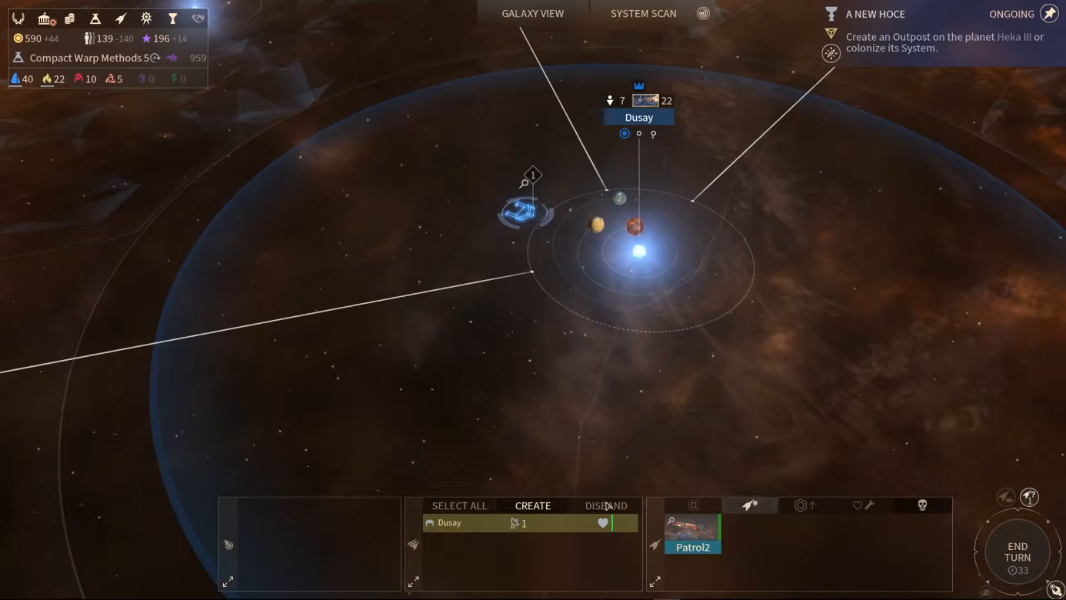
mouse_move(532, 506)
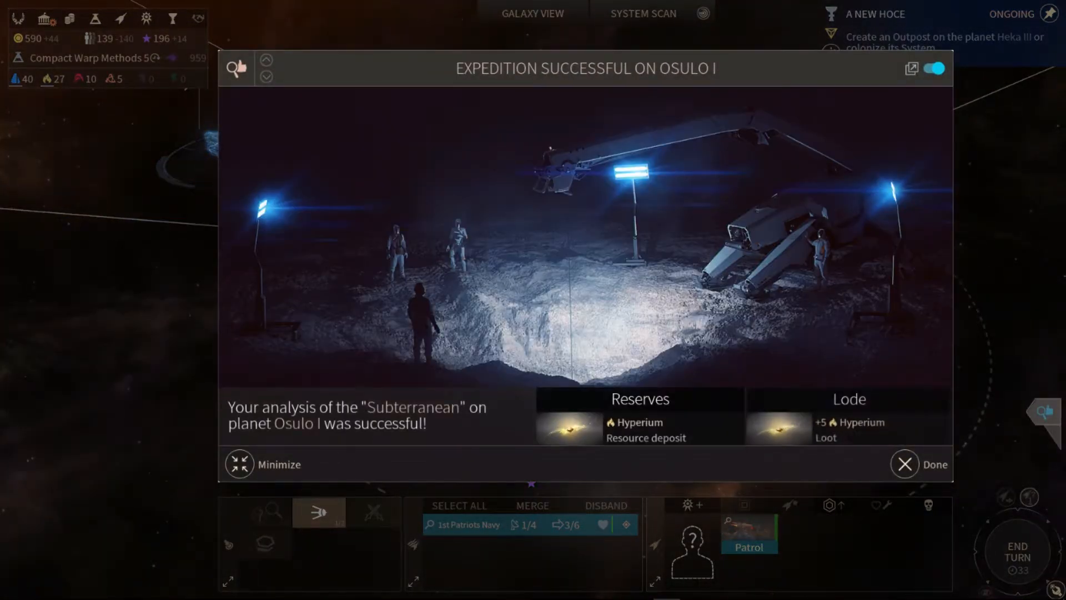
- Dismiss the Osulo I Hyperium and Titanium expedition reports
left_click(904, 463)
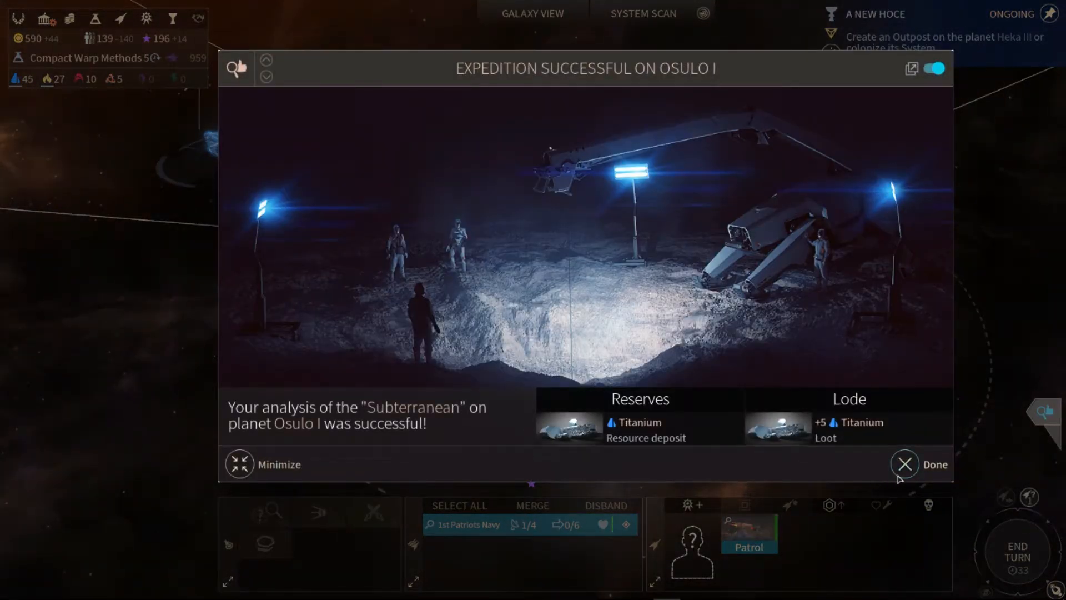
left_click(905, 463)
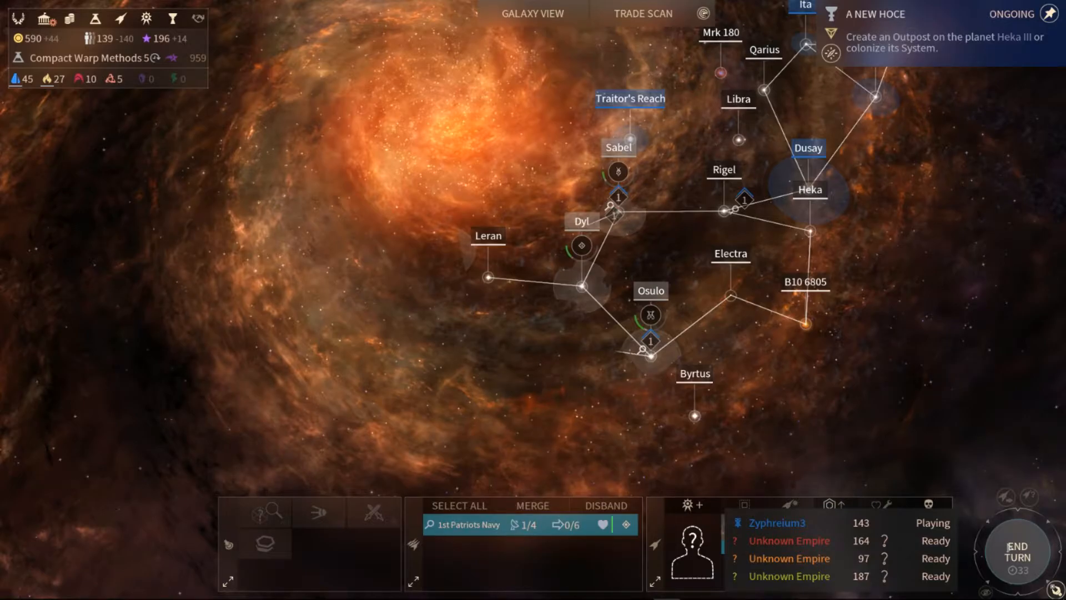
- End the turn and dismiss the Lifting the Lamp and Hidden Rebellion Part 2 reports
left_click(1014, 551)
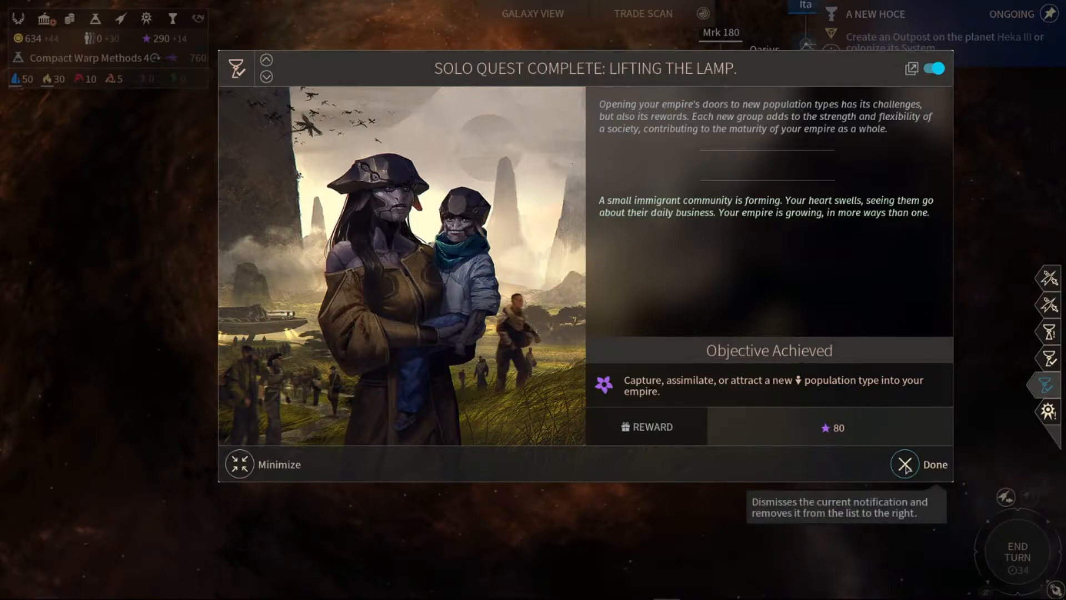
left_click(905, 464)
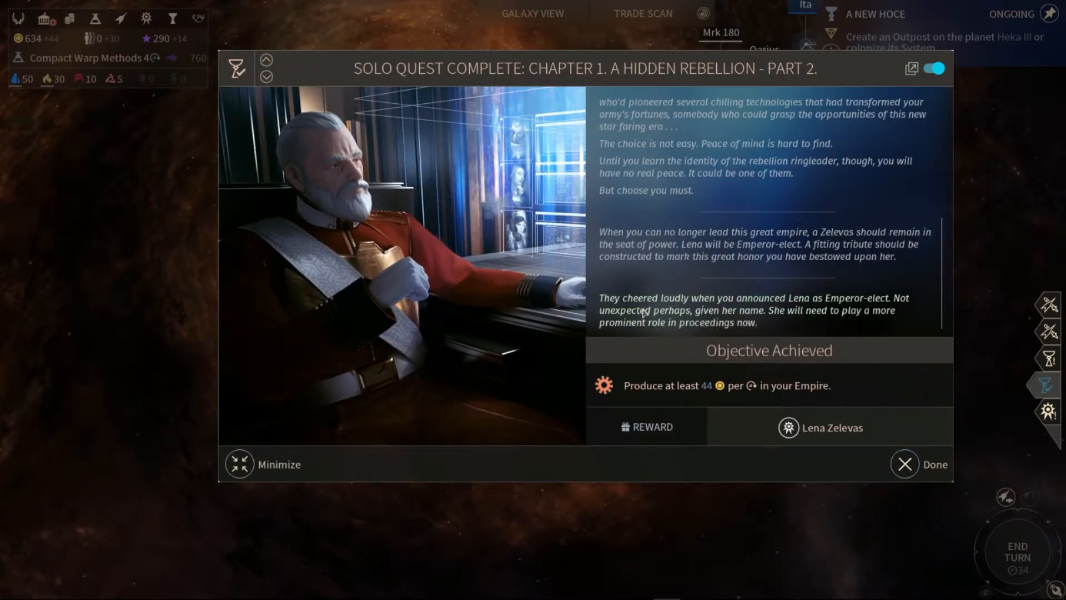
mouse_move(727, 268)
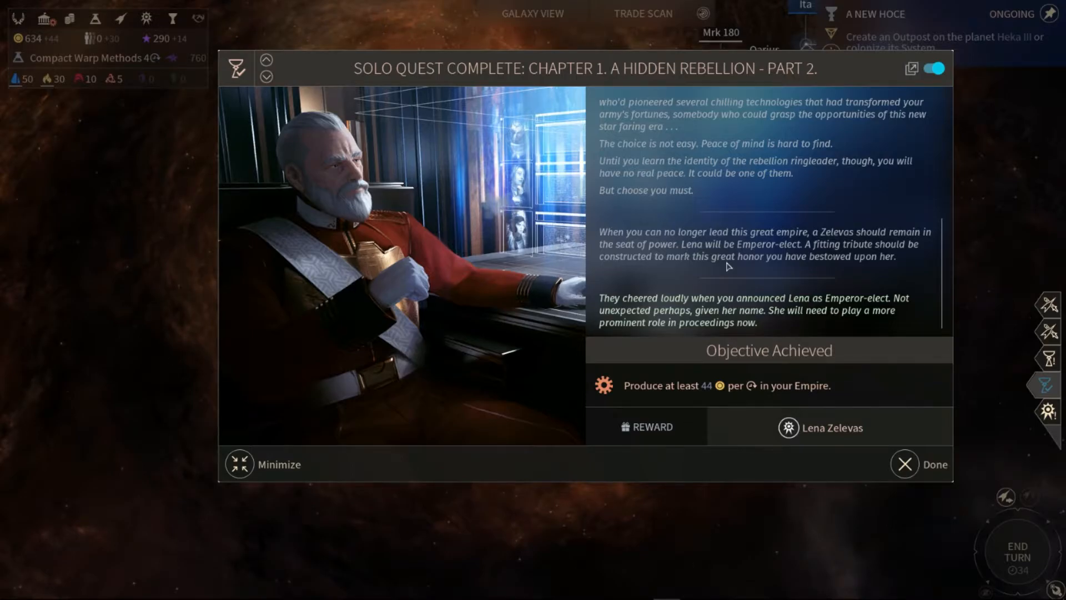
mouse_move(904, 481)
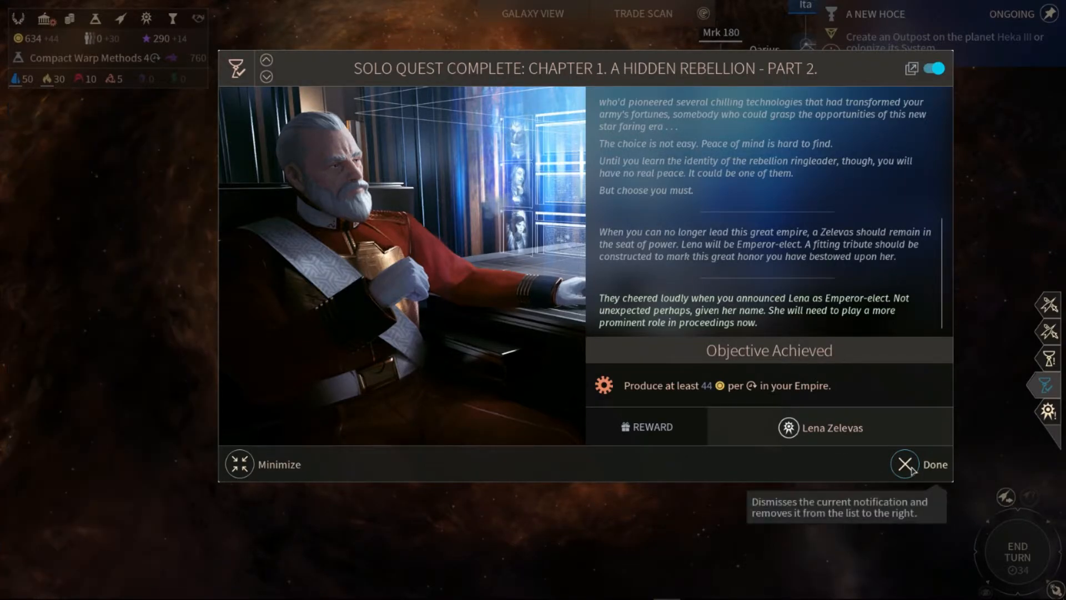
left_click(905, 464)
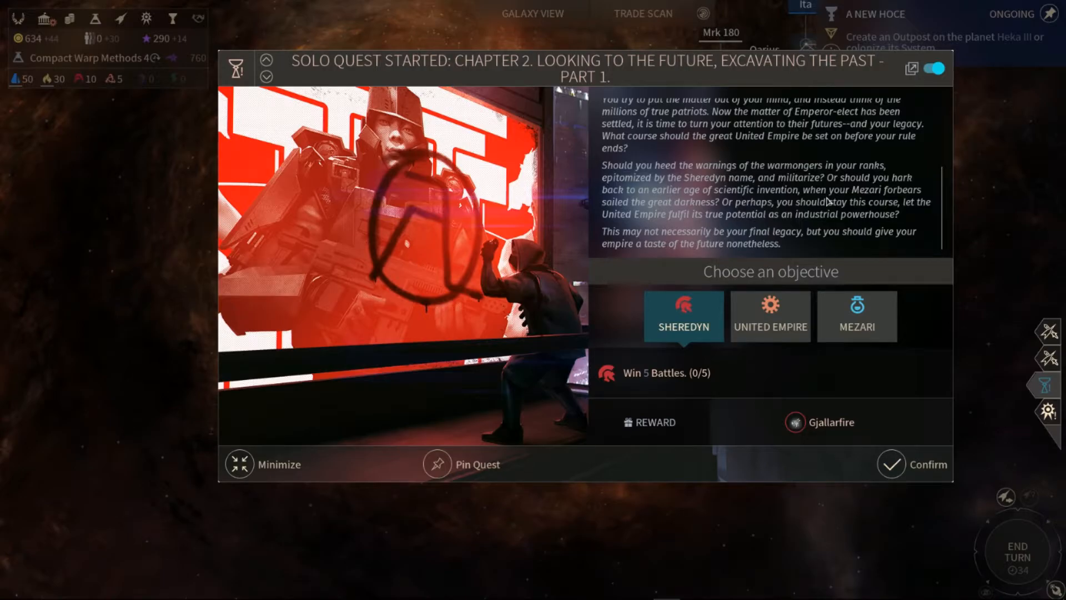
- Pick the United Empire objective: three Level 2+ systems for a Sci-Fi Design School
left_click(770, 316)
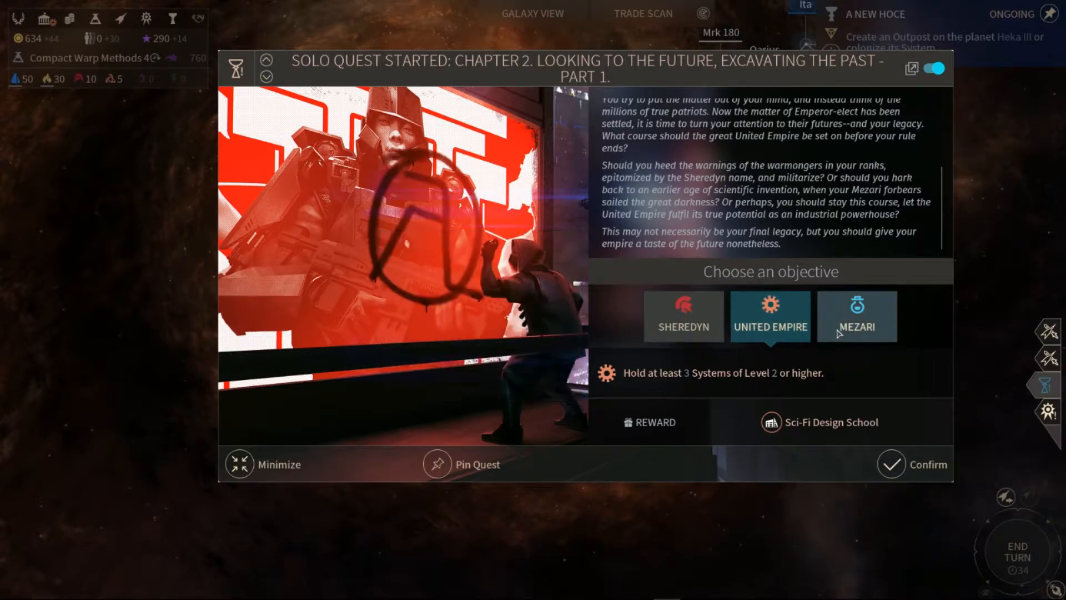
mouse_move(842, 335)
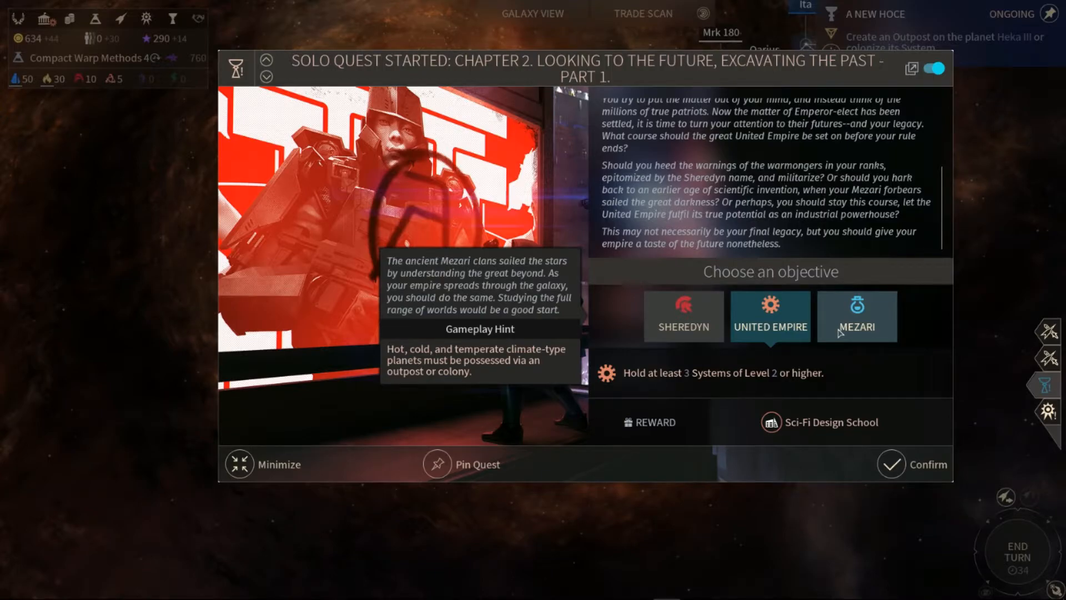
- Compare Mezari and Sheredyn rewards, then confirm the United Empire objective
left_click(857, 316)
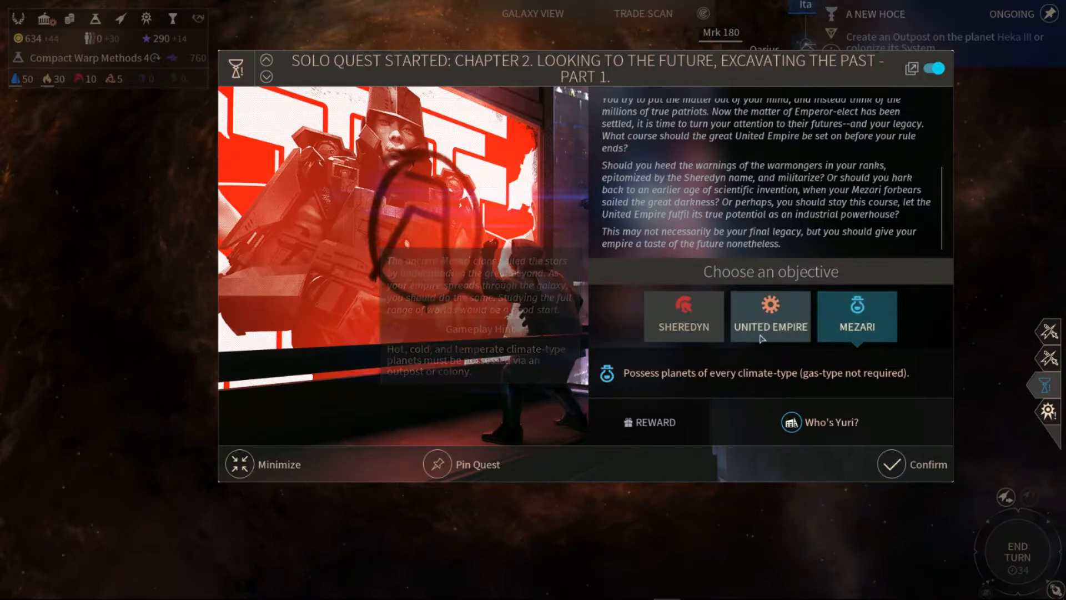
left_click(771, 316)
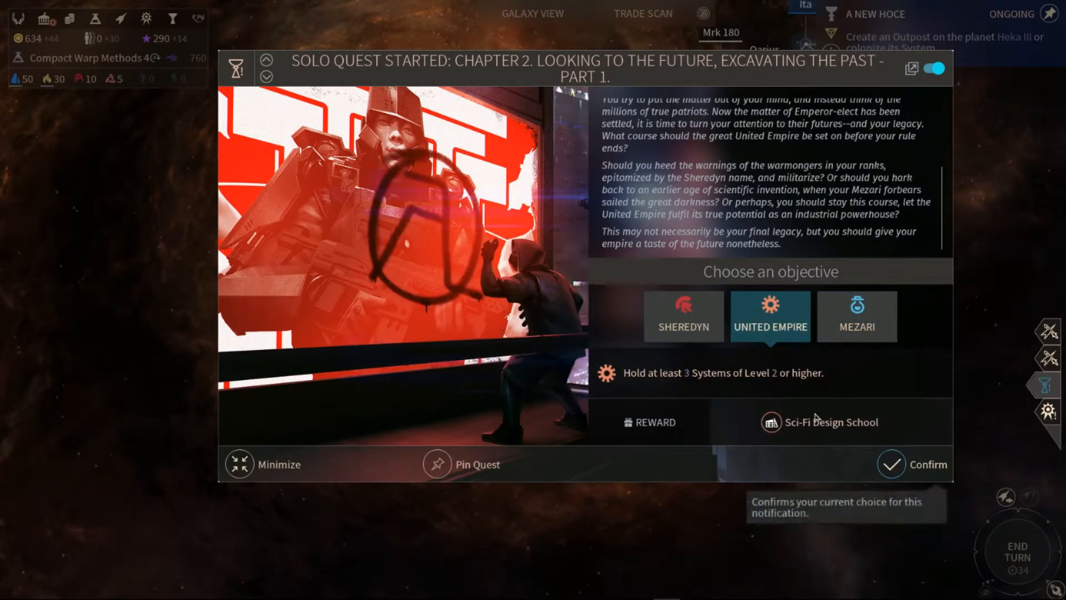
mouse_move(818, 426)
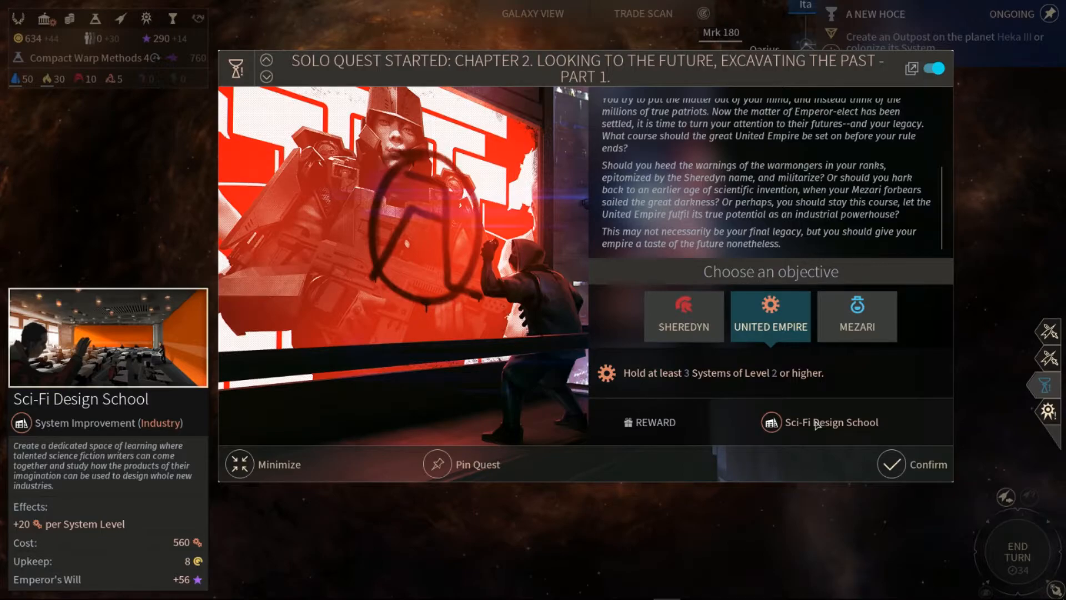
left_click(683, 315)
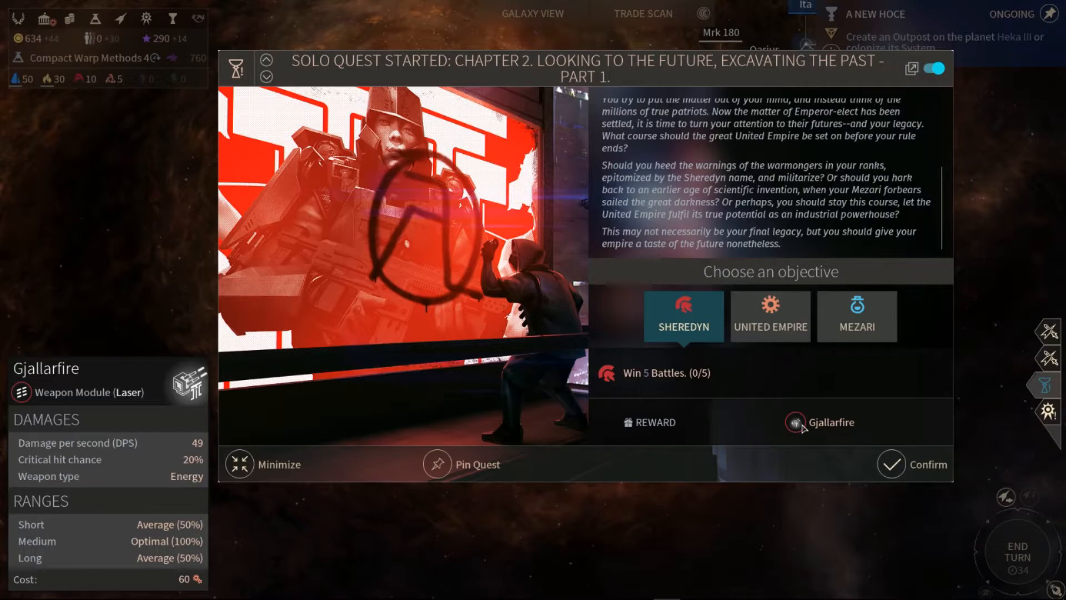
left_click(770, 316)
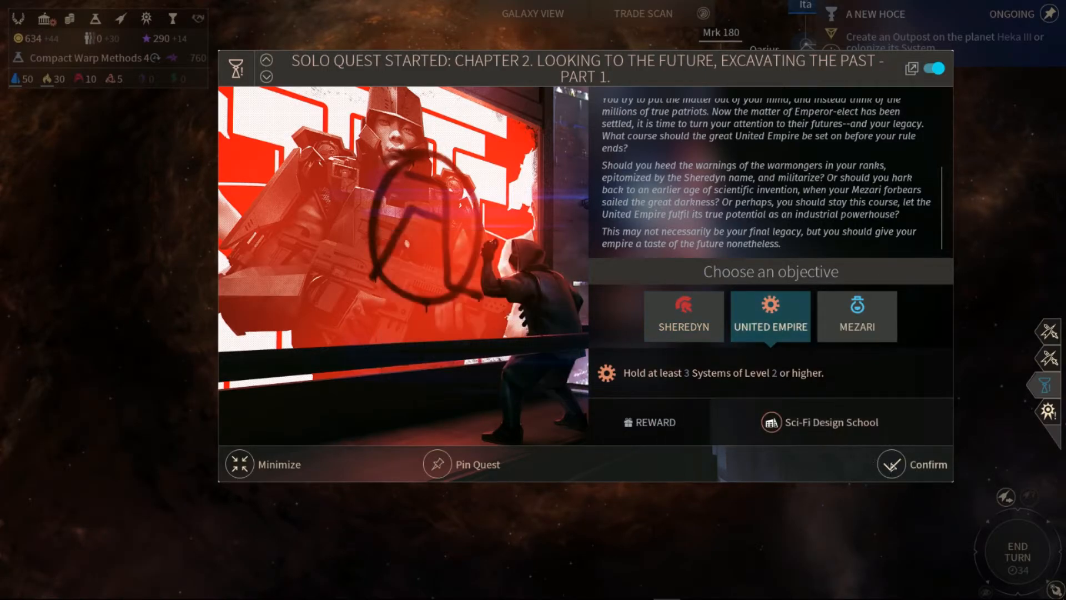
left_click(891, 464)
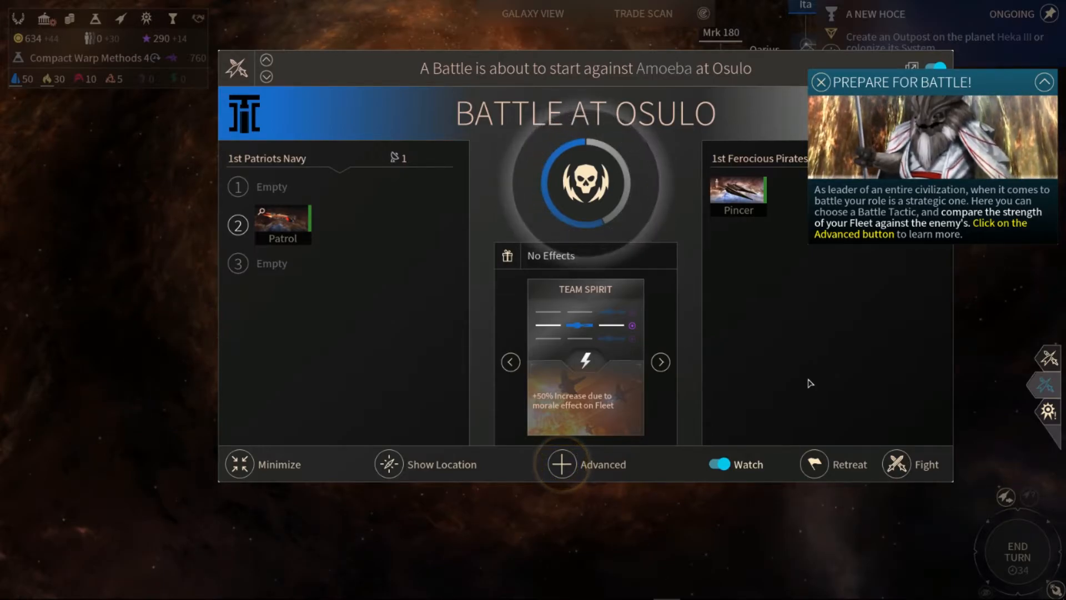
mouse_move(586, 214)
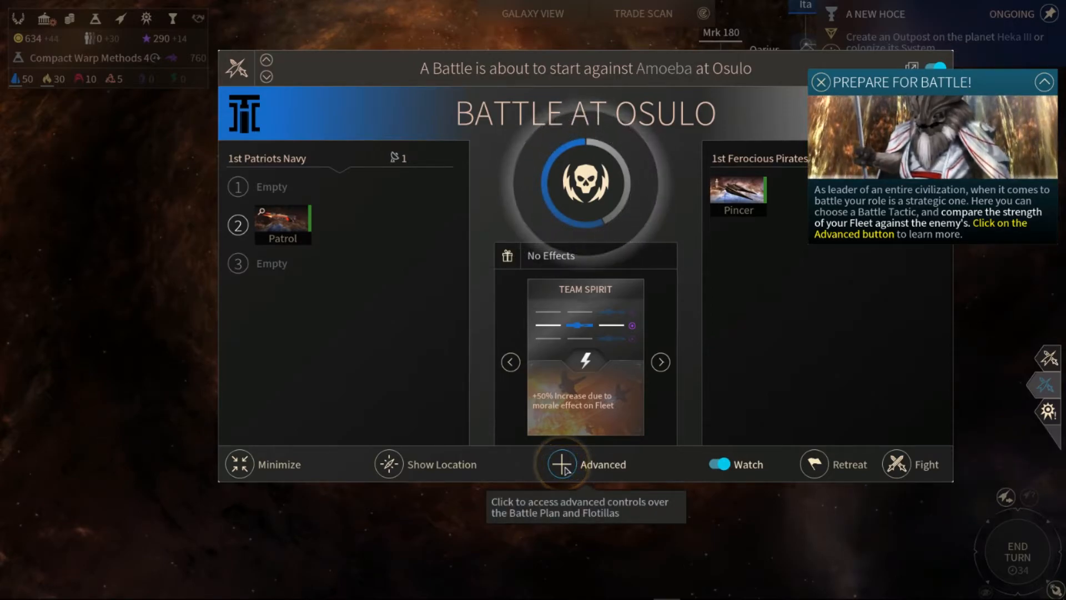
- Open Advanced Battle Setup for the Osulo battle against Amoeba's pirates
left_click(561, 463)
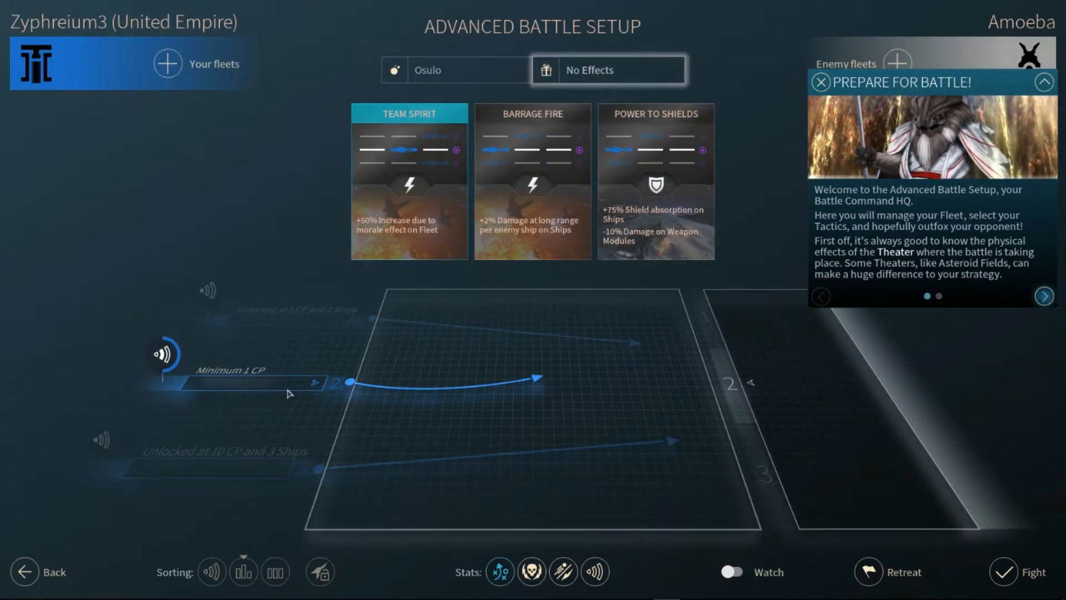
mouse_move(501, 376)
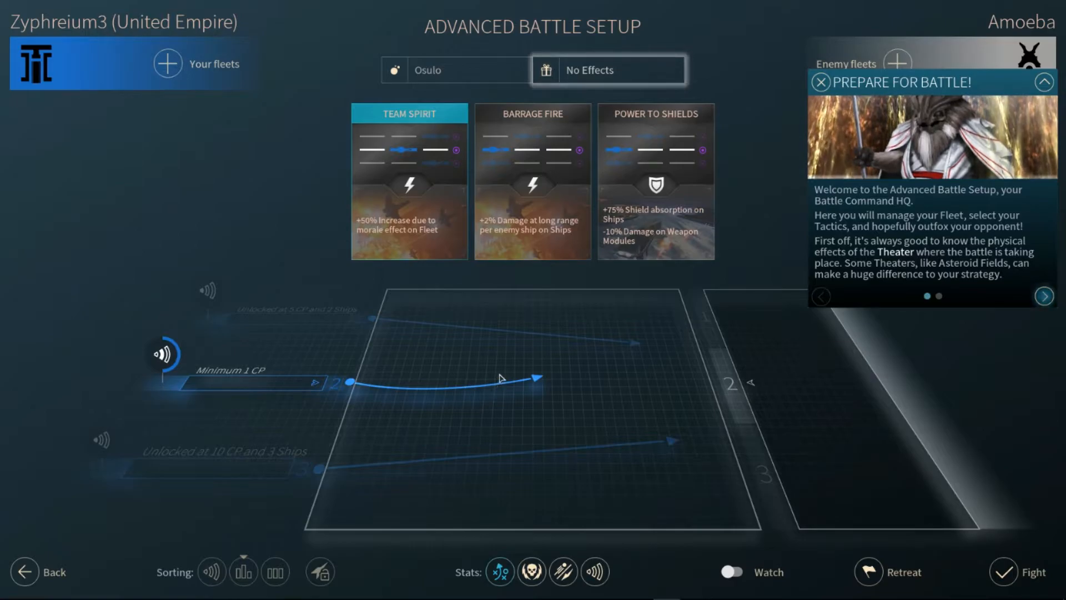
mouse_move(506, 374)
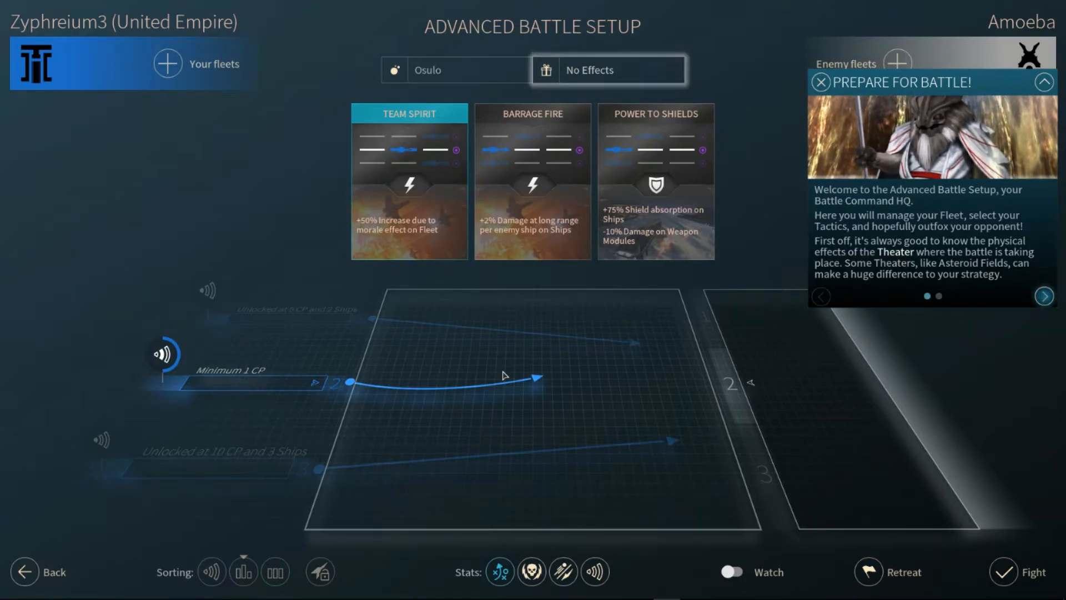
- Advance the battle setup tip, turn Watch on, and show the military power comparison
left_click(1044, 296)
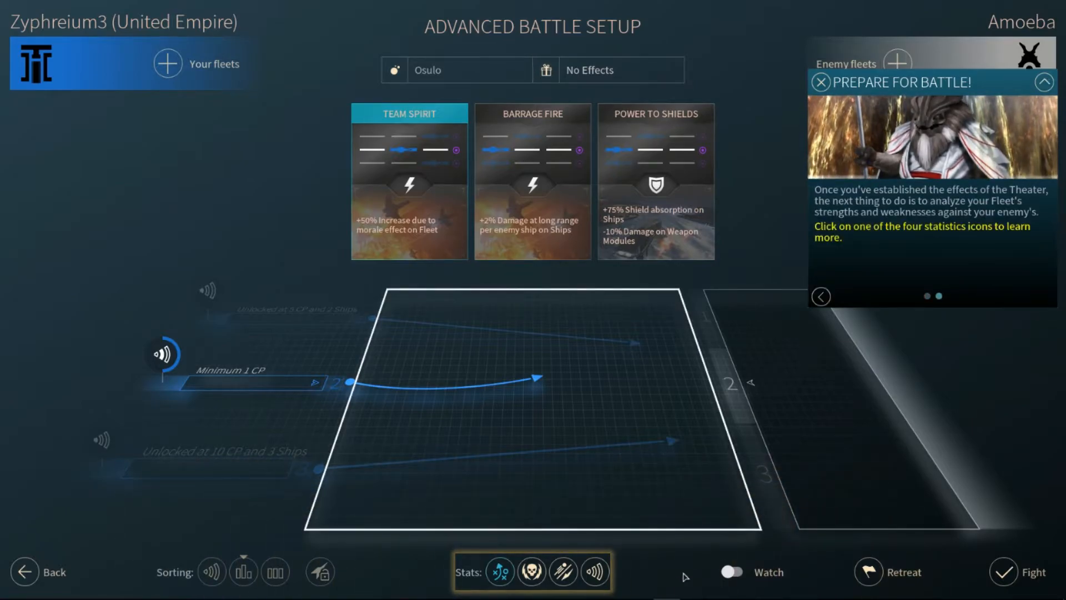
left_click(733, 572)
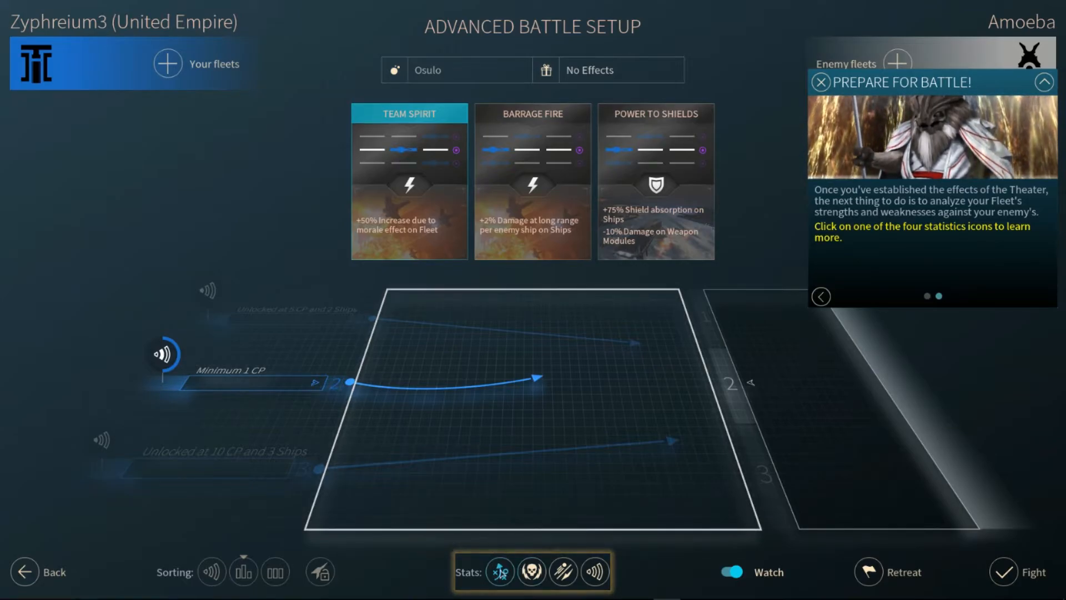
left_click(531, 575)
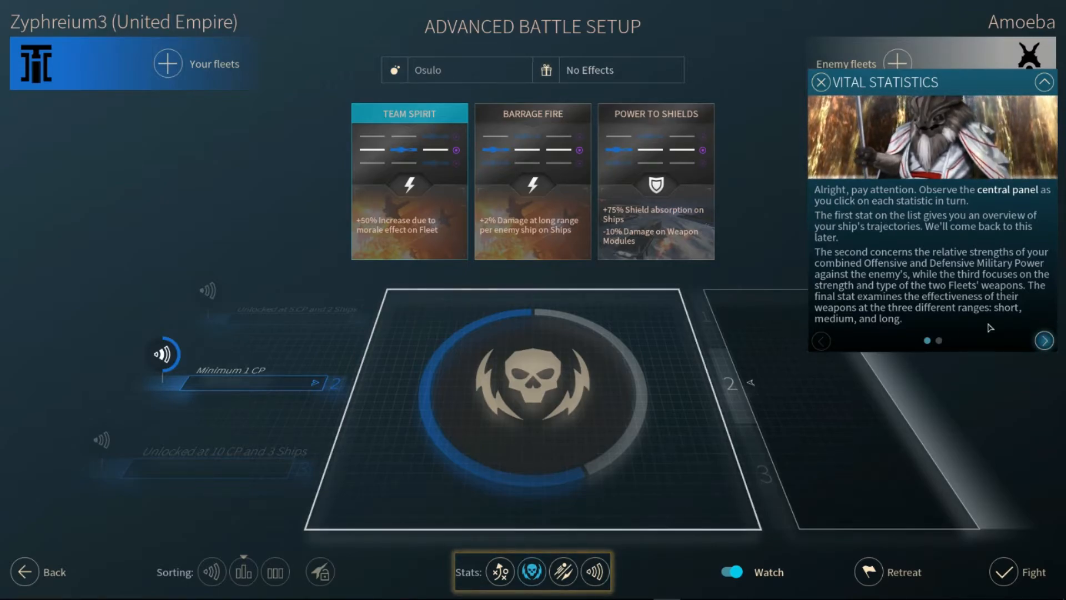
- Continue to the next Vital Statistics tip, the weapon range comparison
left_click(1044, 340)
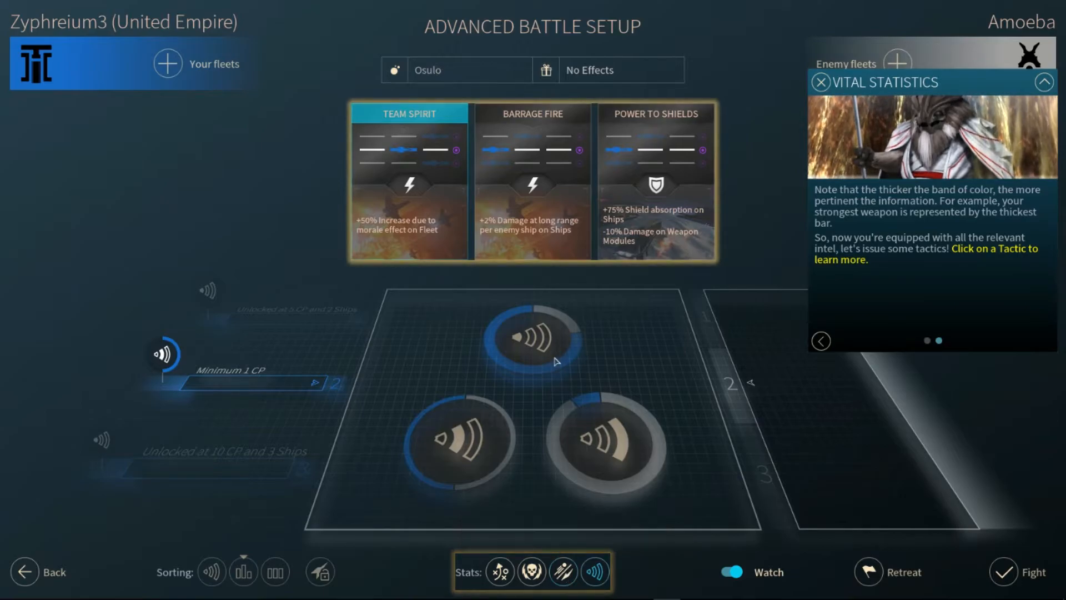
mouse_move(541, 355)
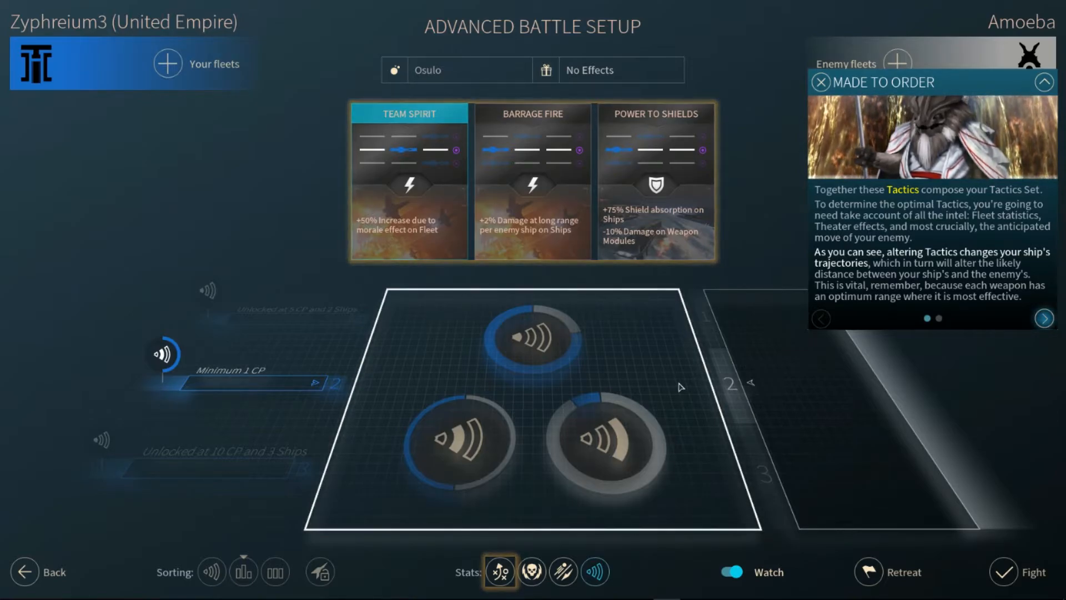
mouse_move(785, 383)
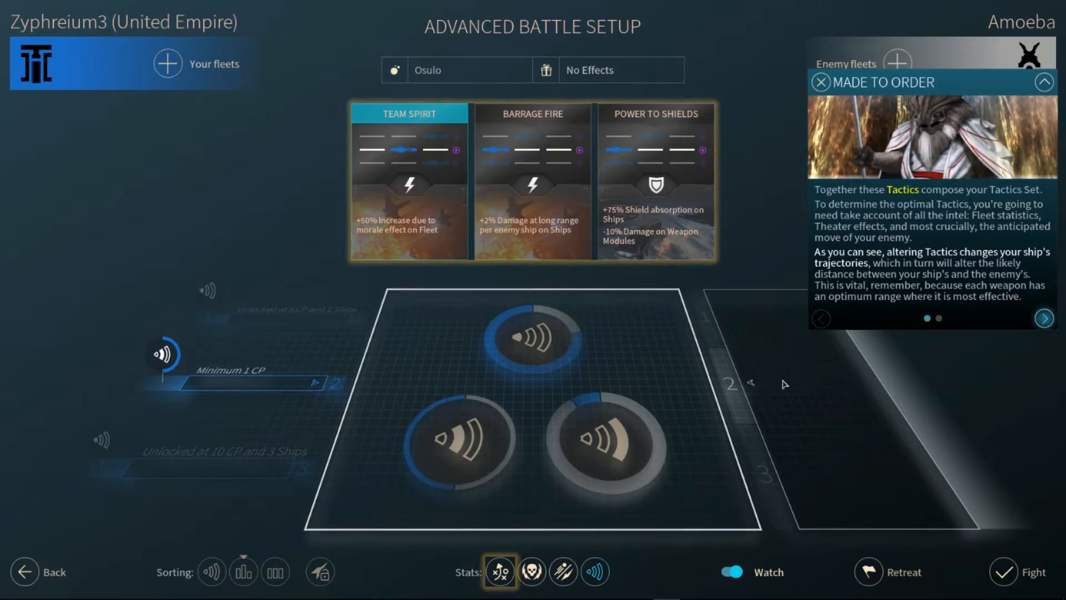
- Advance the Made to Order tactics tip to its final page
left_click(1047, 318)
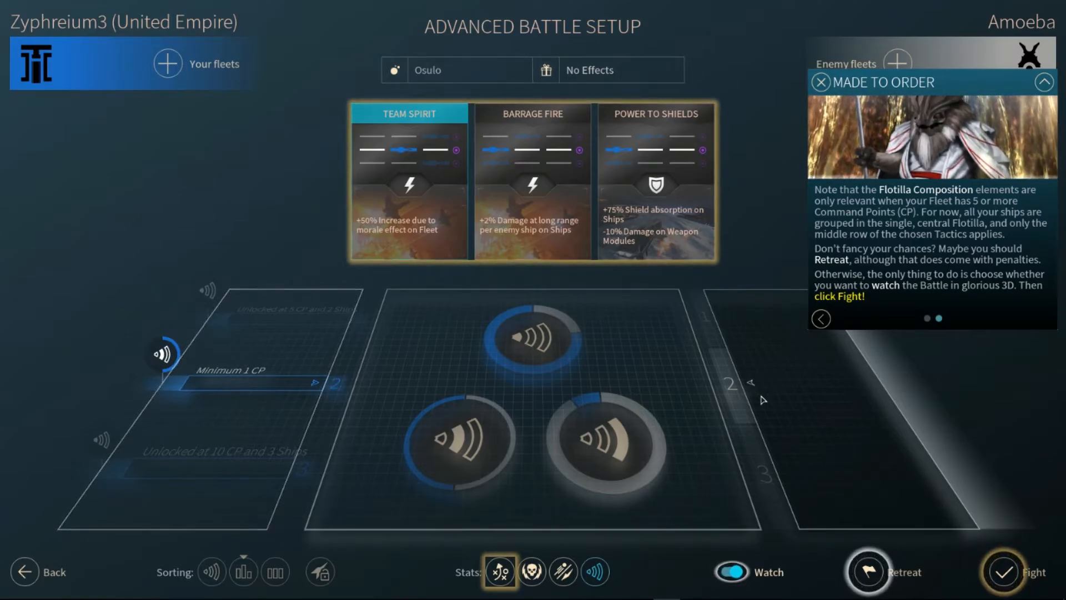
mouse_move(212, 583)
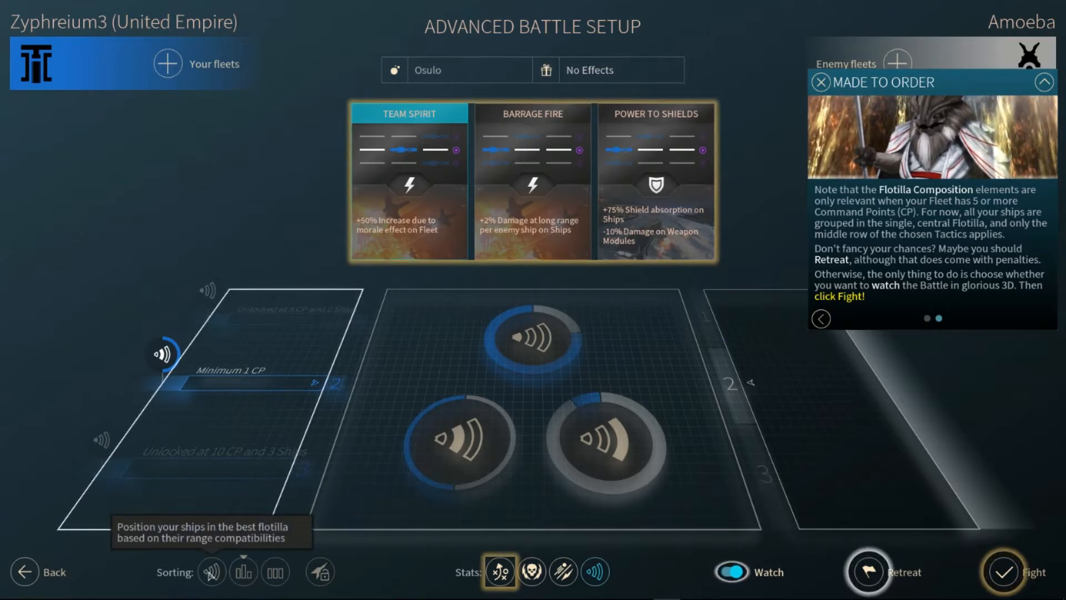
- Sort the ships into flotillas by weapon range
left_click(503, 572)
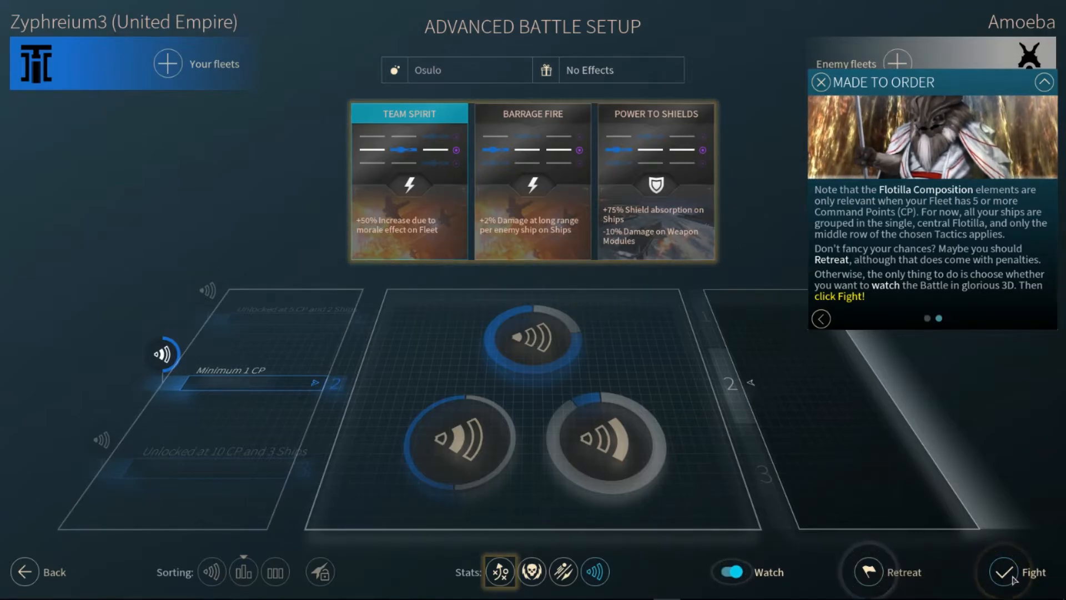
- Start the Osulo battle and watch it play out in 3D
left_click(1003, 572)
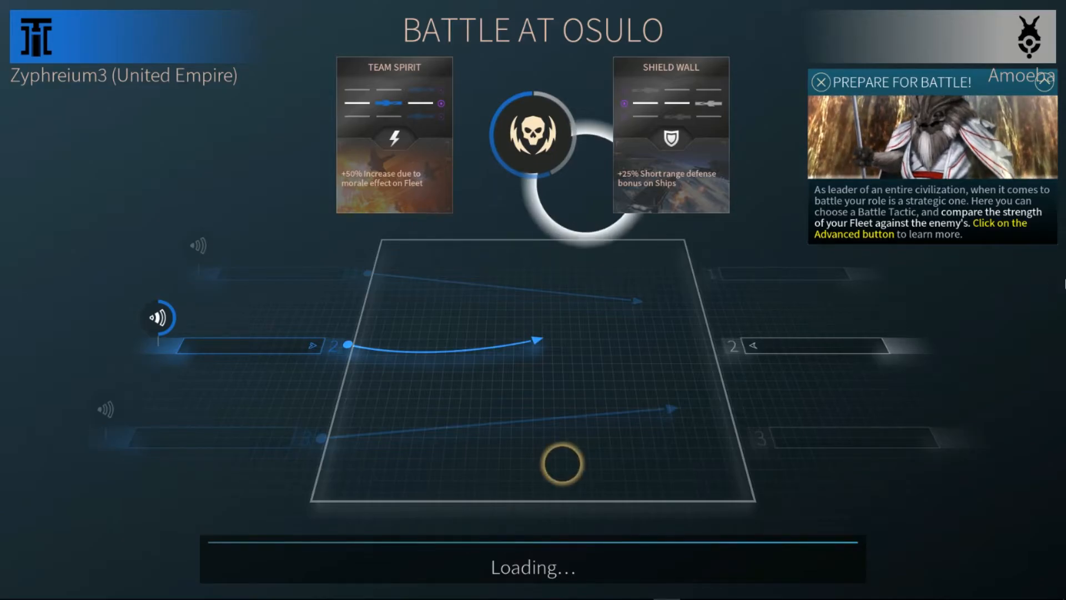
left_click(823, 82)
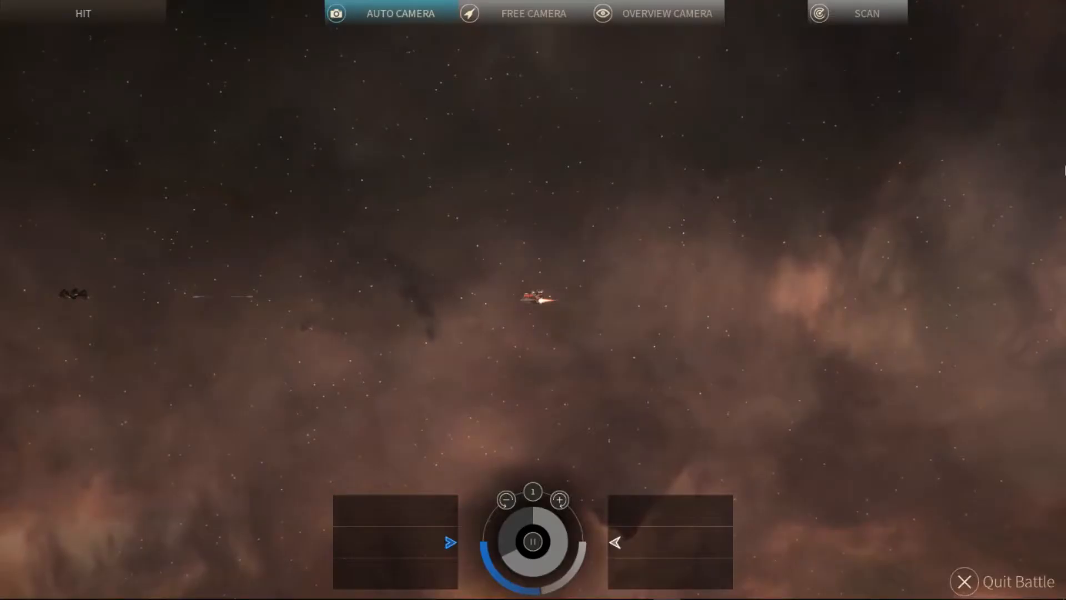
mouse_move(533, 505)
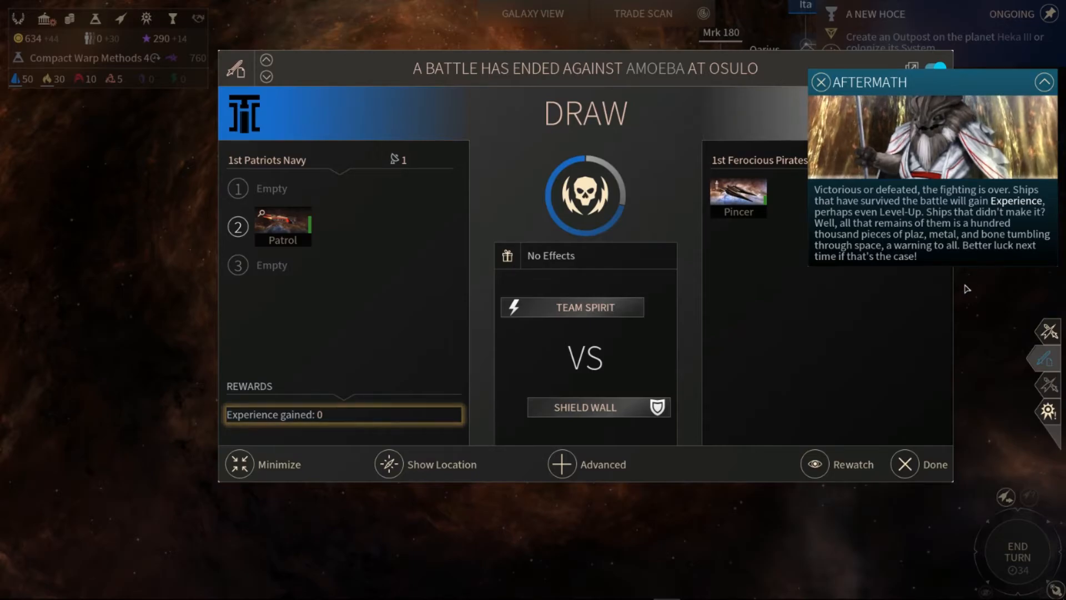
mouse_move(933, 289)
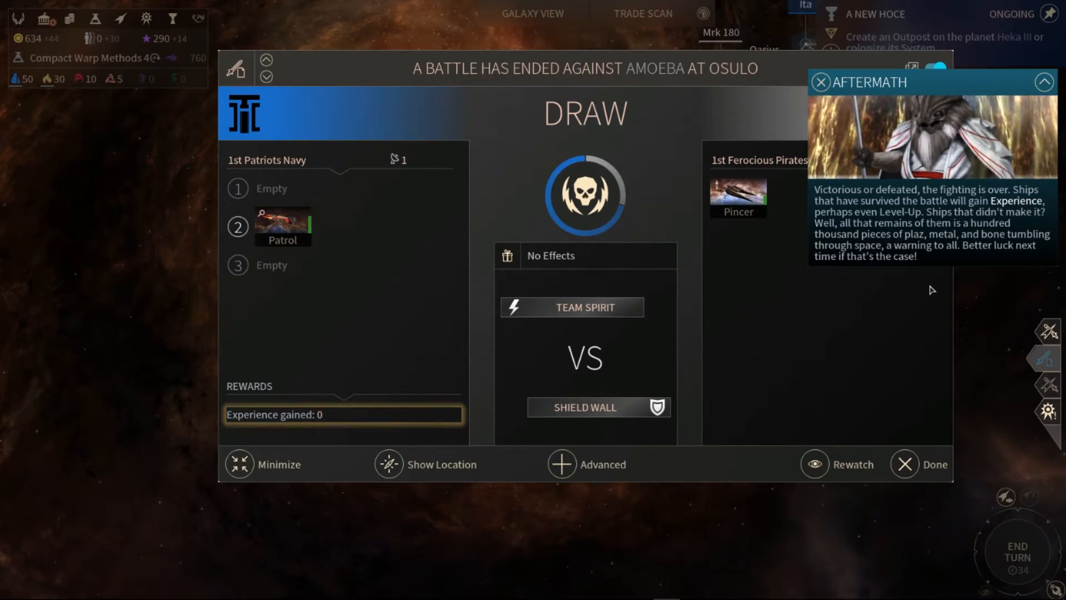
mouse_move(904, 240)
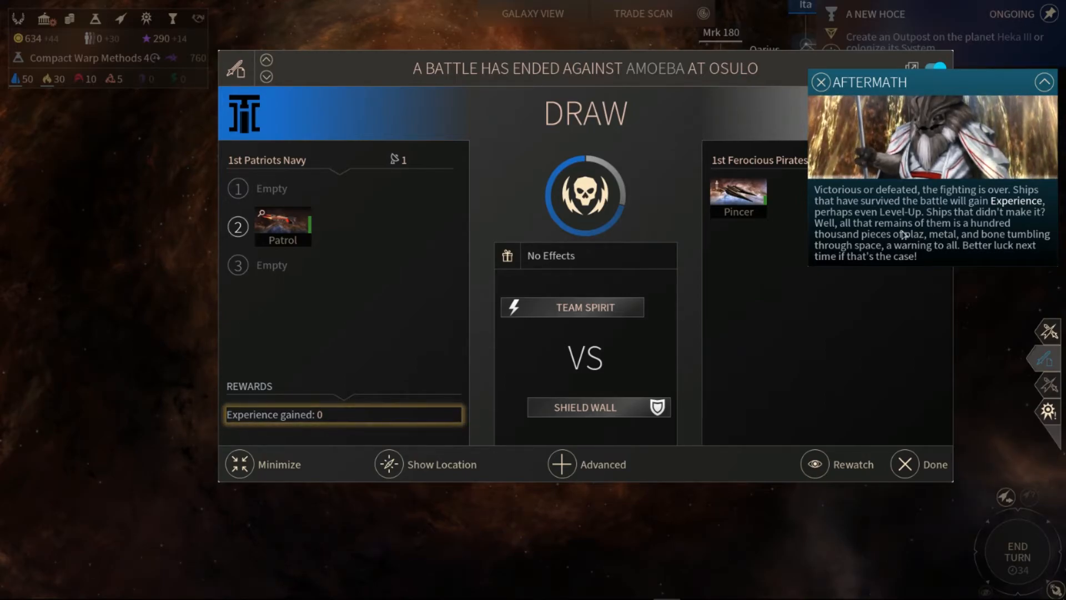
- Collapse the aftermath tip and close the drawn Amoeba battle report
left_click(1043, 81)
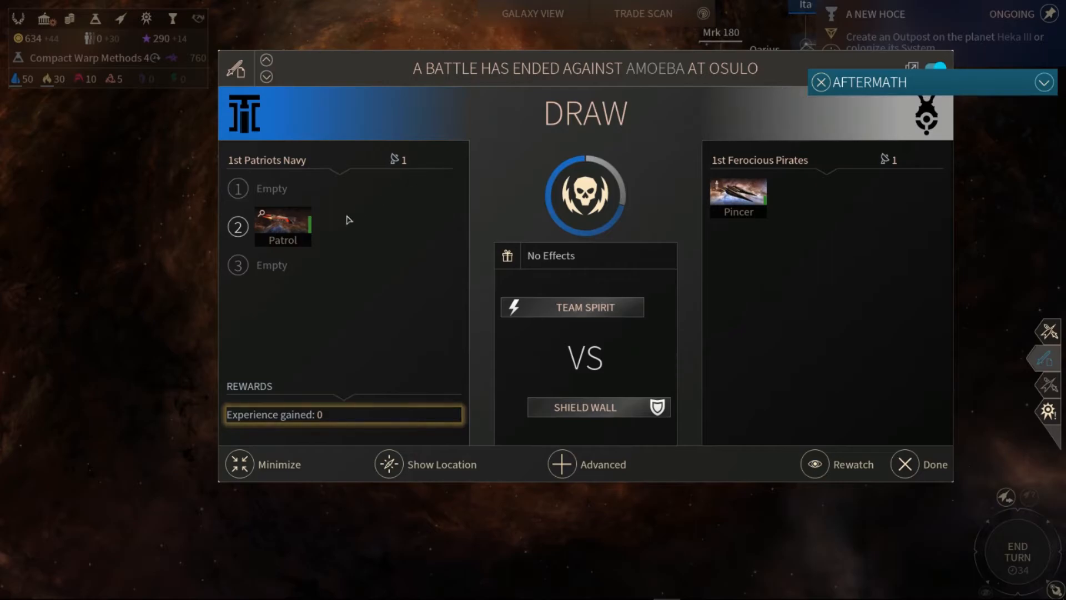
mouse_move(584, 307)
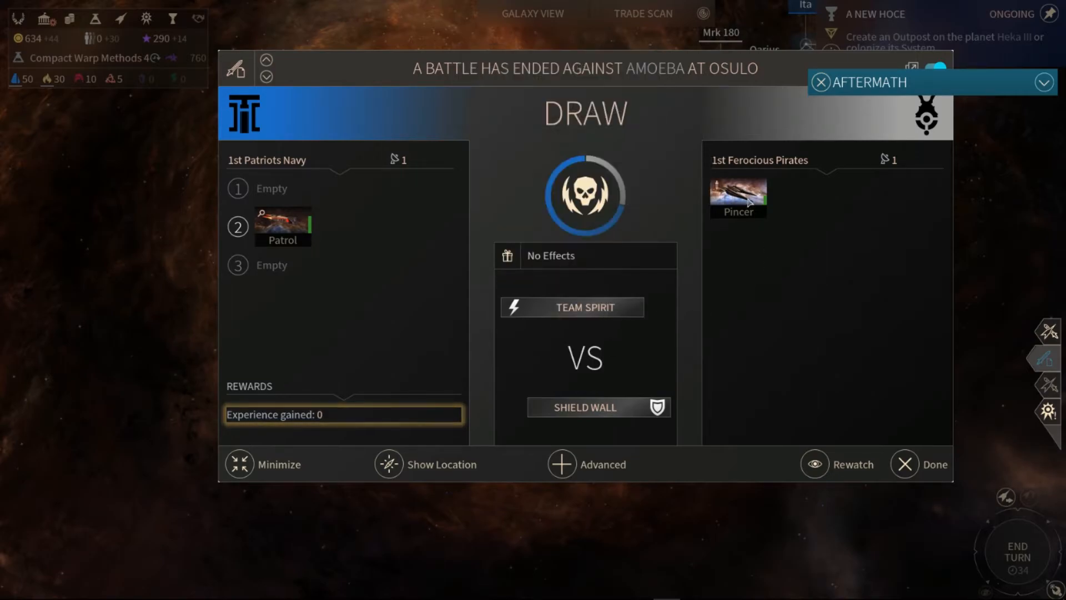
mouse_move(585, 216)
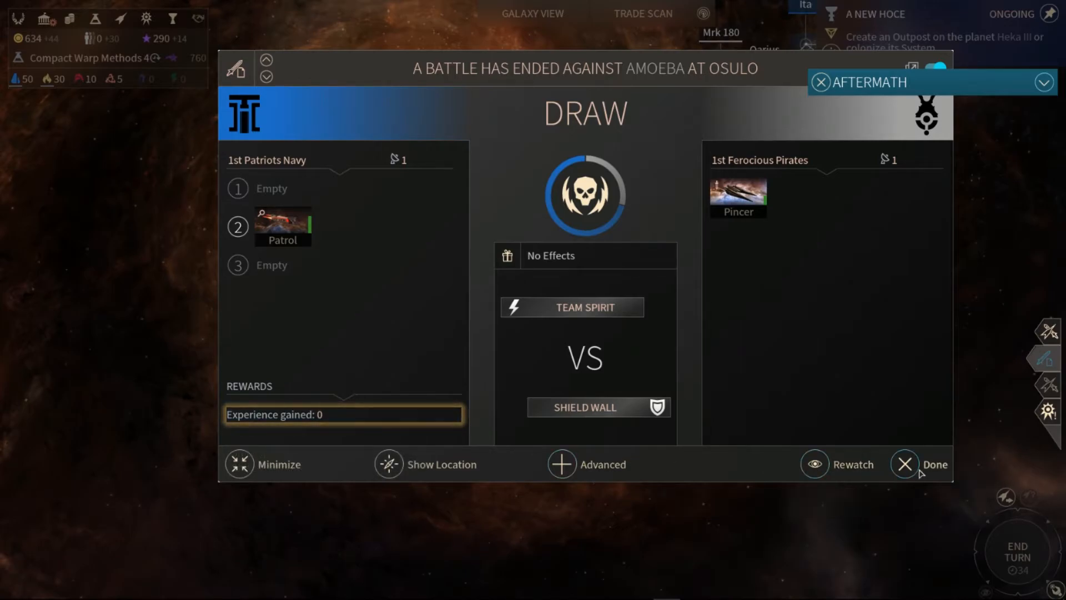
left_click(905, 464)
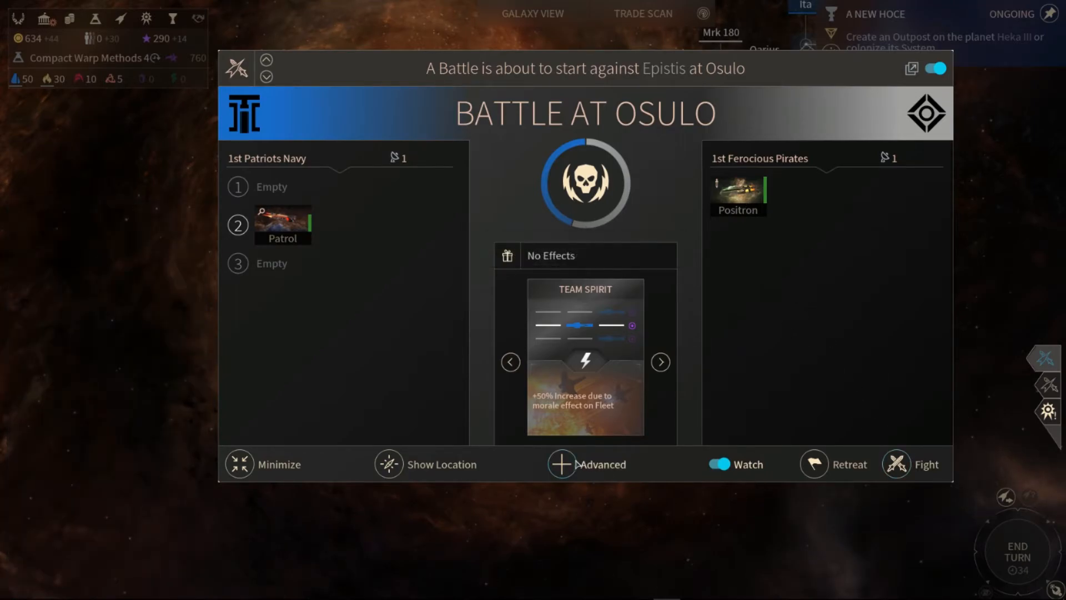
- Open Advanced setup for the Epistis battle and briefly view your fleets list
left_click(561, 464)
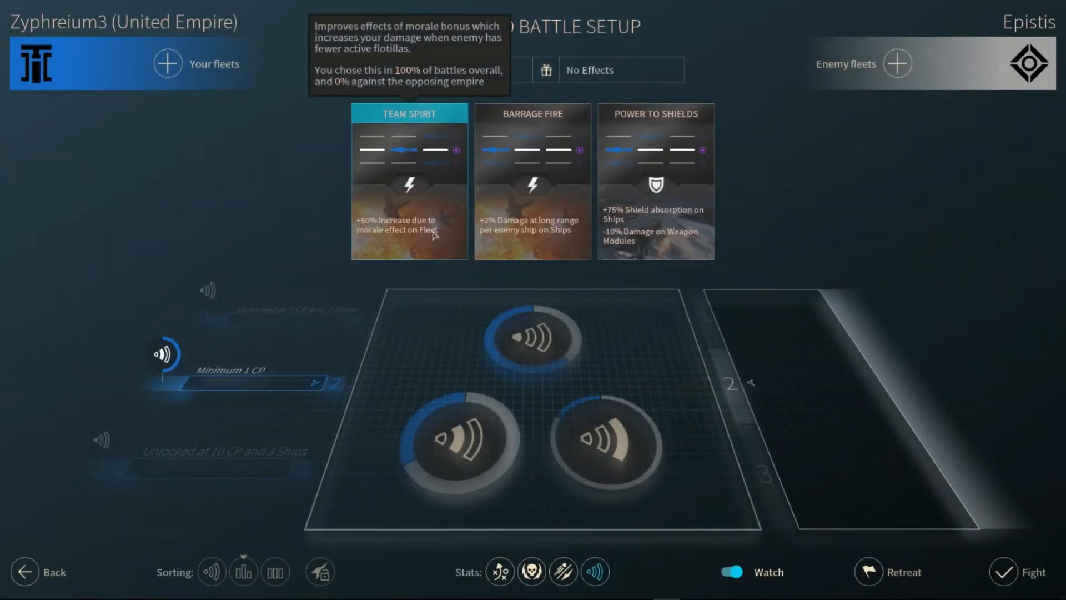
mouse_move(816, 574)
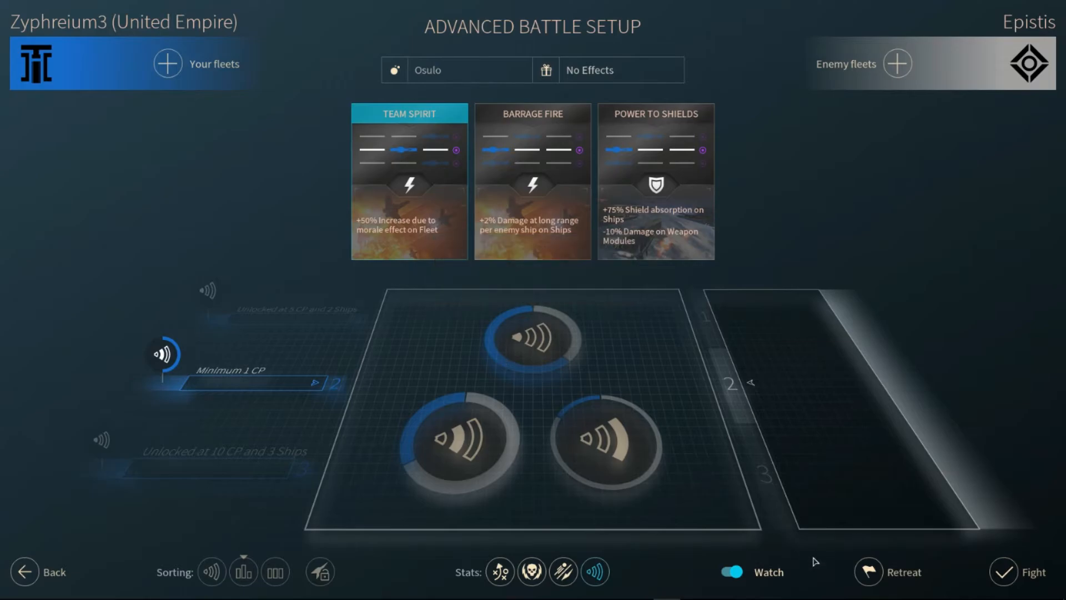
mouse_move(907, 86)
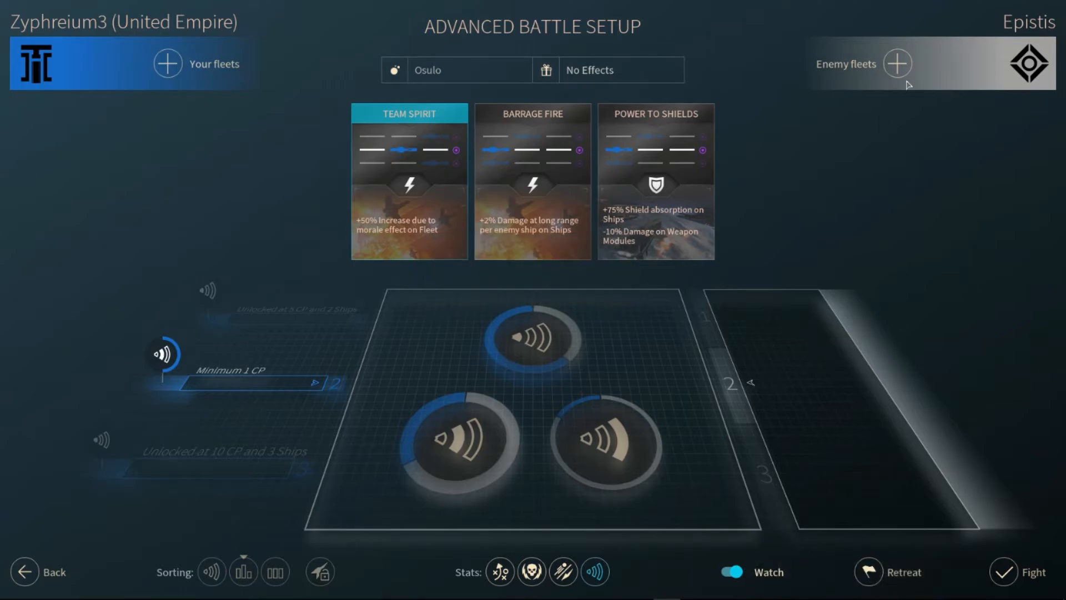
left_click(898, 64)
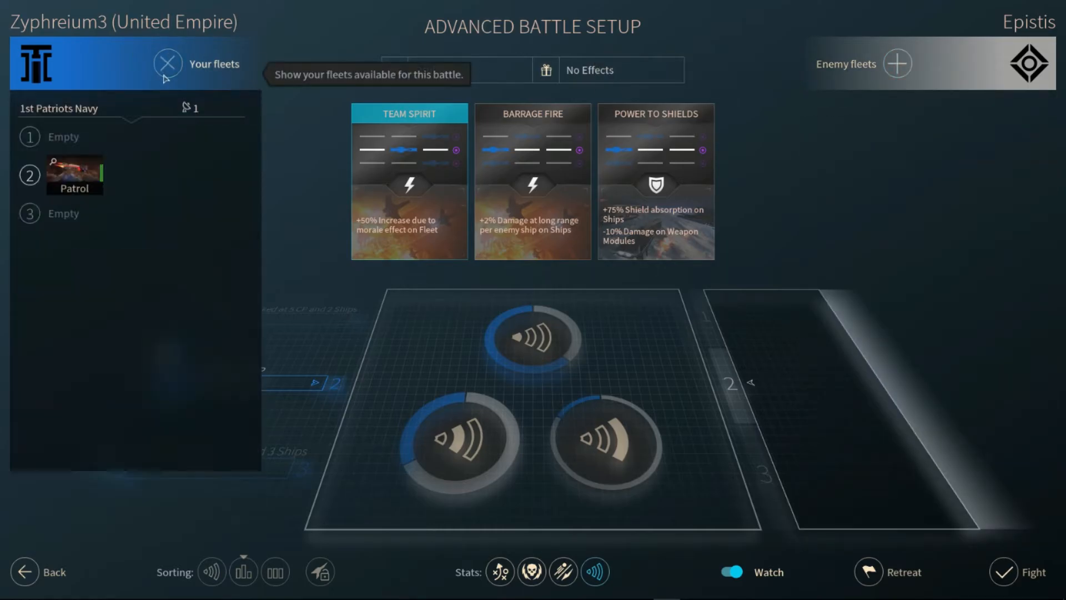
left_click(168, 64)
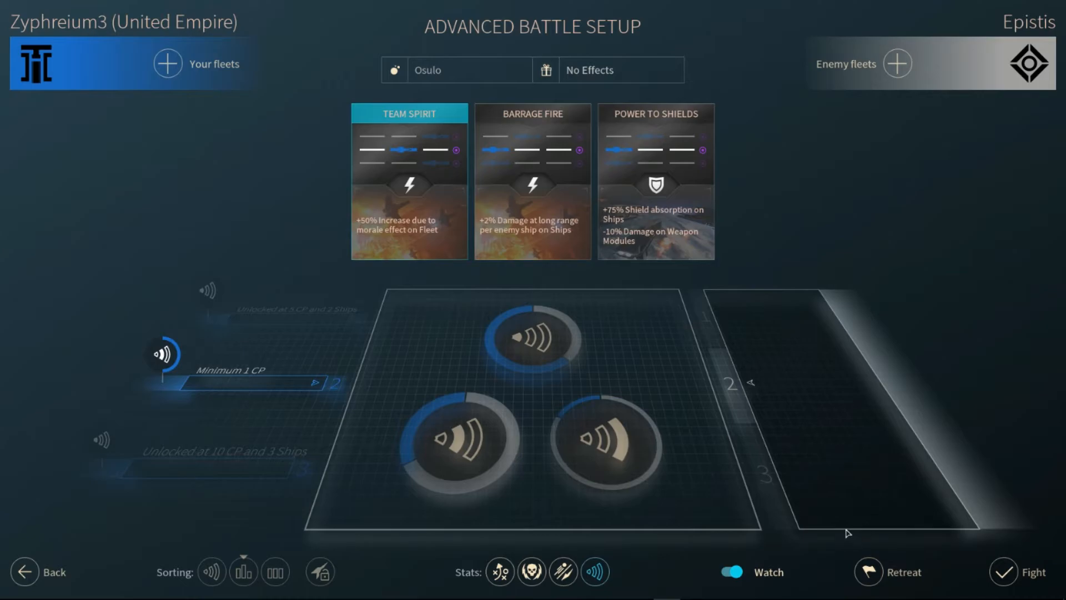
mouse_move(811, 550)
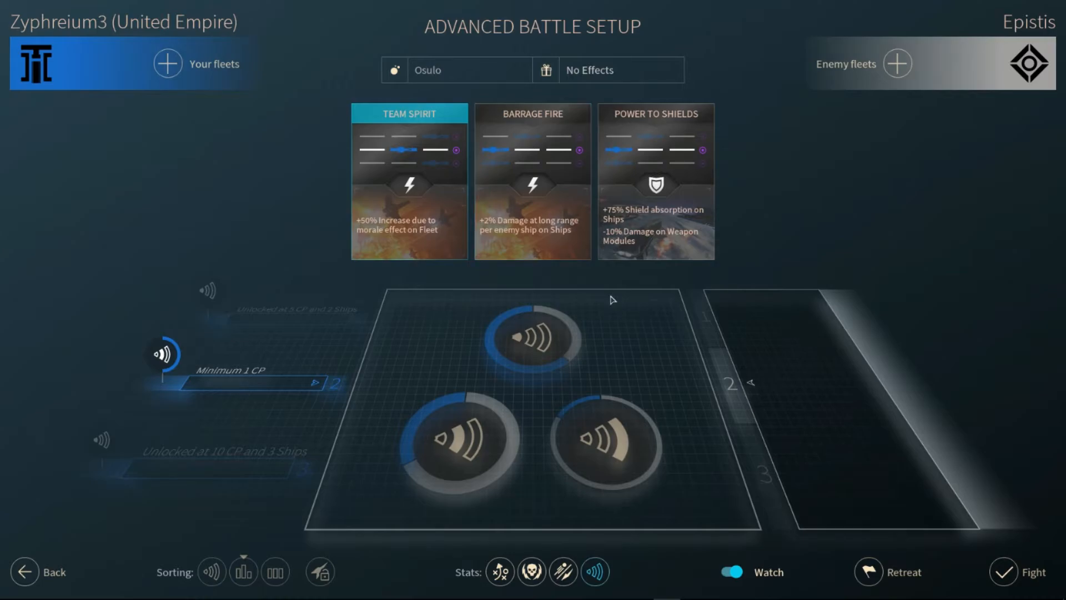
mouse_move(249, 375)
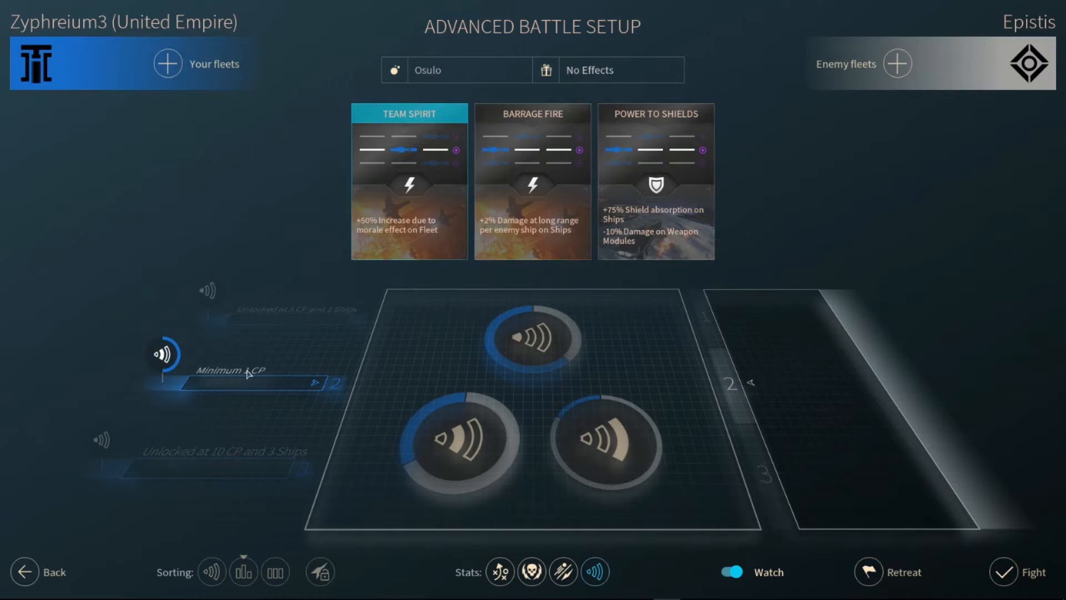
mouse_move(904, 523)
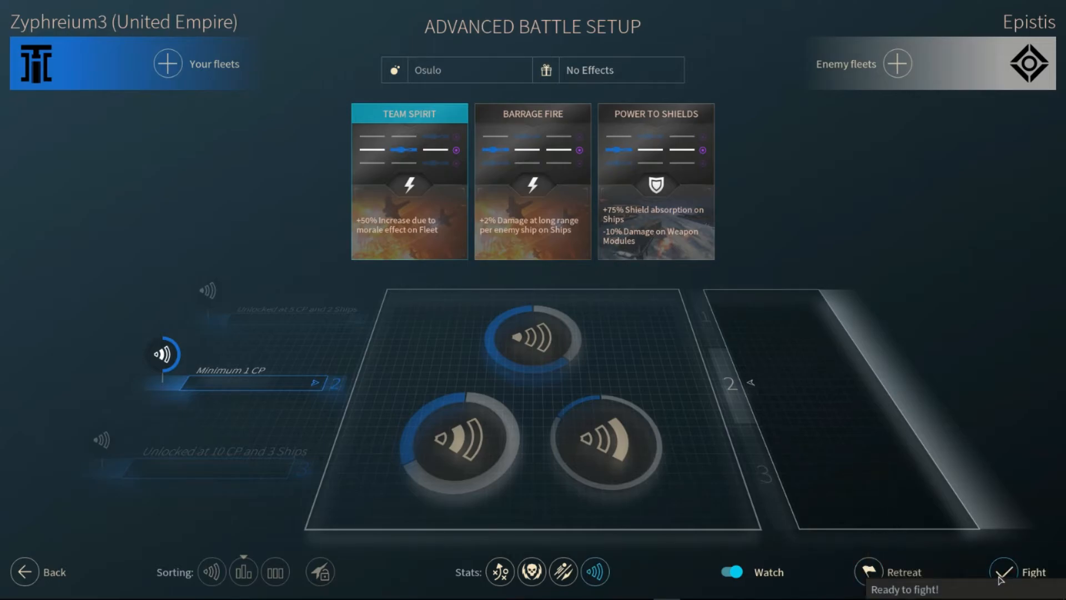
- Fight the Epistis battle, skip to the action, and raise battle speed twice
left_click(1005, 572)
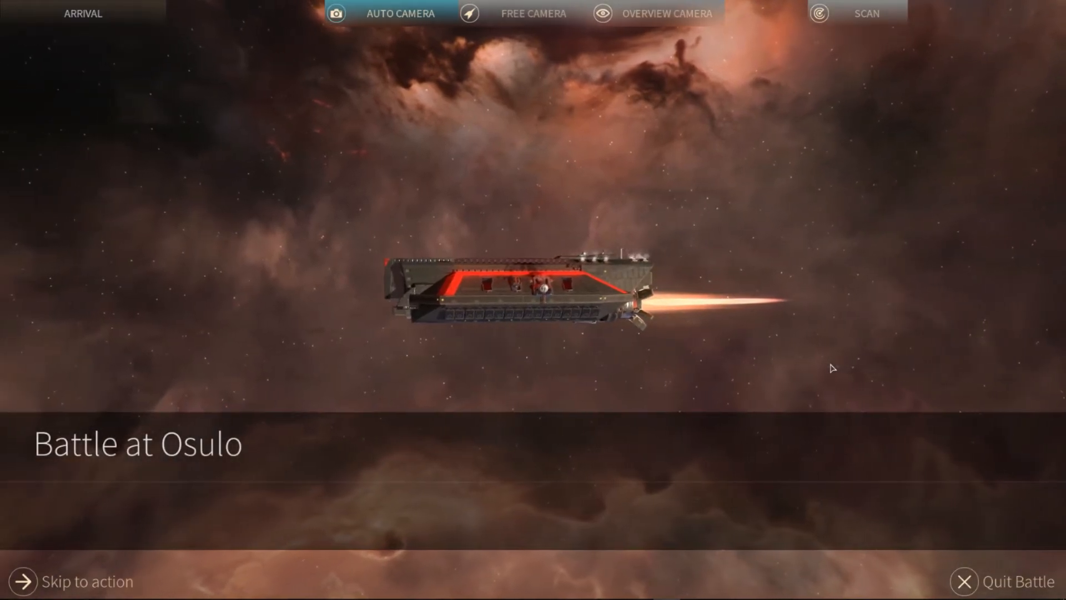
mouse_move(65, 591)
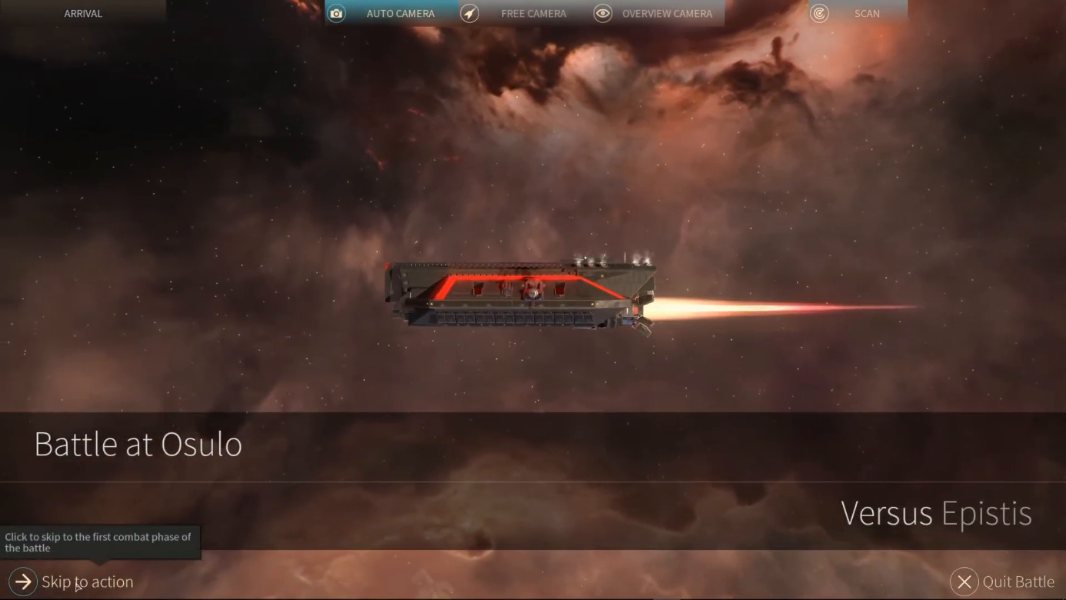
left_click(81, 596)
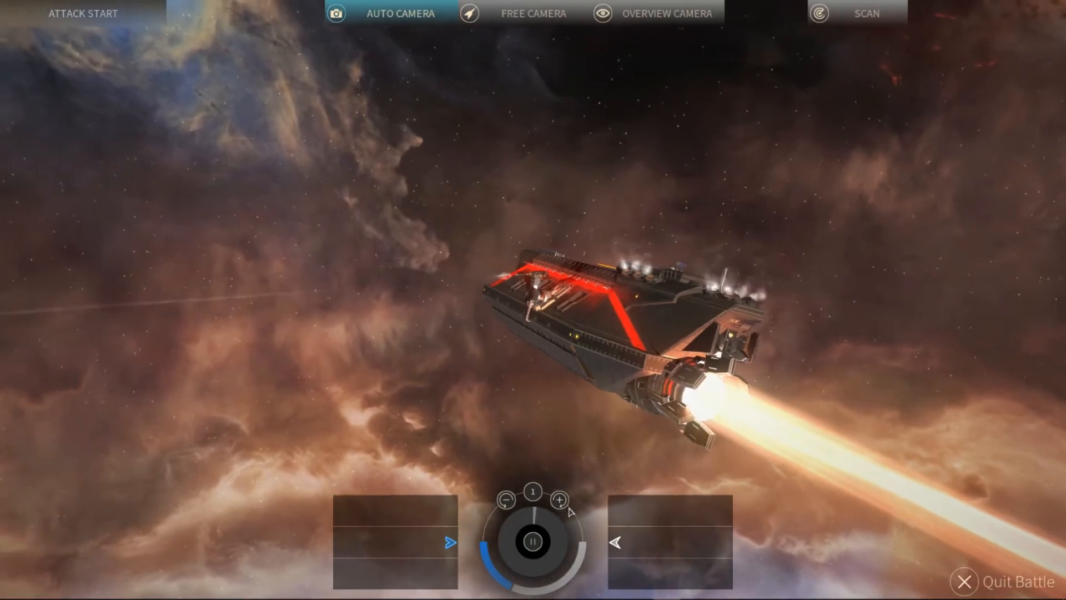
left_click(558, 514)
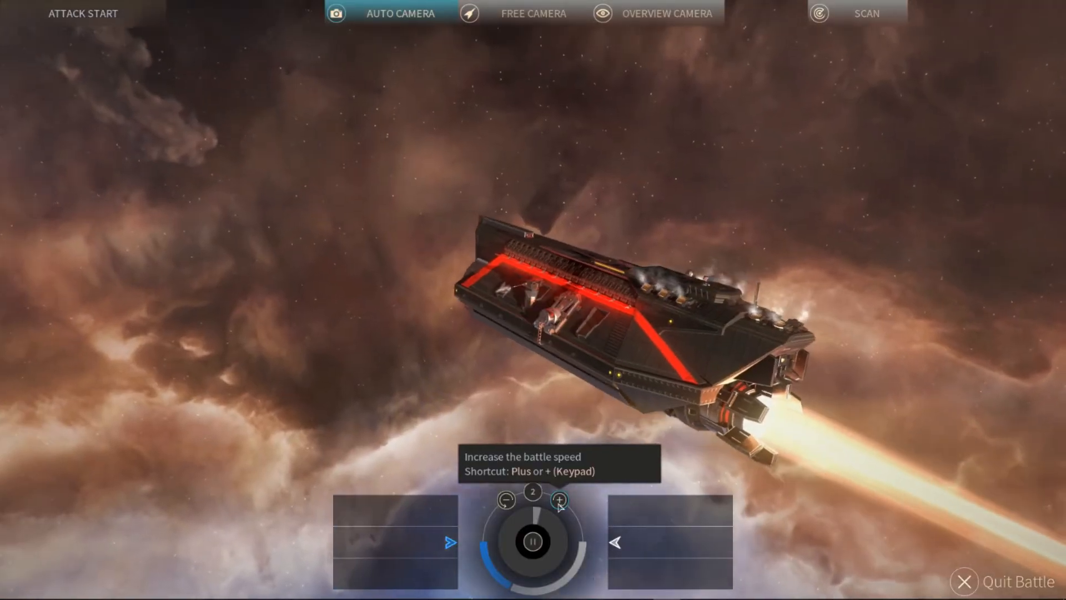
left_click(560, 499)
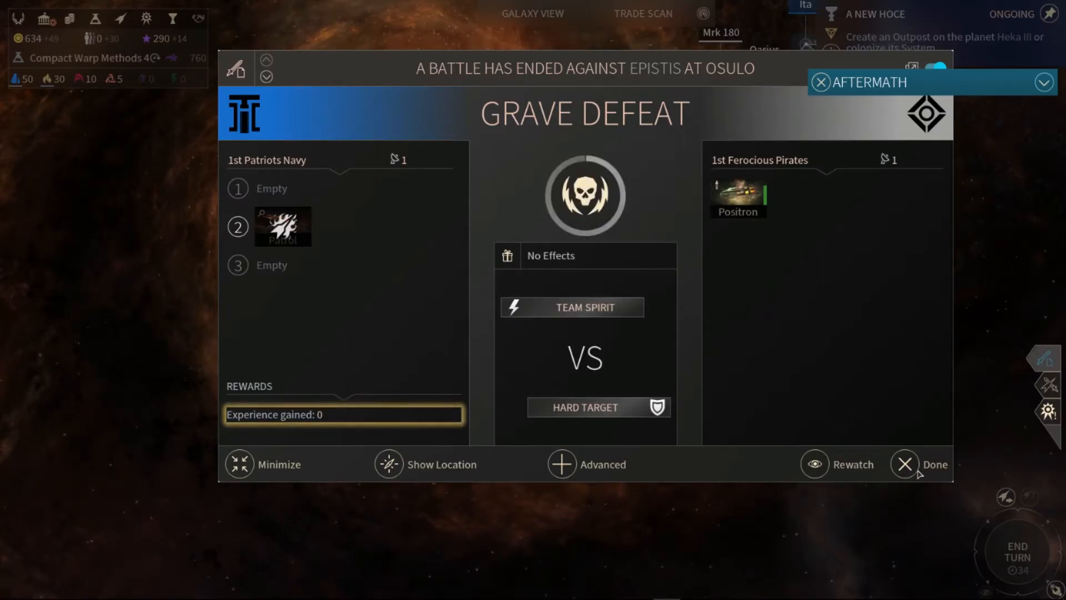
- Close the Grave Defeat report for Osulo
left_click(904, 464)
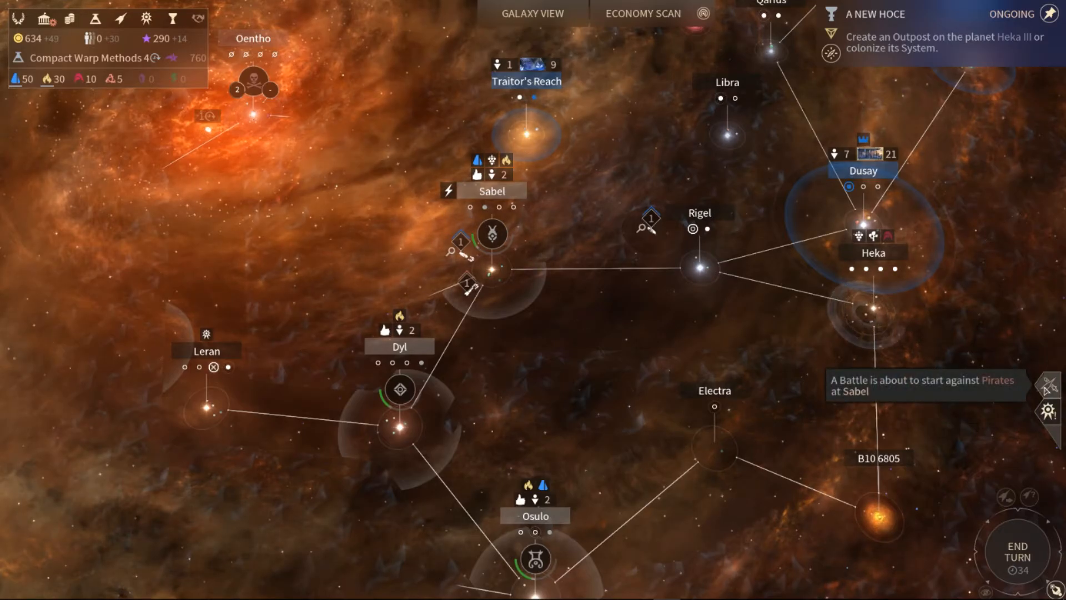
- Open the Sabel battle notification and start the fight against the 4th Greedy Pirates
left_click(922, 388)
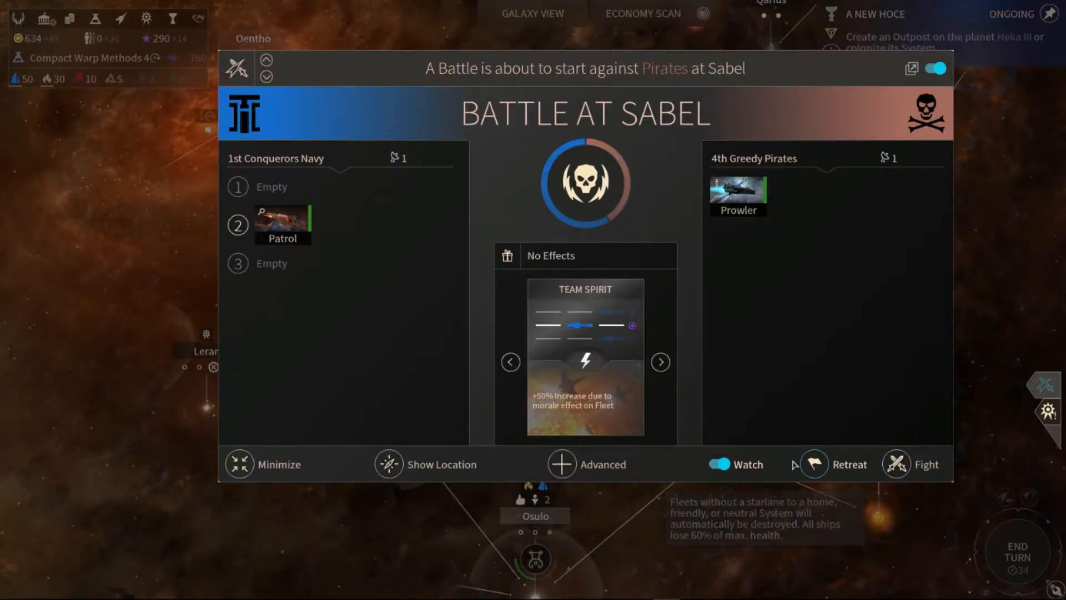
mouse_move(562, 465)
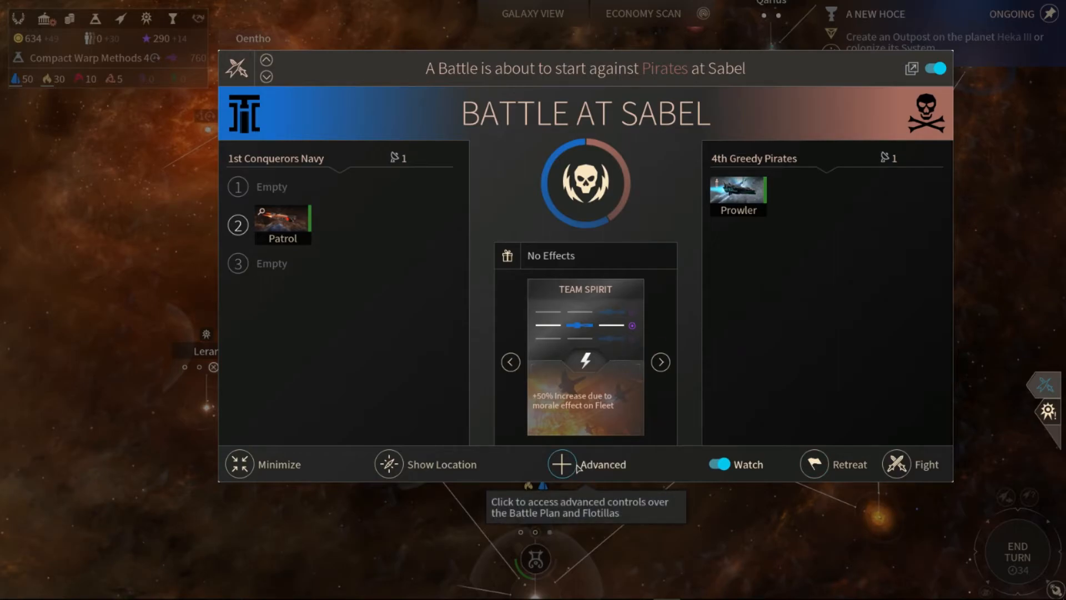
left_click(896, 464)
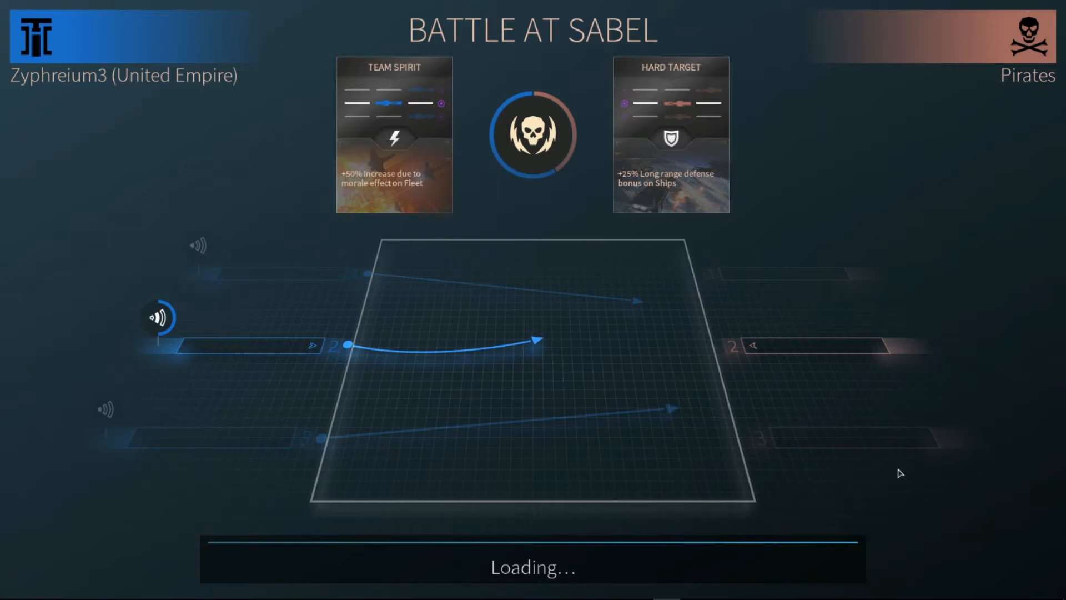
mouse_move(860, 454)
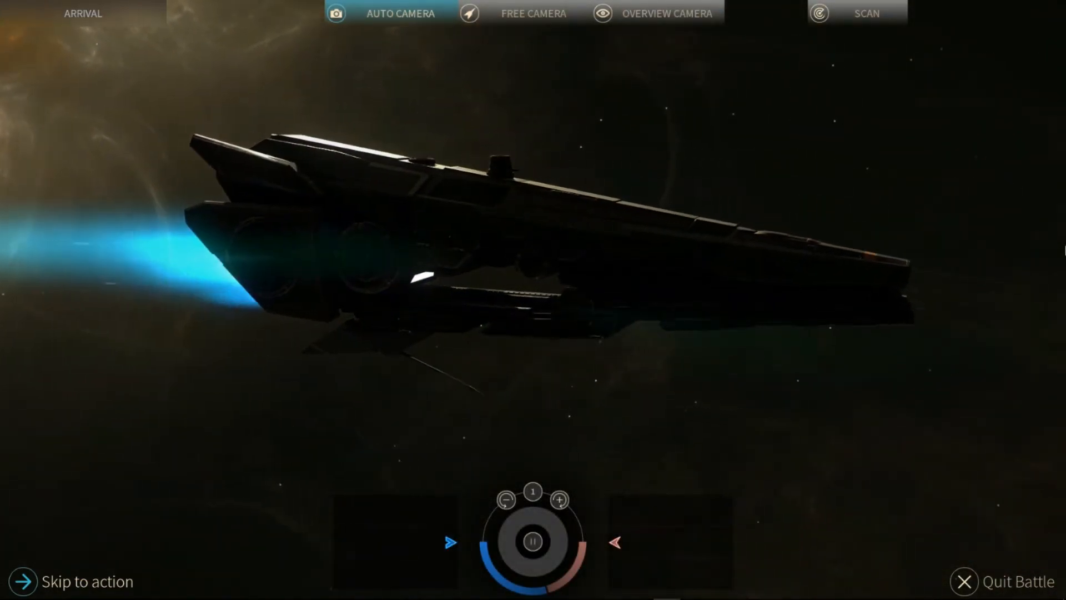
- Skip the Sabel battle cinematic against the 4th Greedy Pirates straight to combat
left_click(559, 515)
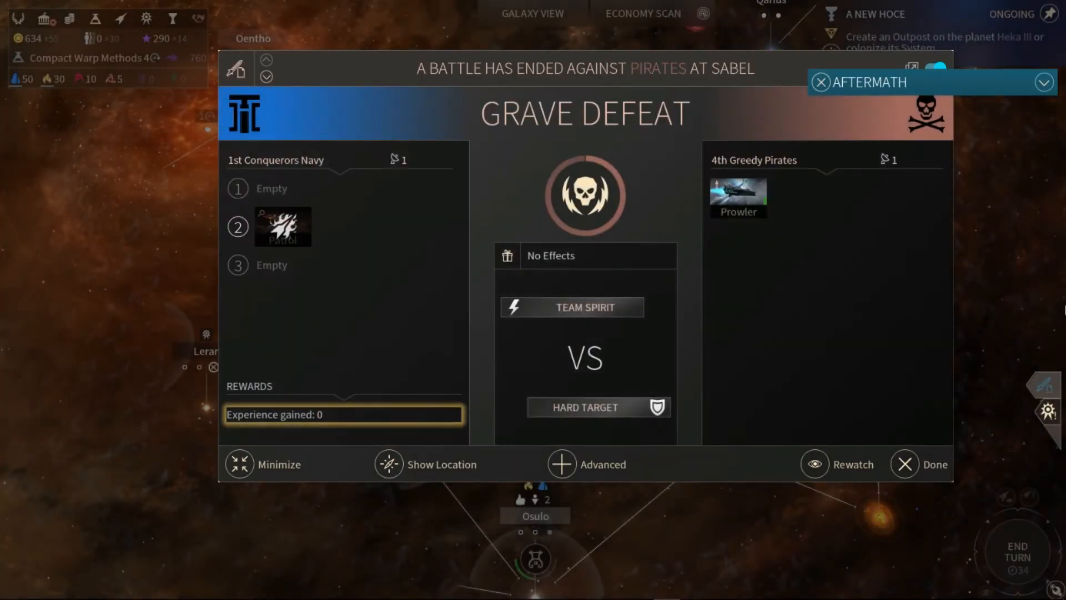
mouse_move(905, 465)
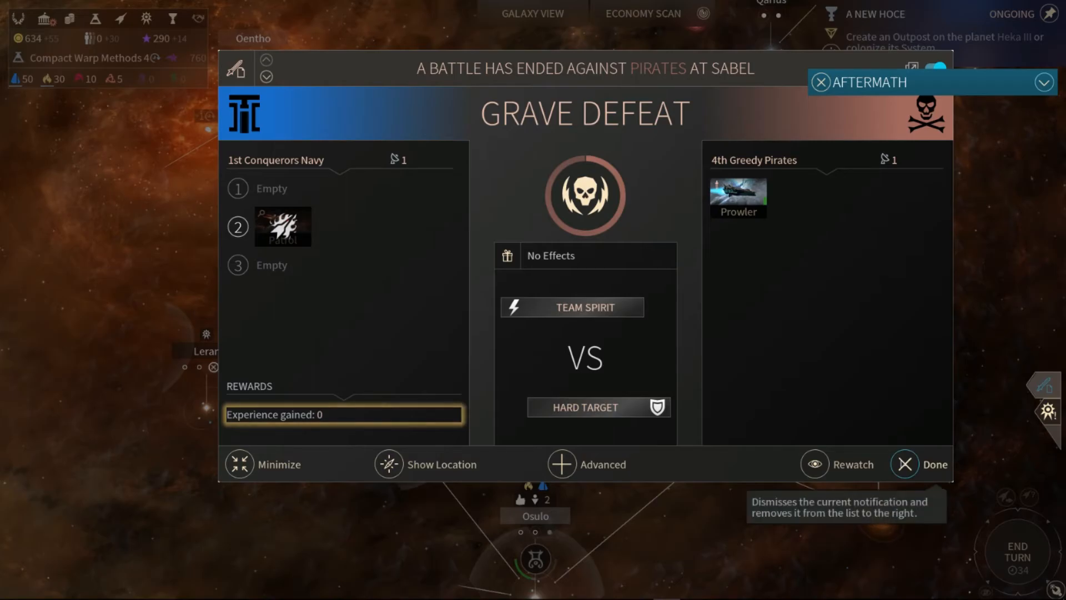
- Close the Sabel Grave Defeat report to reach Hero Management
left_click(905, 463)
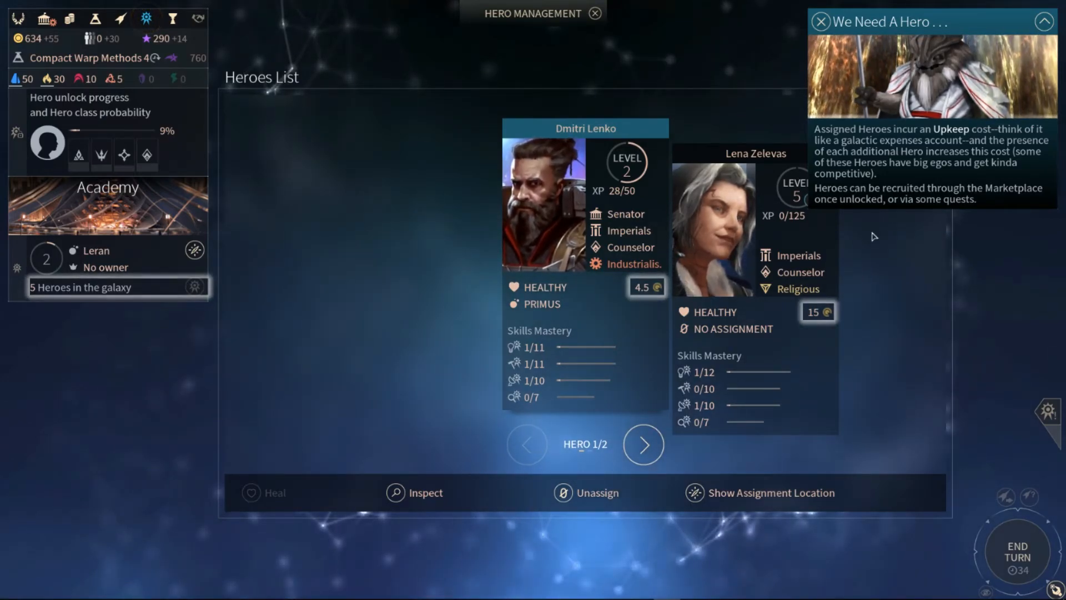
mouse_move(84, 295)
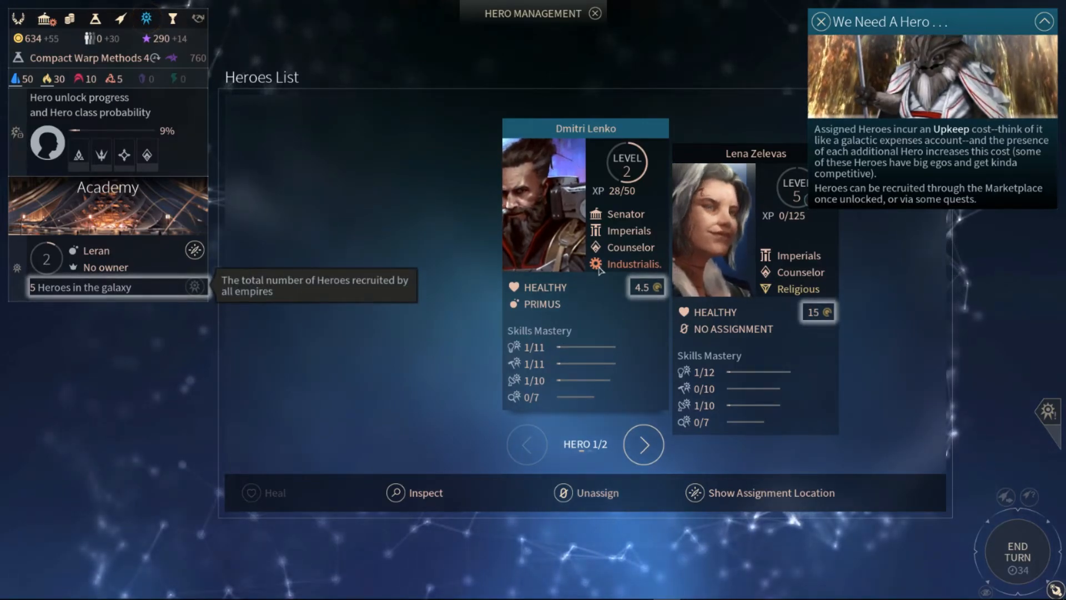
- Browse heroes Lena Zelevas and Dmitri Lenko, then inspect Lena Zelevas
left_click(643, 445)
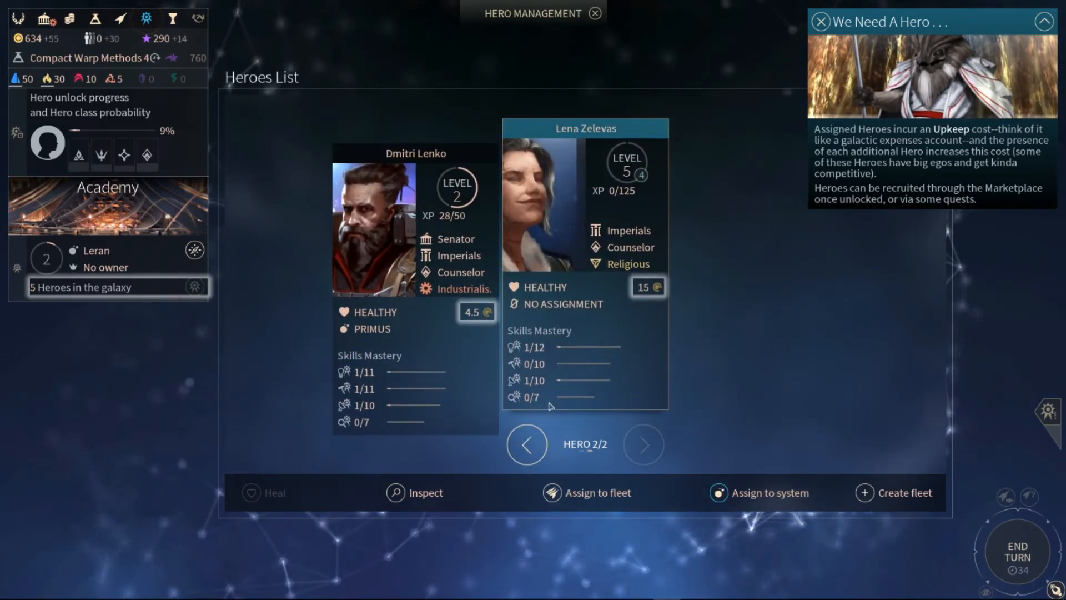
left_click(770, 493)
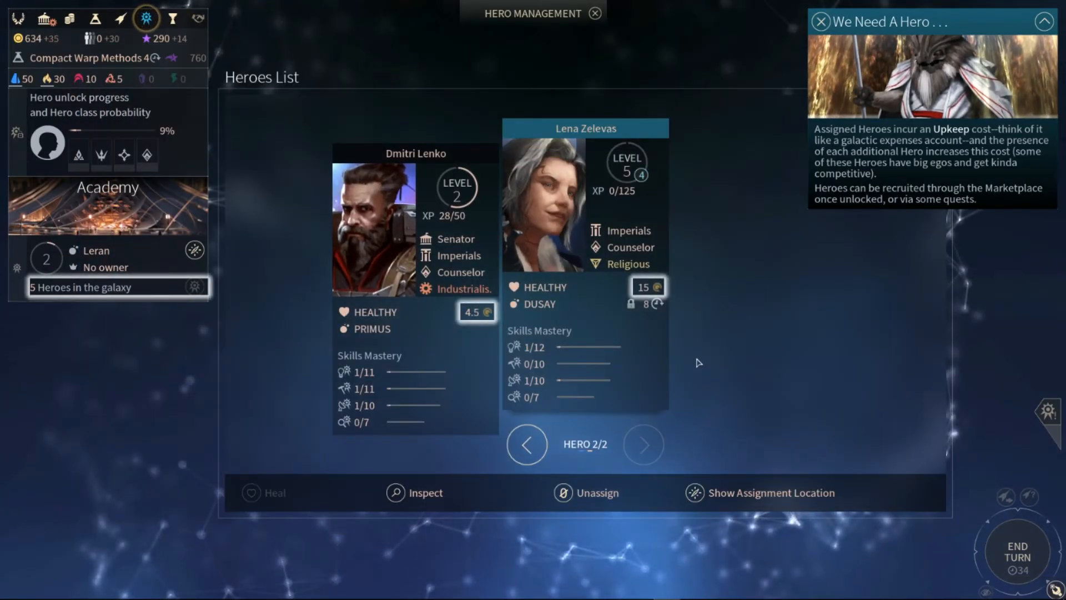
mouse_move(731, 334)
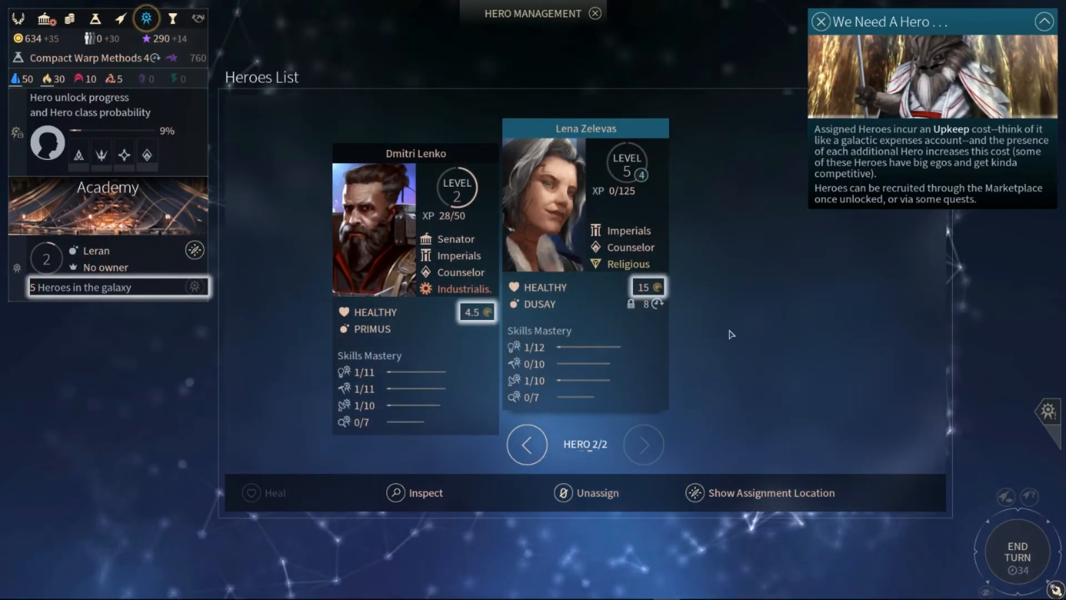
mouse_move(624, 315)
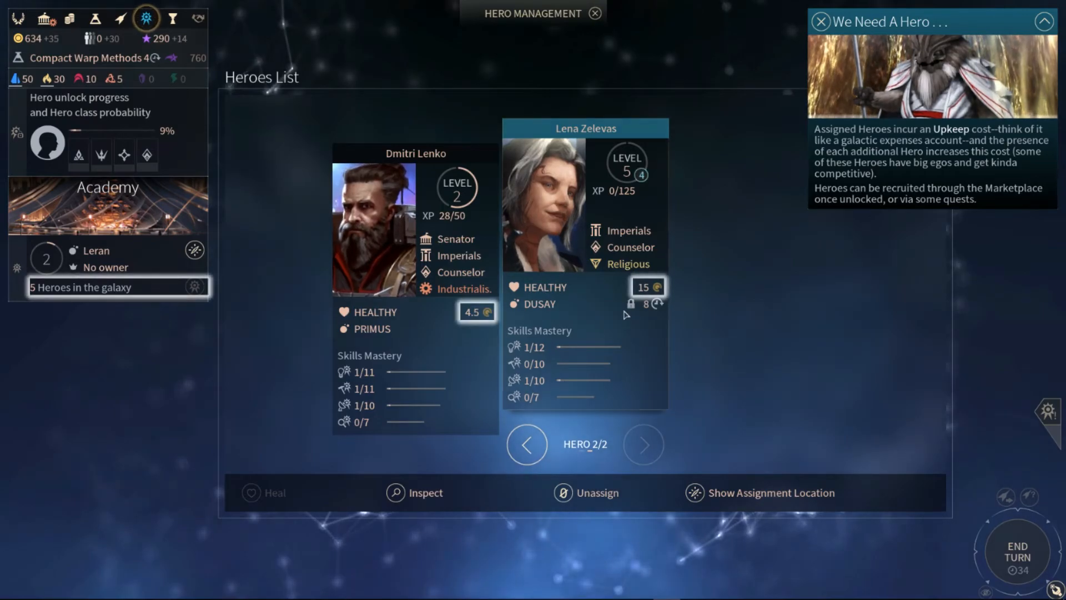
mouse_move(343, 329)
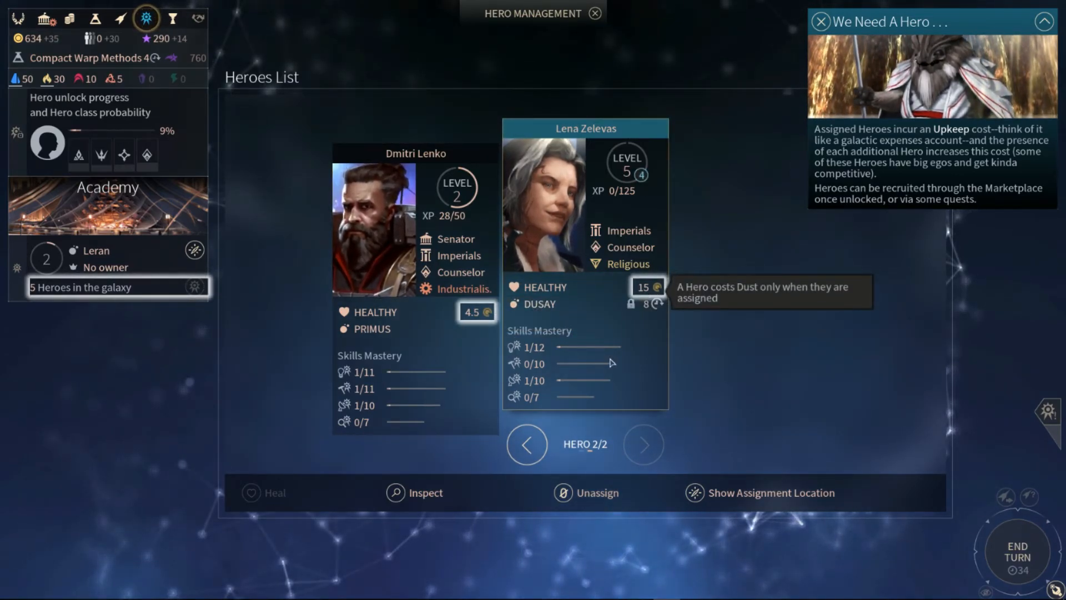
left_click(526, 444)
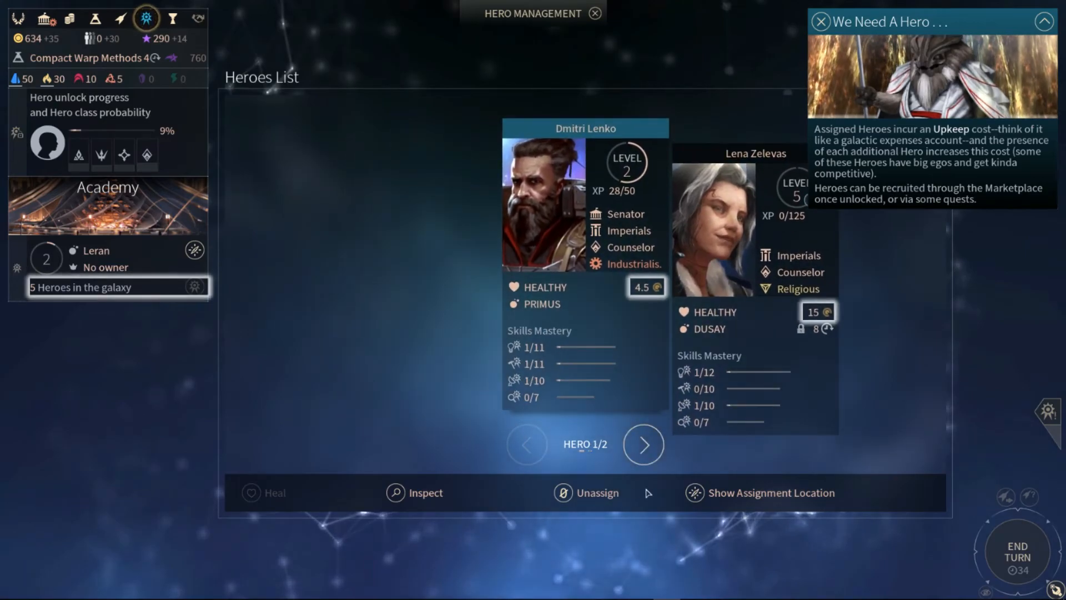
left_click(644, 445)
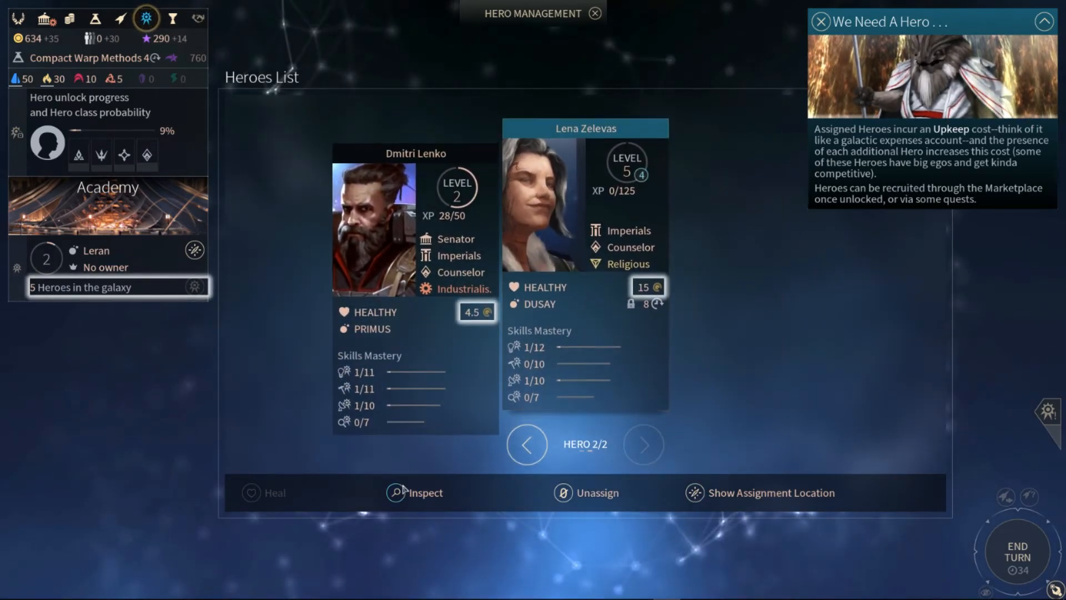
left_click(415, 493)
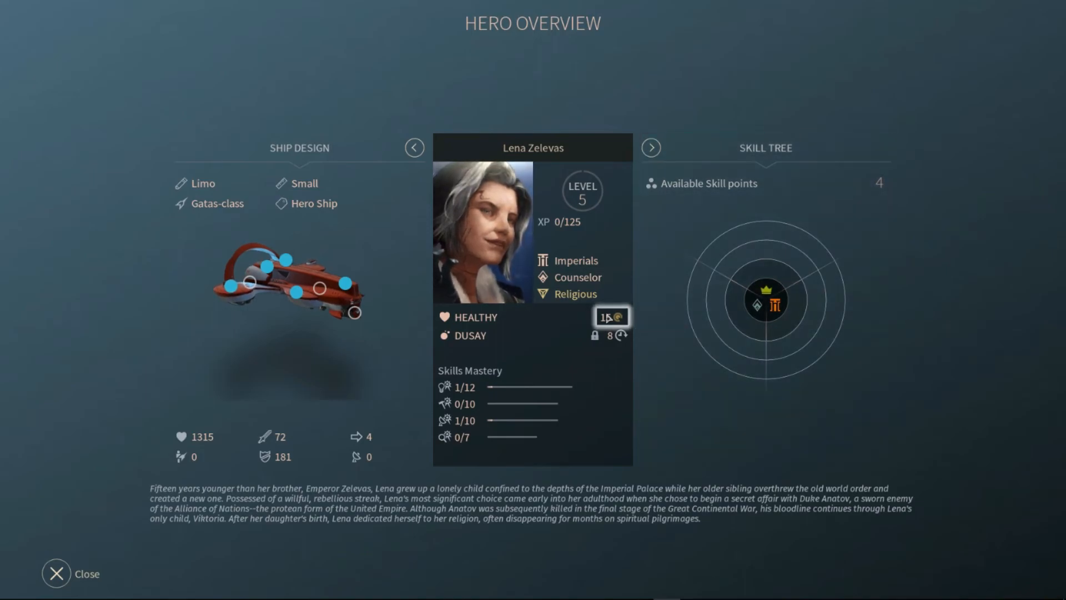
- Open Lena Zelevas's skill tree from her Hero Overview
left_click(651, 148)
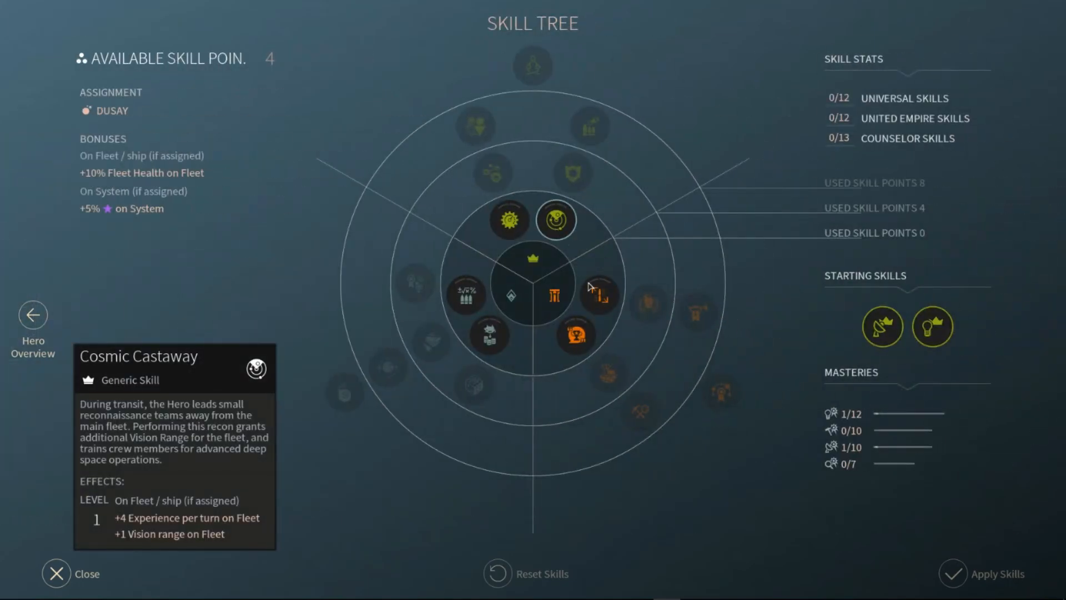
mouse_move(601, 302)
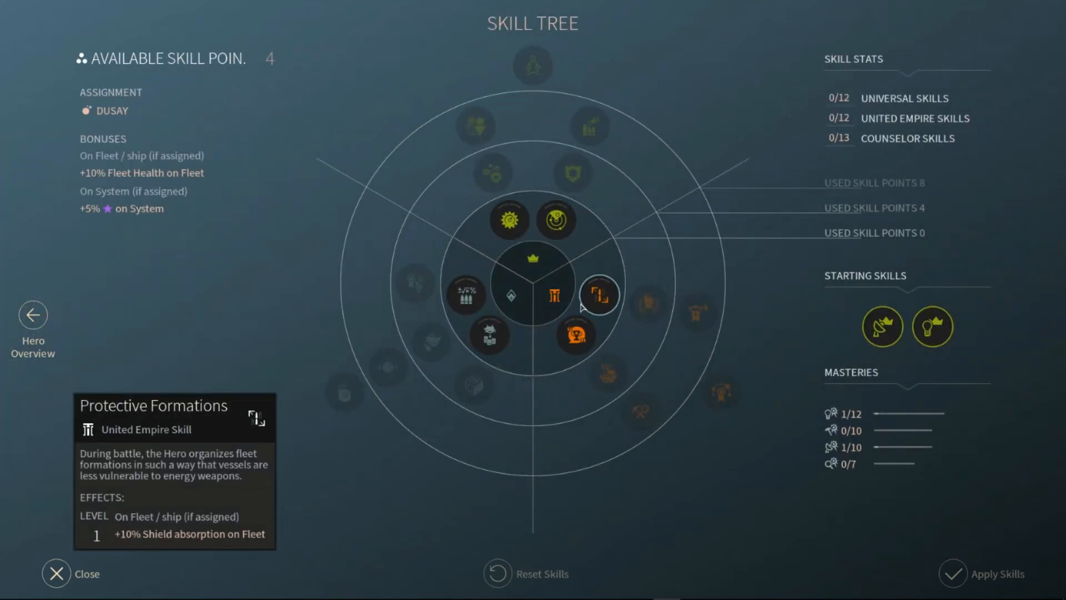
mouse_move(576, 335)
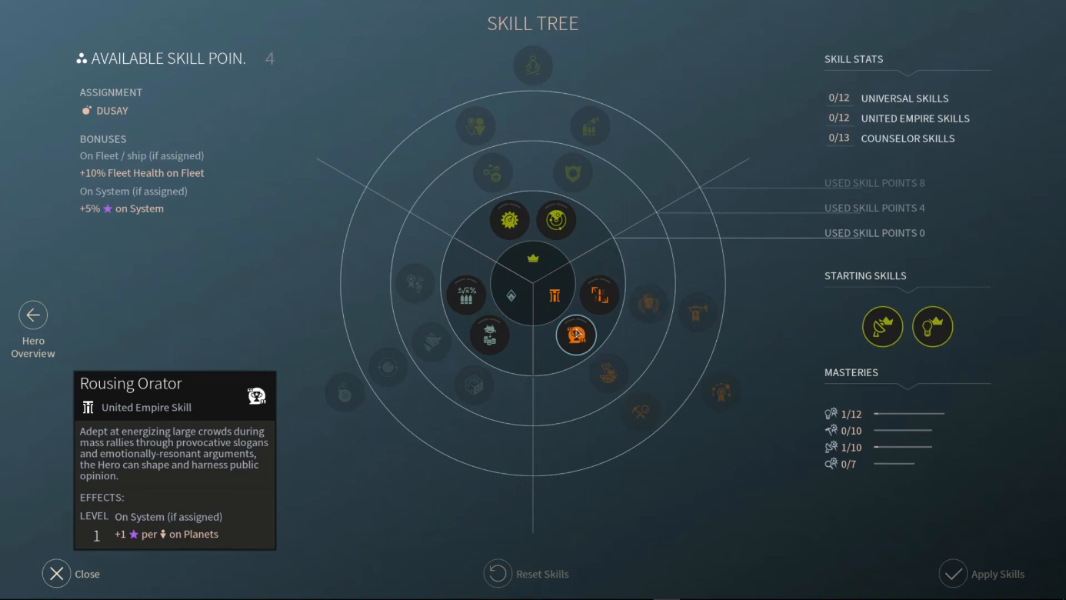
- Spend Lena's four points on Rousing Orator, Person of Means twice, and one more skill
left_click(487, 335)
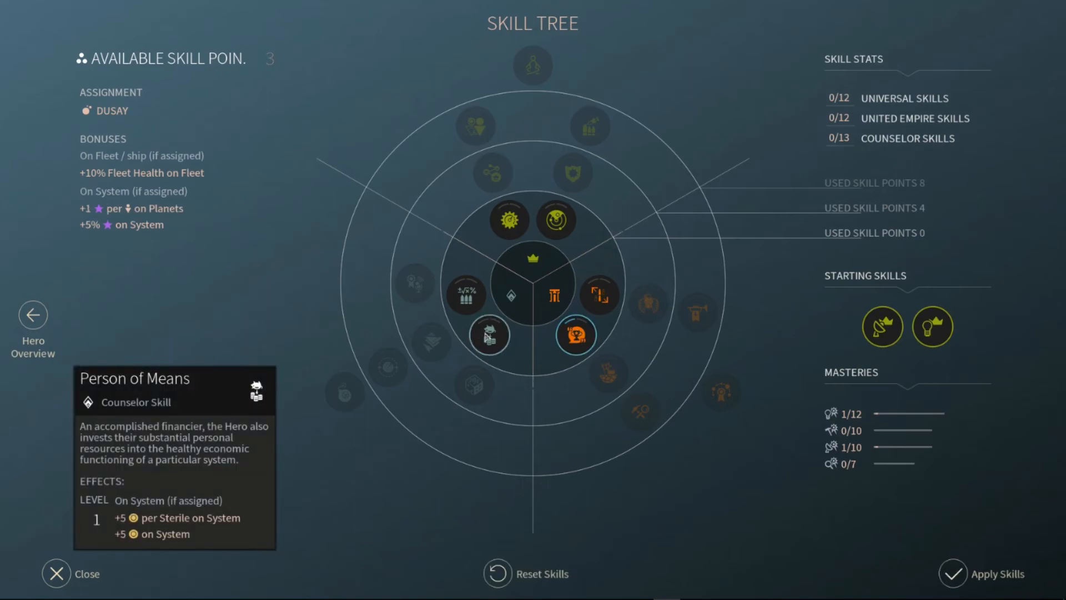
left_click(469, 294)
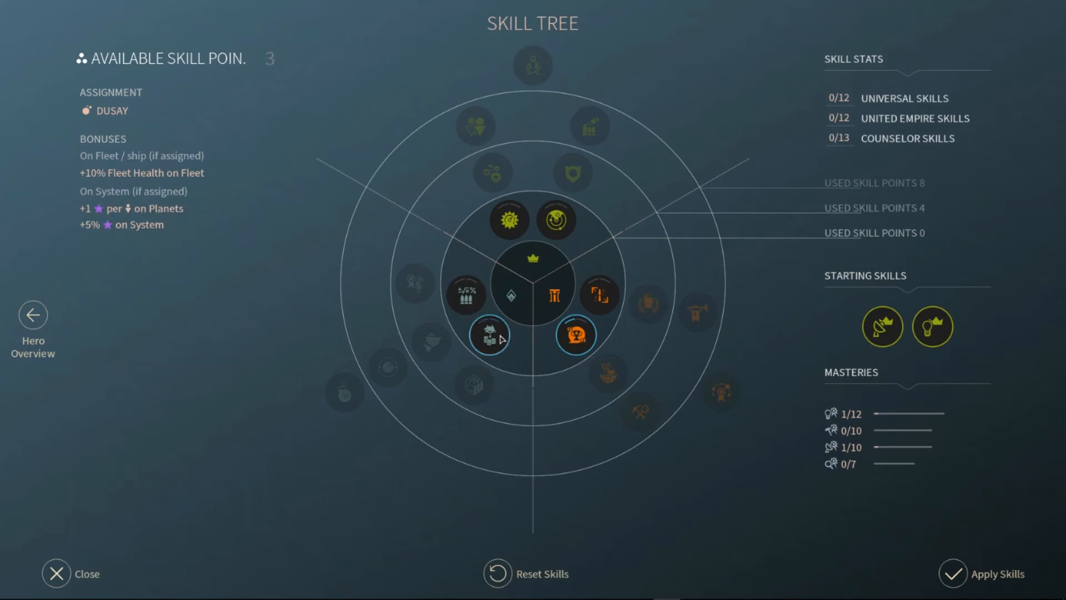
left_click(509, 221)
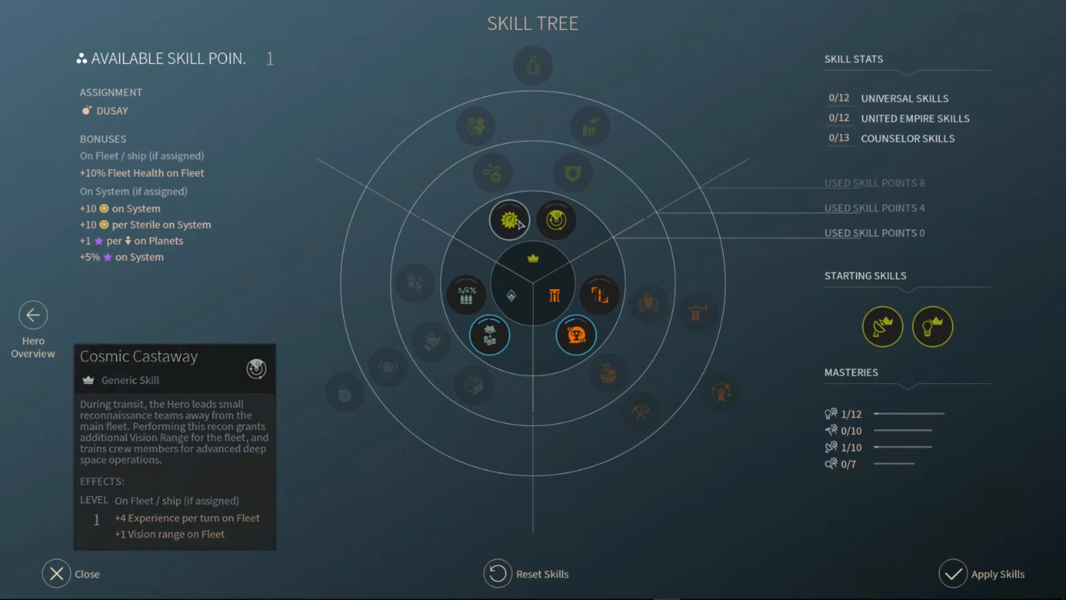
left_click(508, 220)
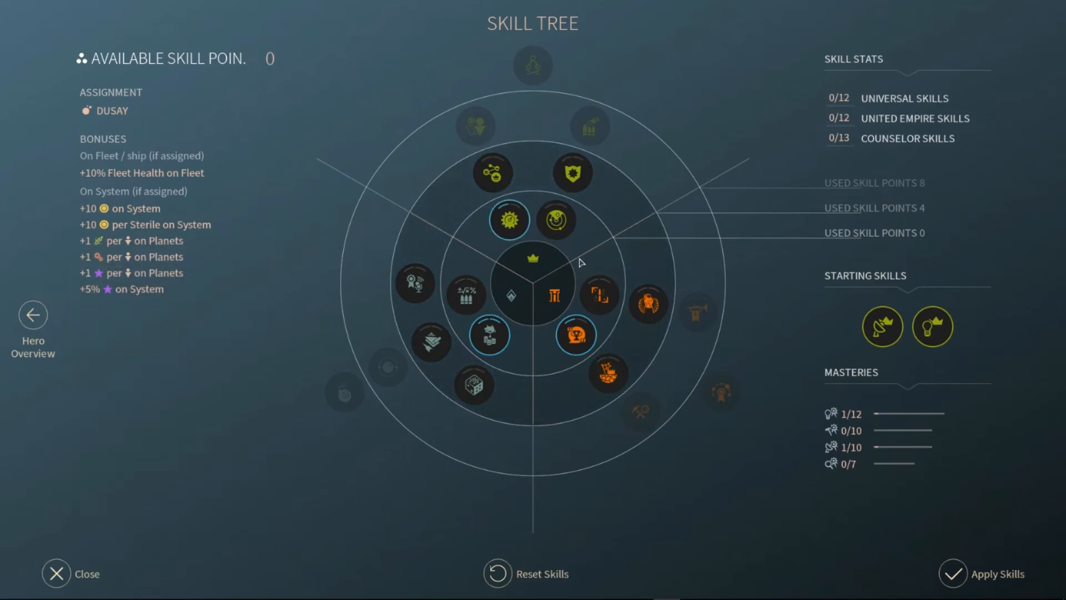
mouse_move(955, 584)
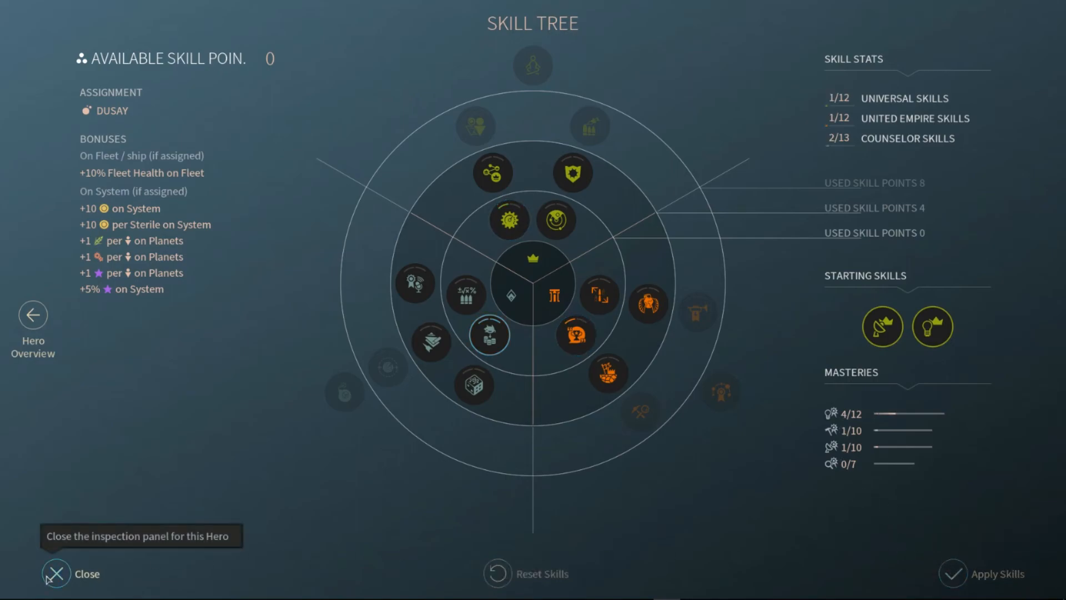
left_click(55, 574)
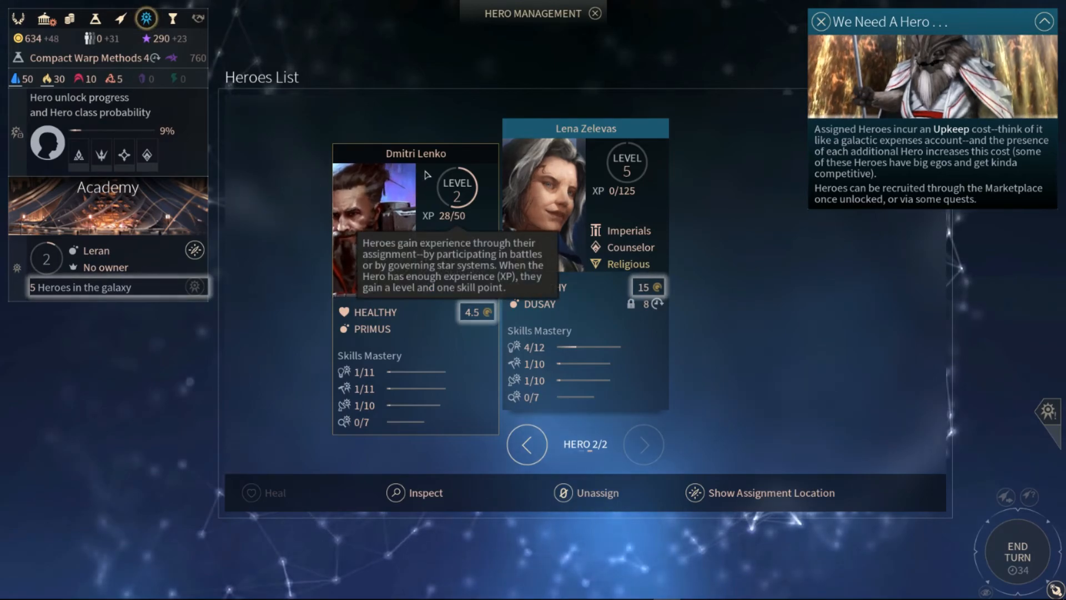
mouse_move(266, 217)
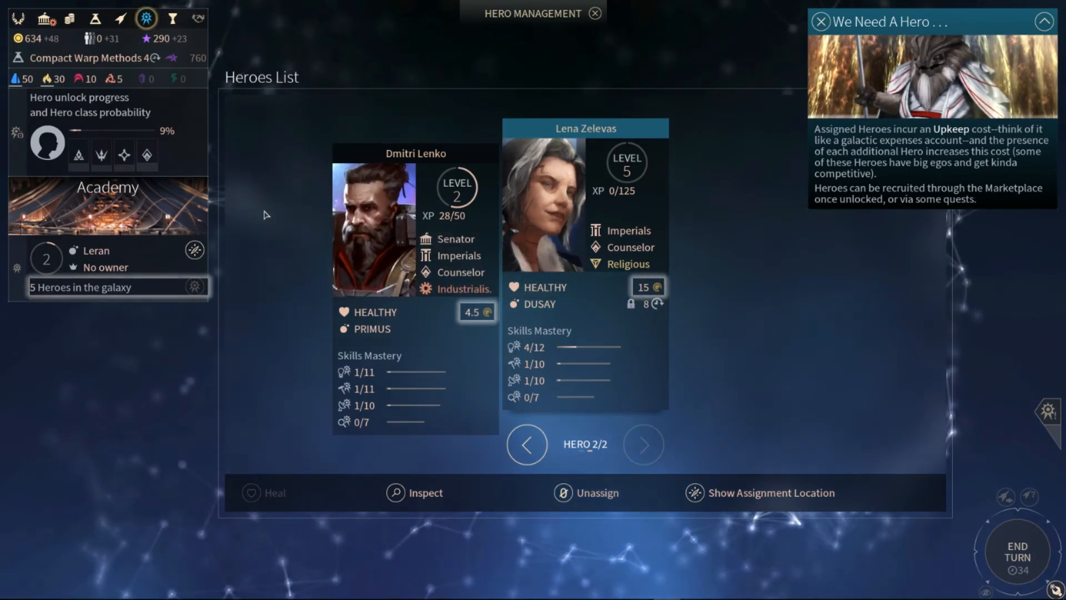
- Exit Hero Management back to the Oentho system view
left_click(592, 14)
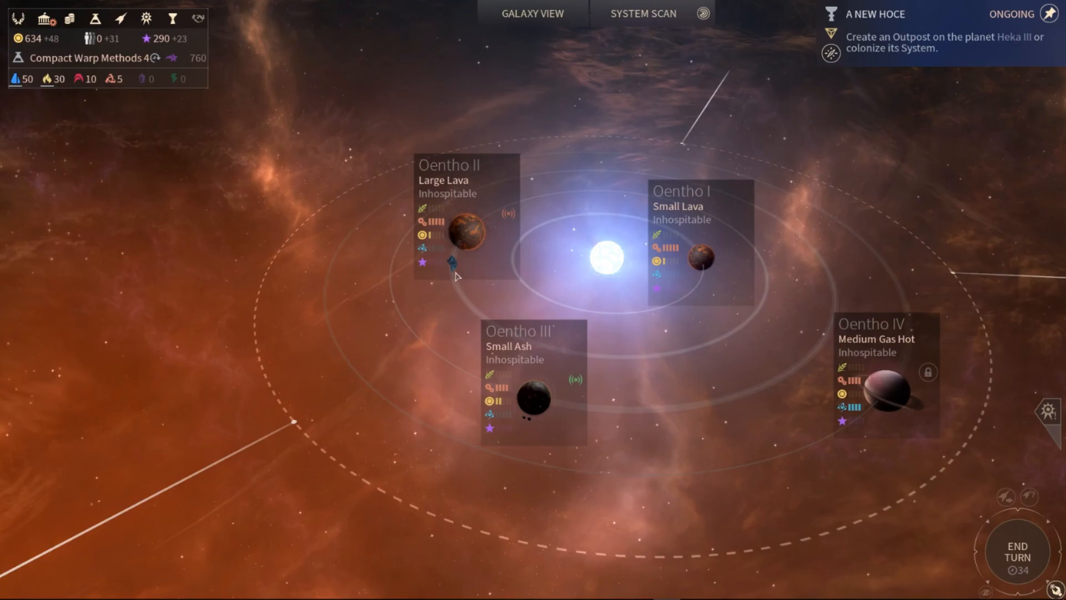
mouse_move(597, 326)
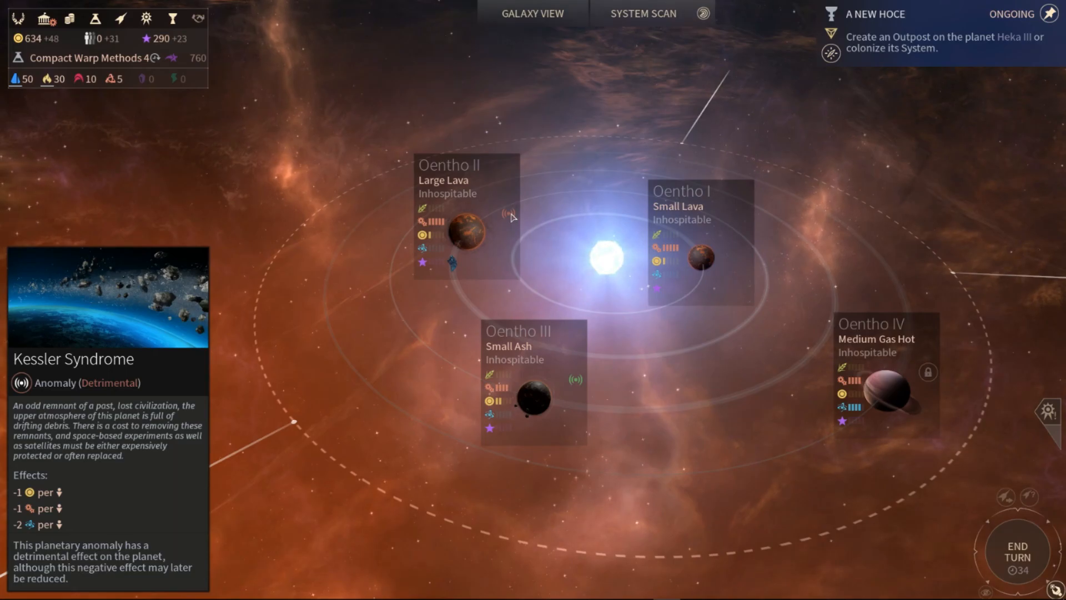
- Bring up Niris minor-civilization diplomacy, showing Cordial relations at 42 points
left_click(535, 13)
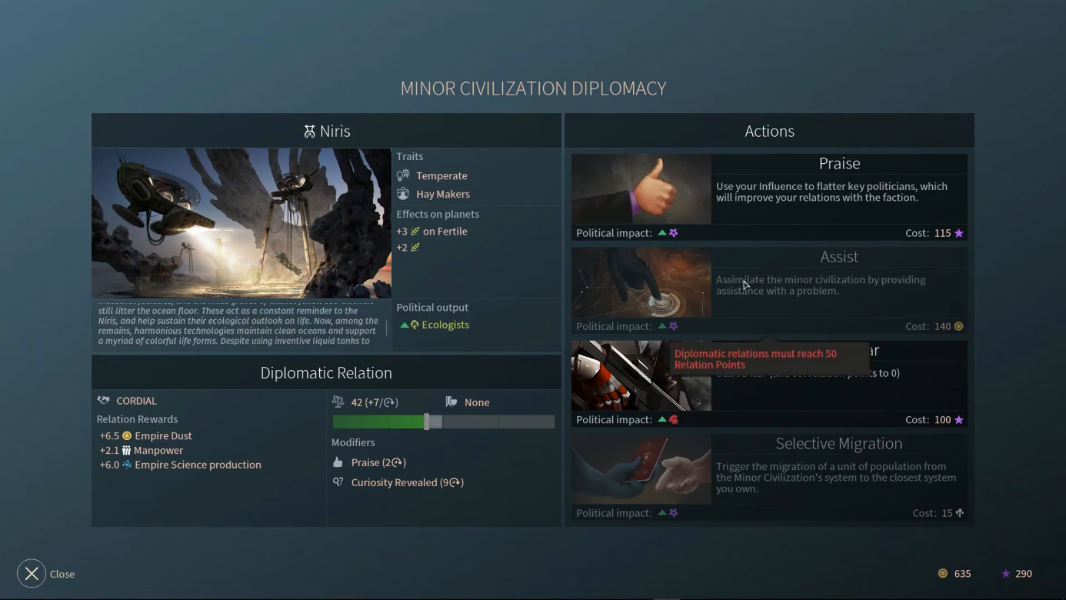
mouse_move(750, 232)
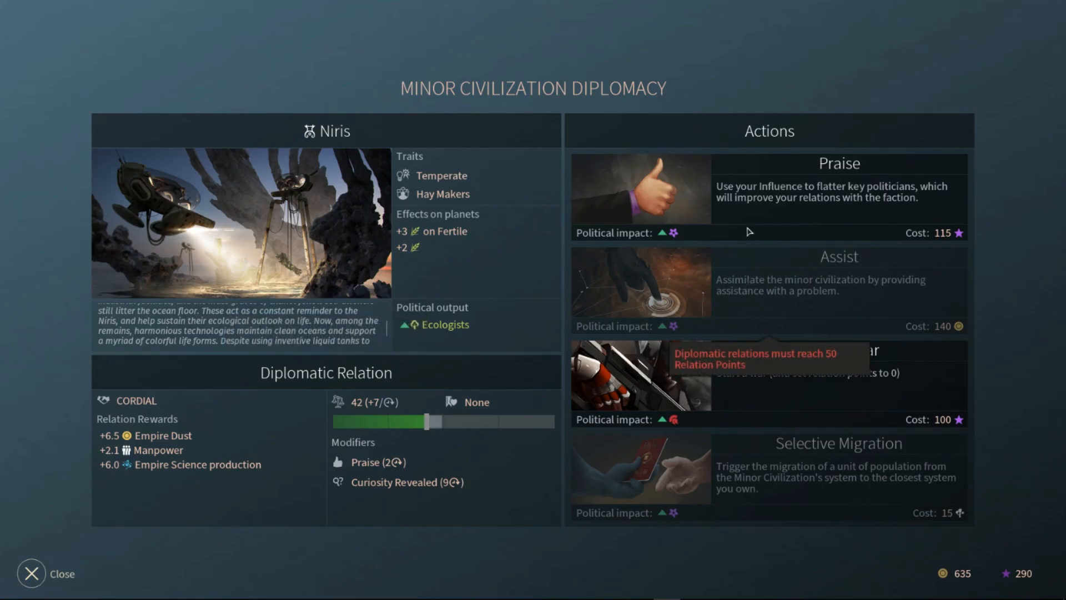
- Praise the Niris for 115 influence and return to the galaxy map
left_click(819, 192)
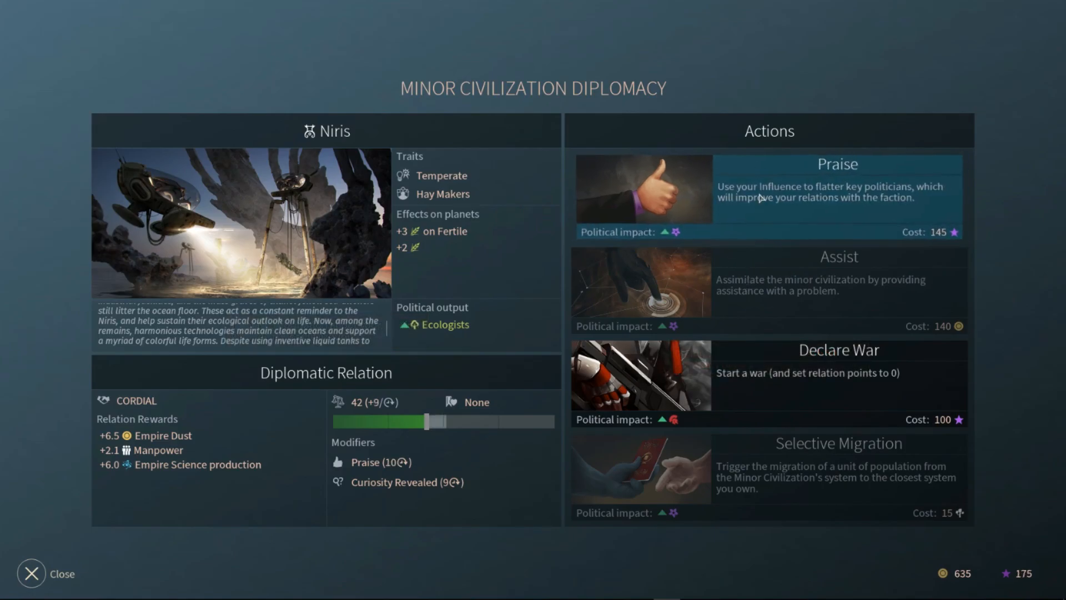
left_click(29, 573)
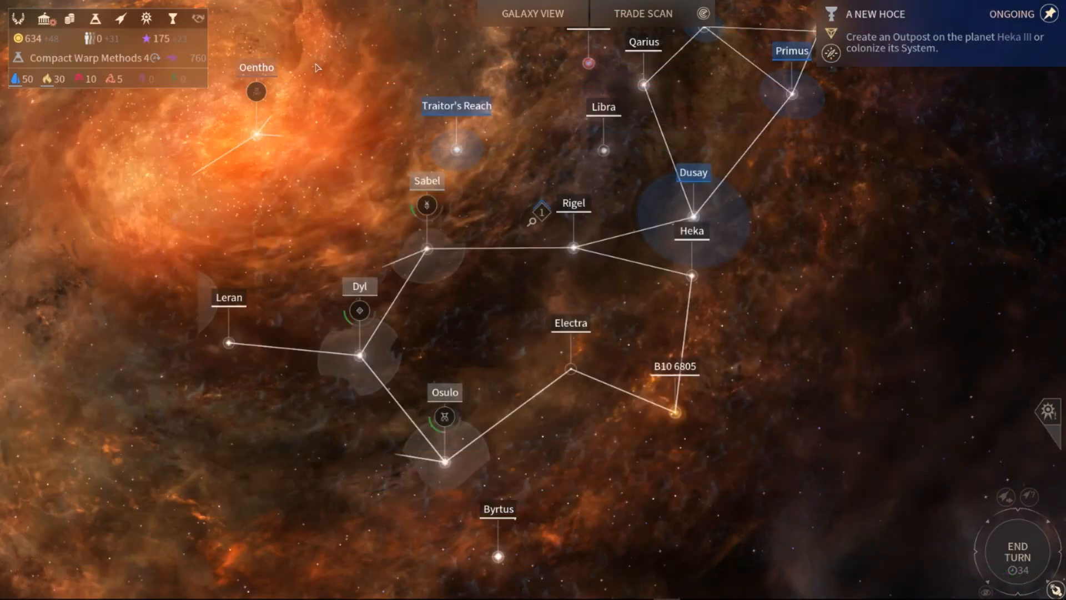